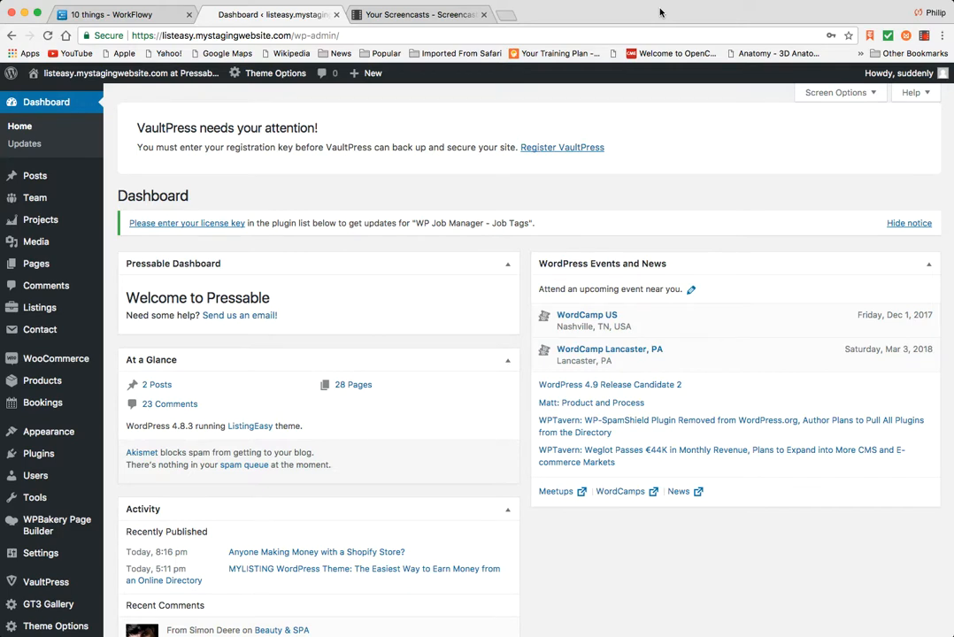
mouse_move(407, 170)
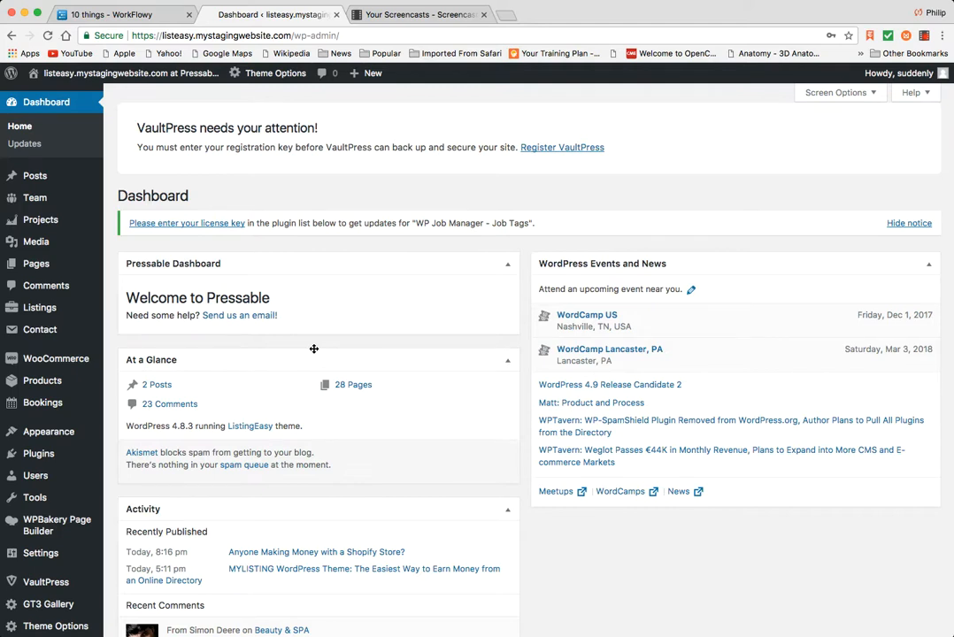
mouse_move(39, 330)
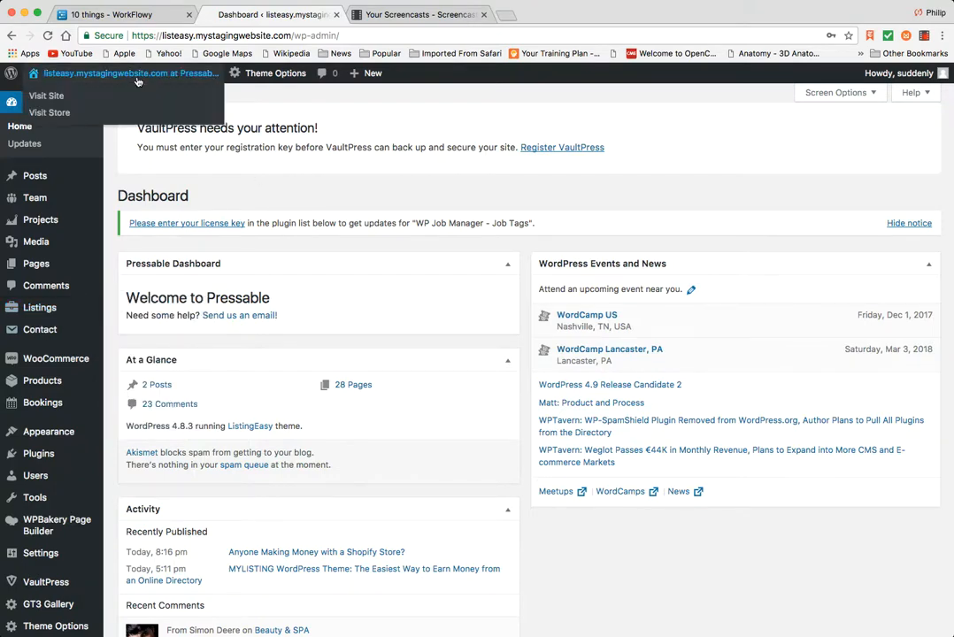
mouse_move(171, 134)
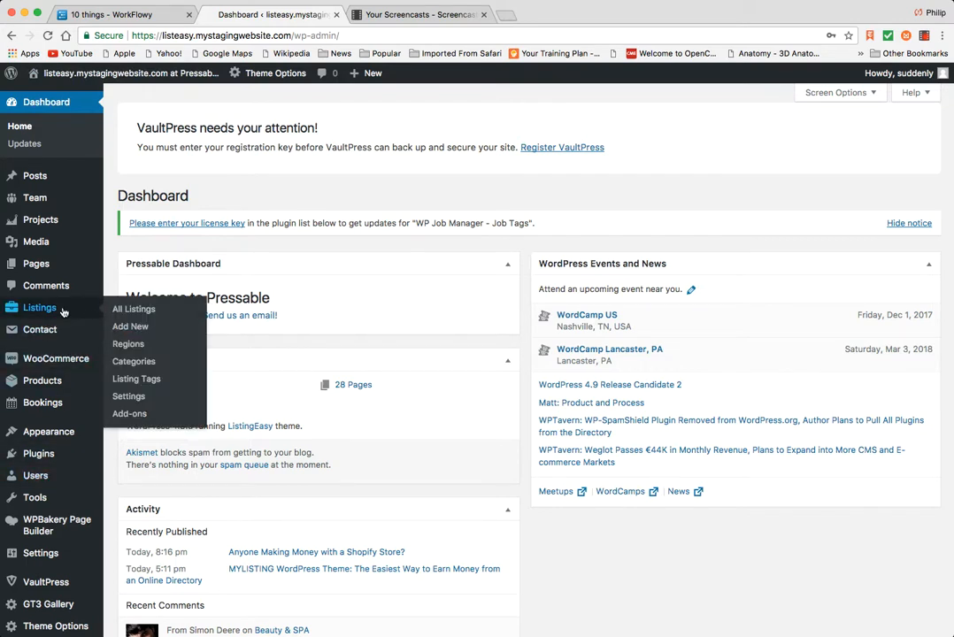
mouse_move(131, 325)
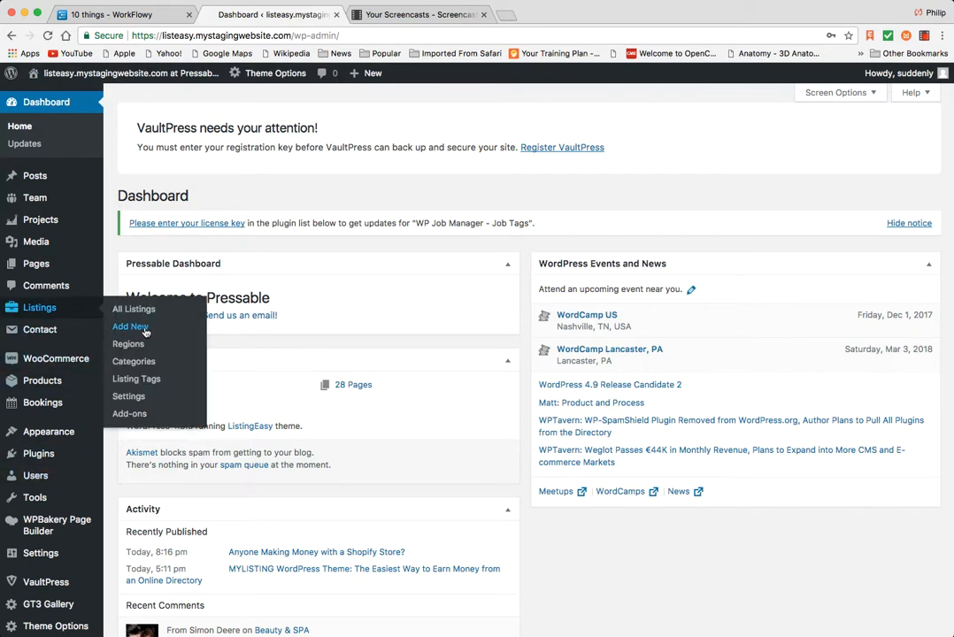
Step: Start a new directory listing from Listings > Add New, reaching an empty Add Listing form
left_click(131, 326)
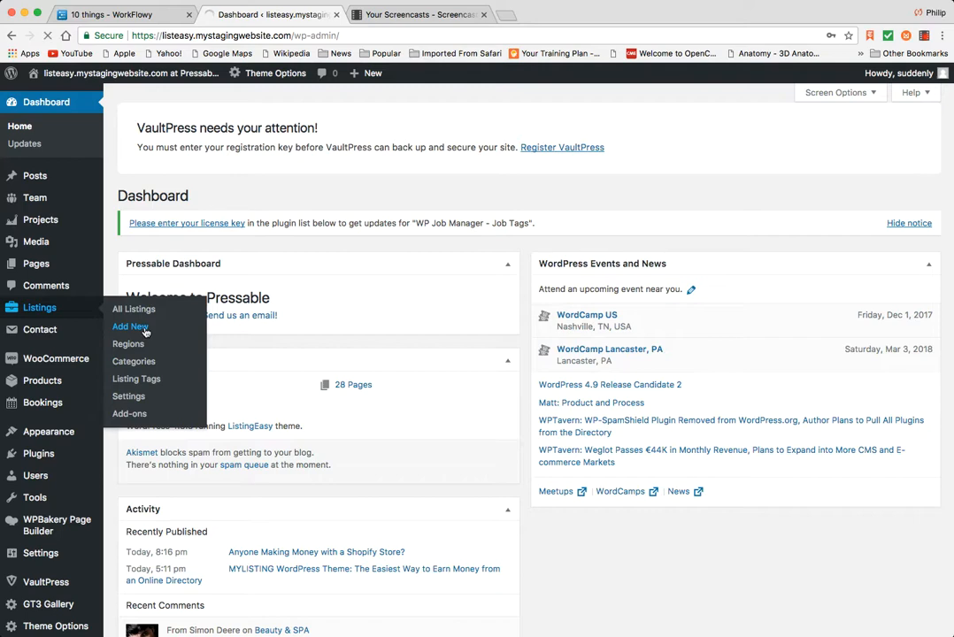
left_click(131, 325)
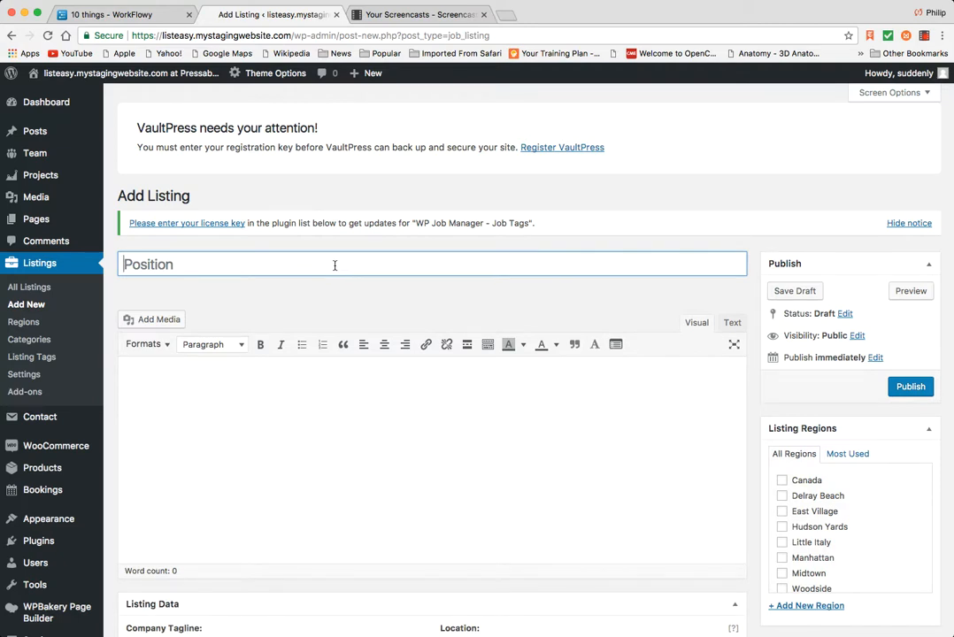
mouse_move(113, 92)
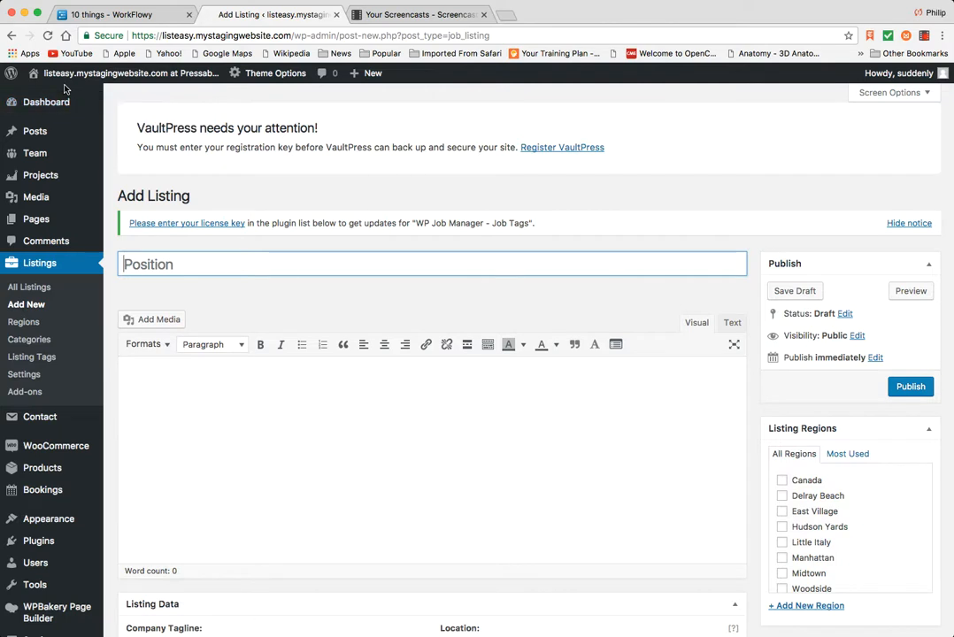
mouse_move(287, 289)
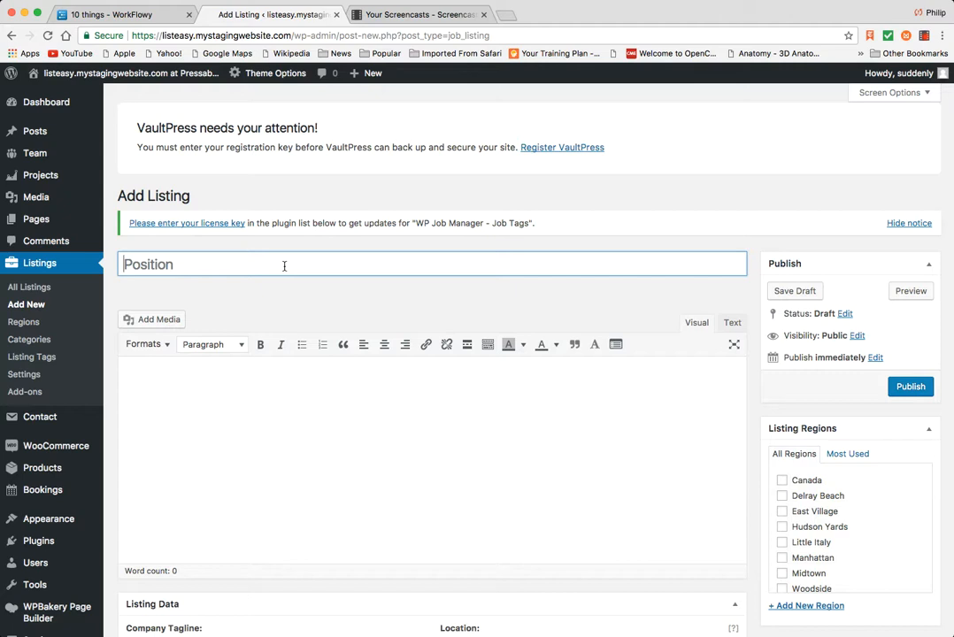
mouse_move(290, 269)
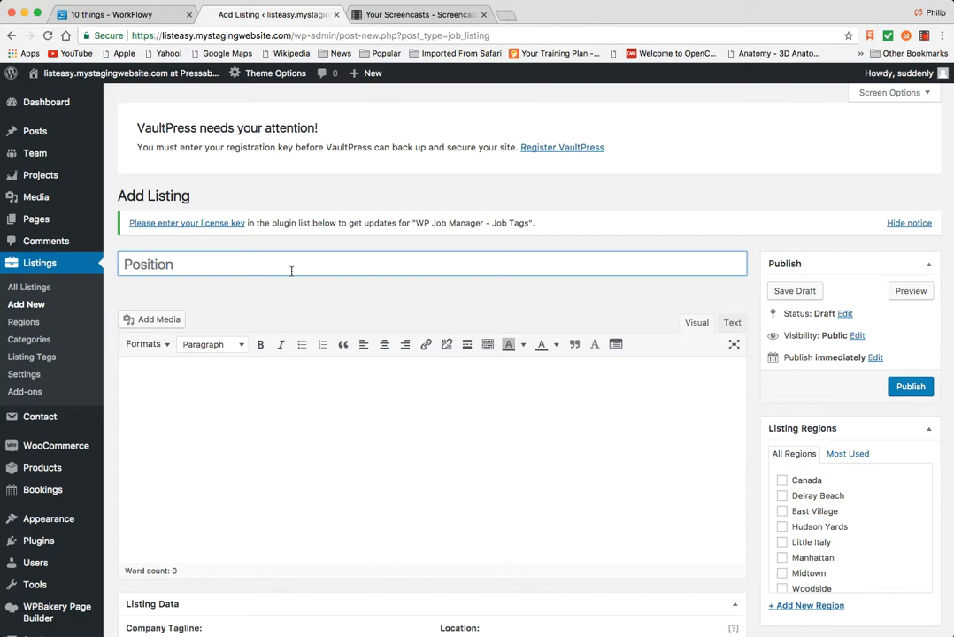
Step: Title the listing 'Sharetribe', save the draft and tick Canada as its listing region
type("Sharetri")
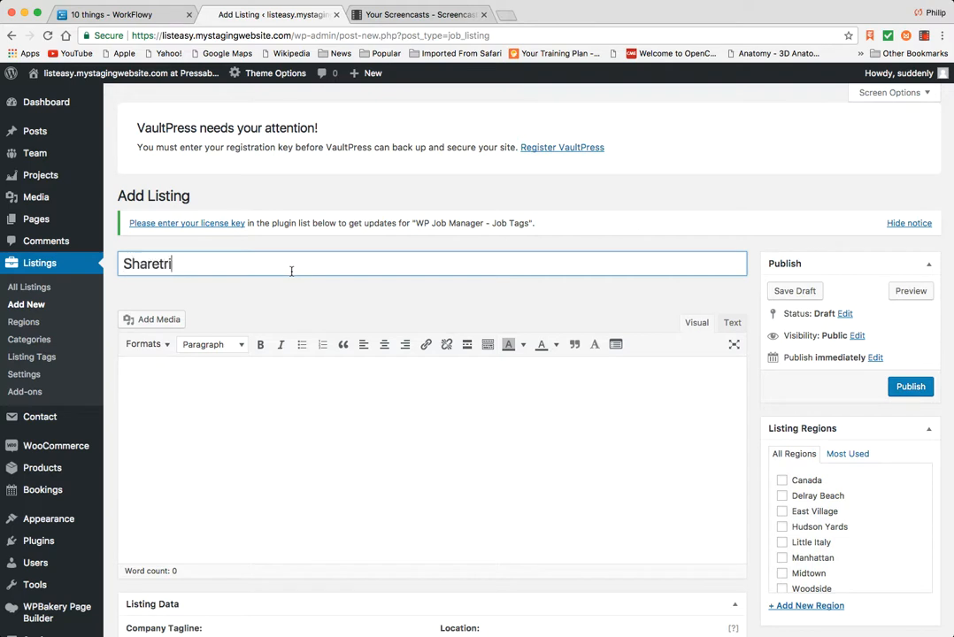
type("be")
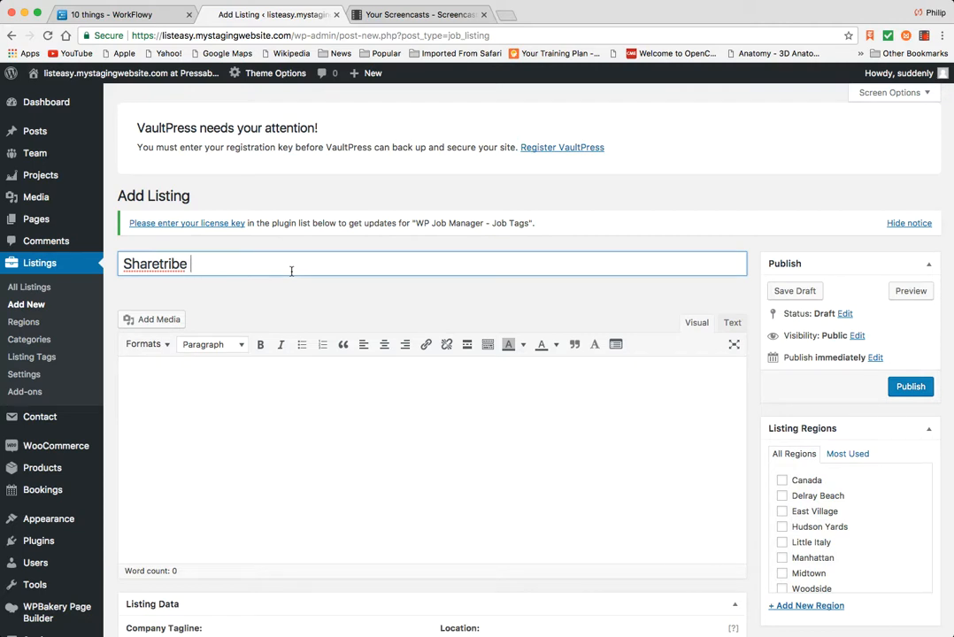
left_click(793, 290)
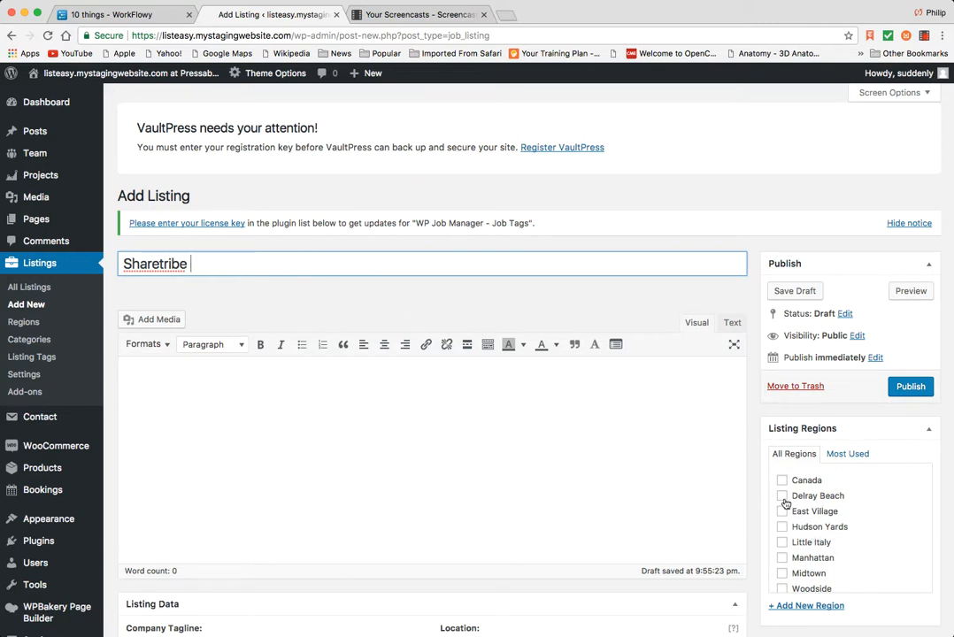
left_click(782, 480)
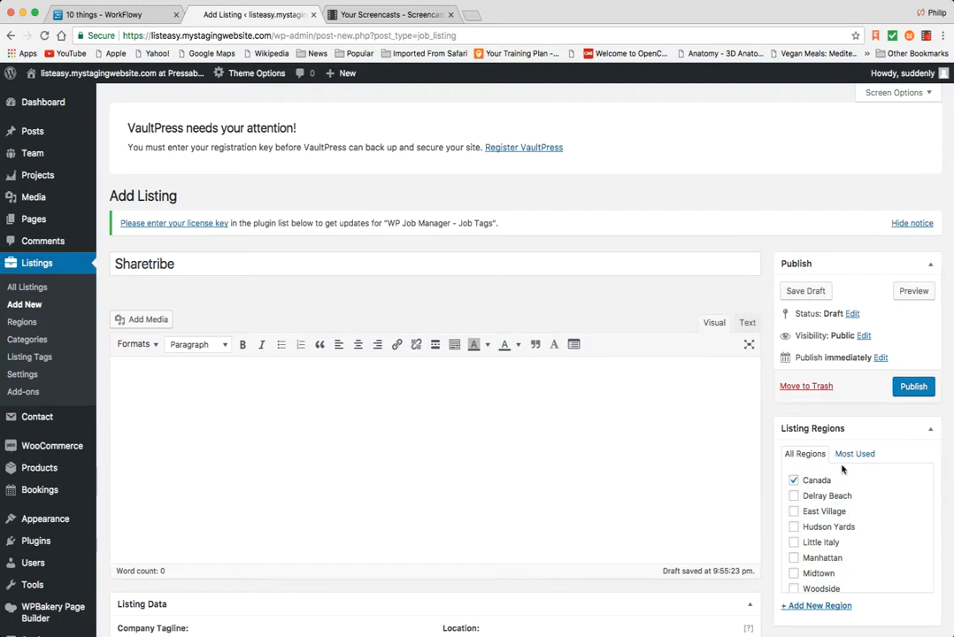
mouse_move(767, 517)
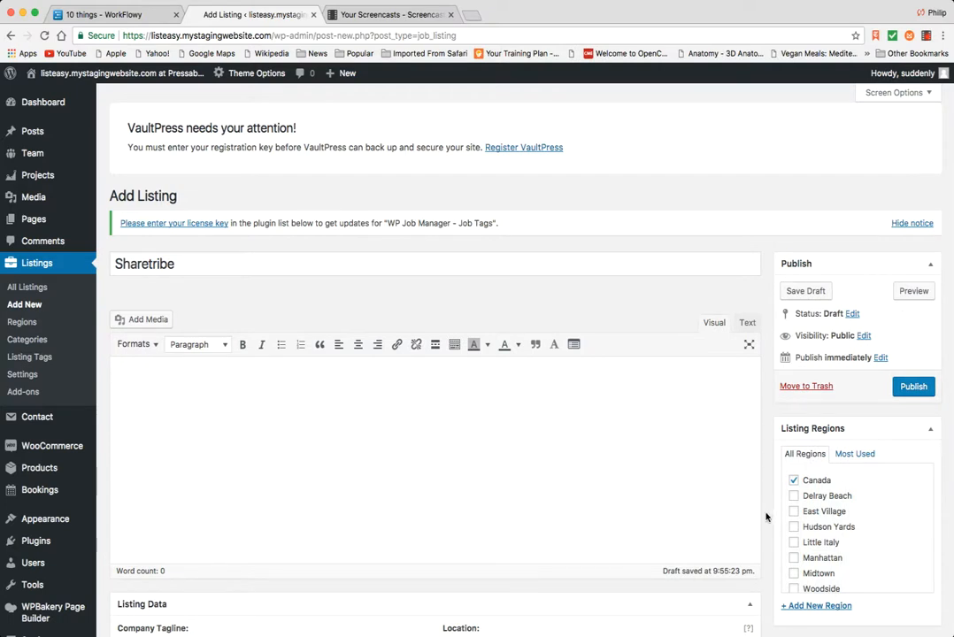
Step: Enter the tagline 'Sharetribe turns anyone into a marketplace entrepreneur'
scroll("down", 3)
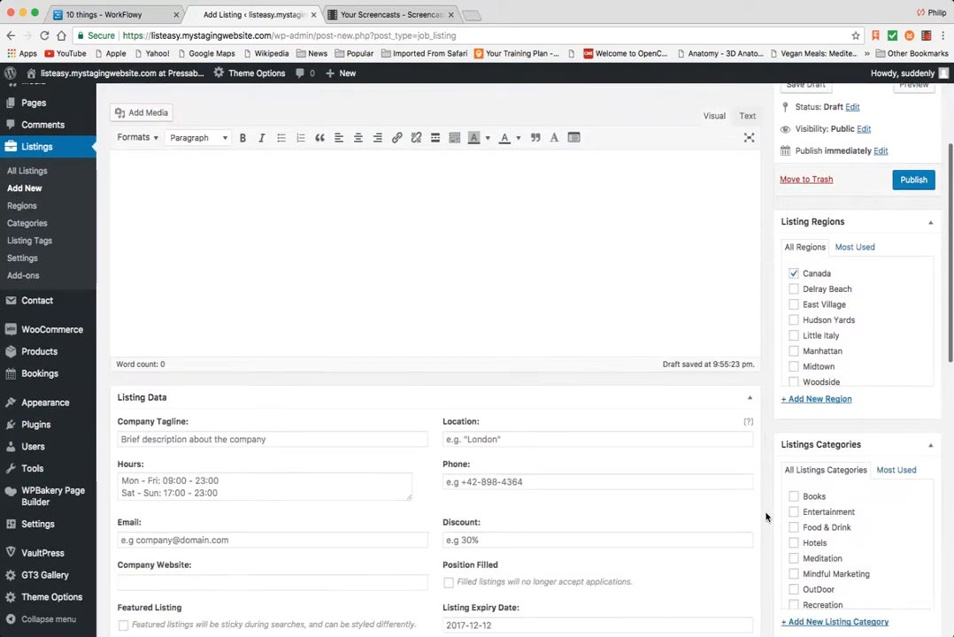
left_click(272, 439)
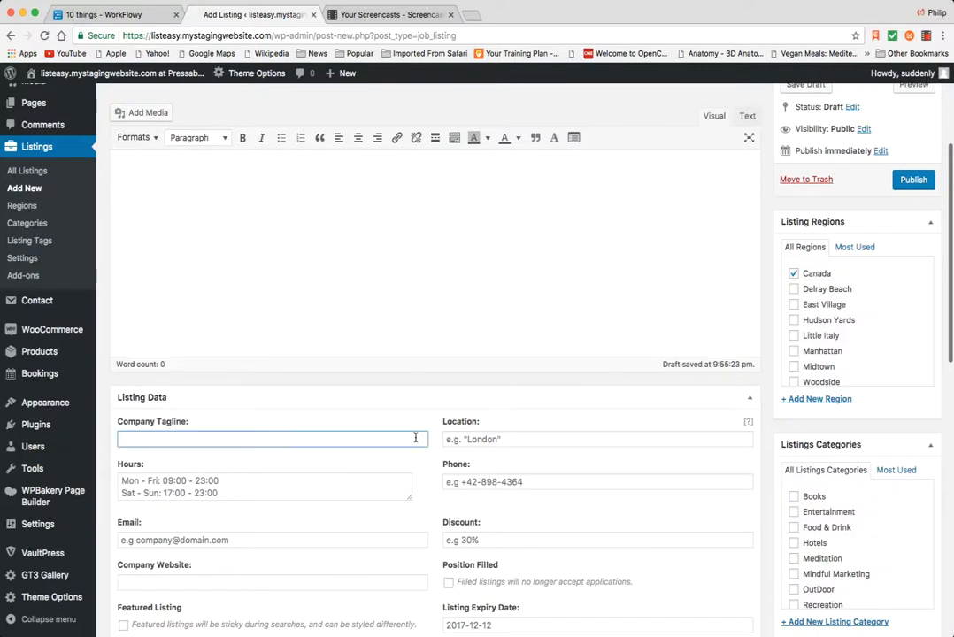
type("Shartr")
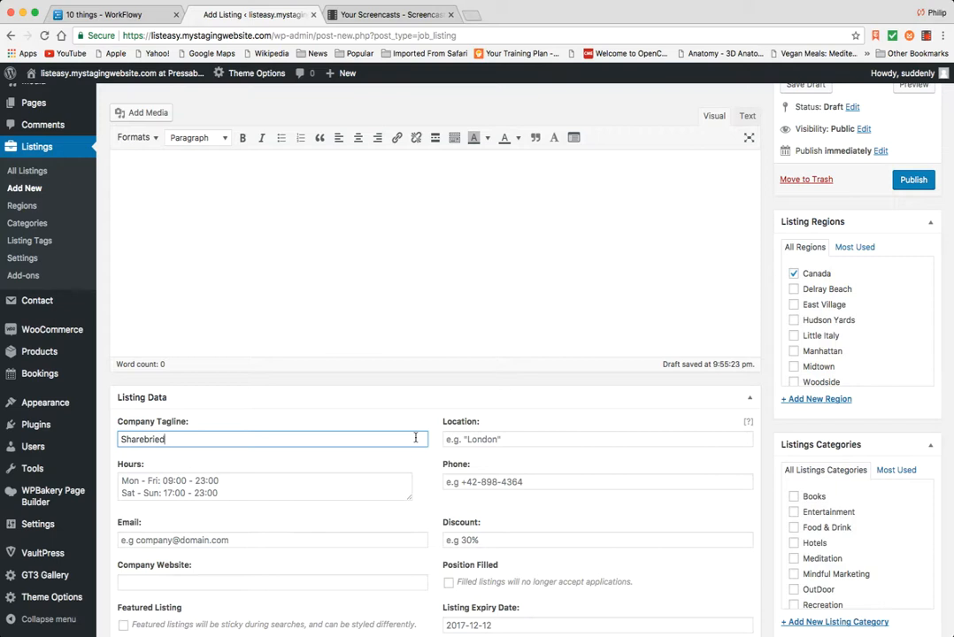
type("turns an")
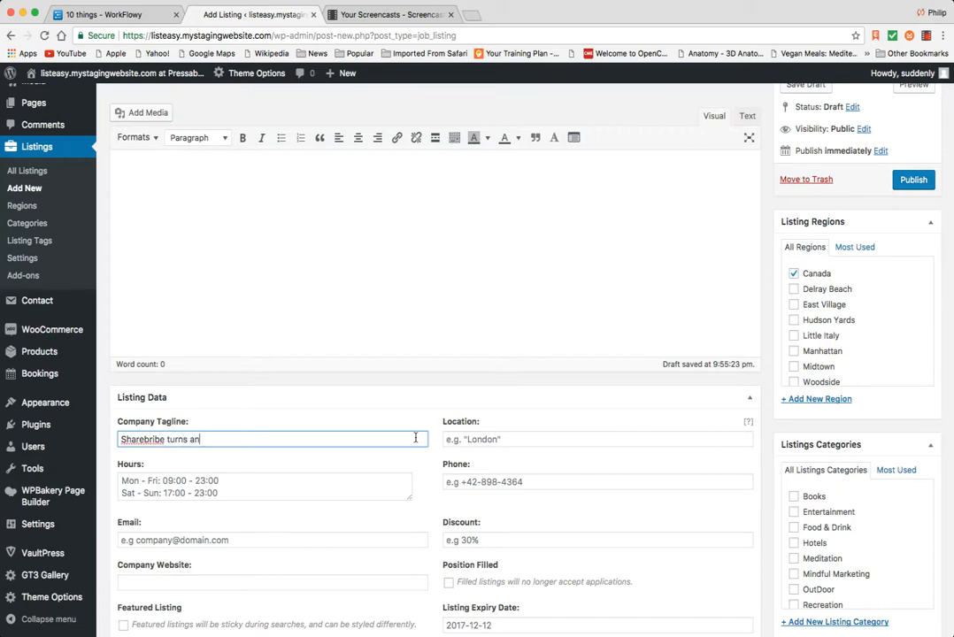
type("yone into a mark")
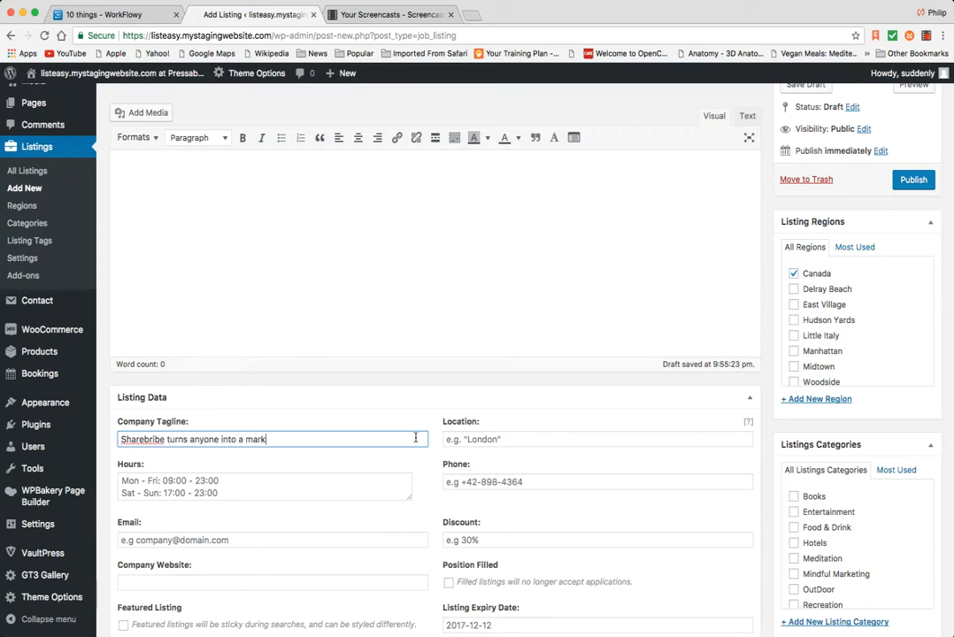
type("etplace")
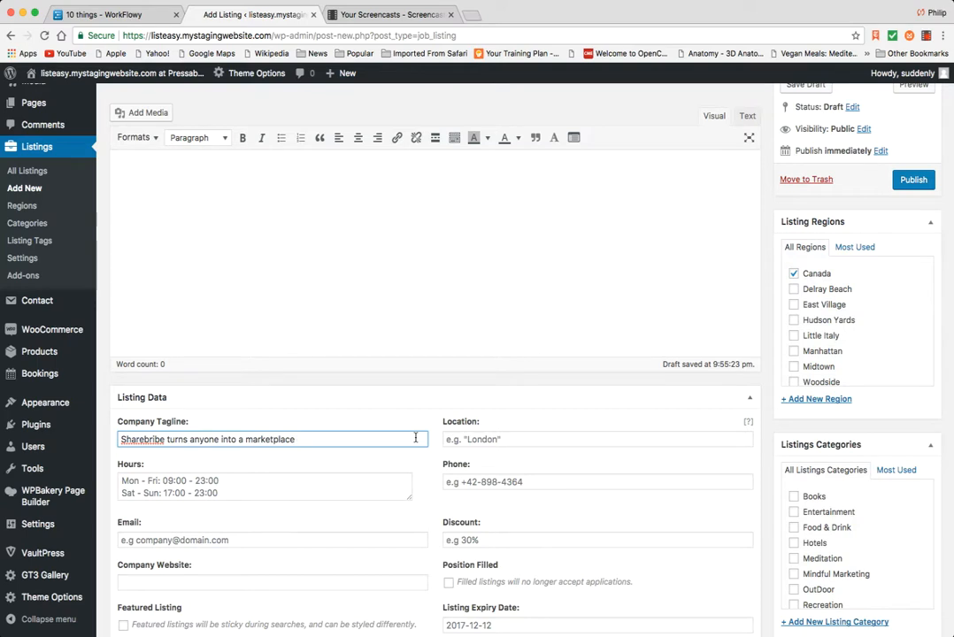
type("entrepreneur")
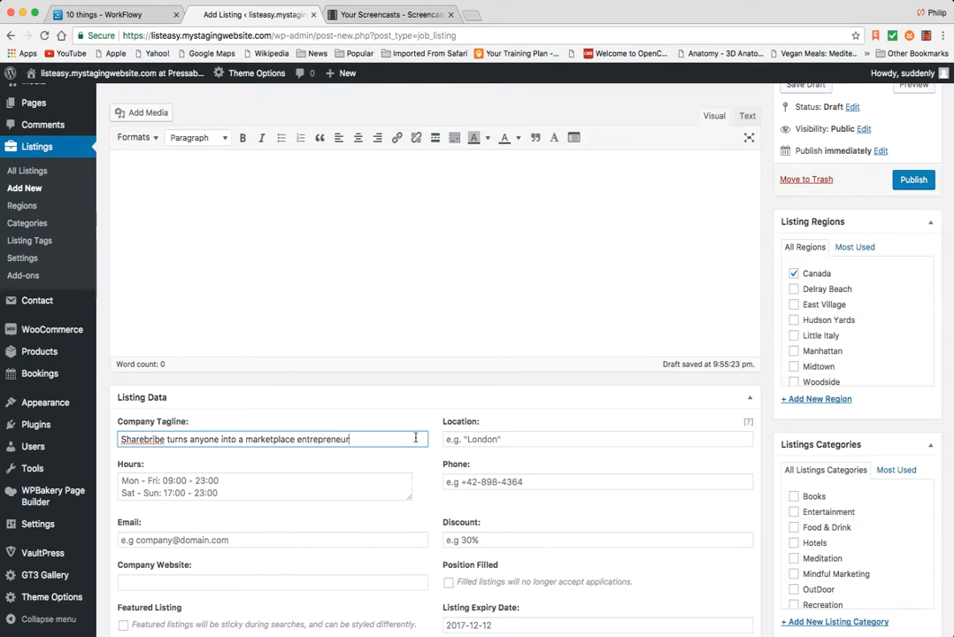
Step: Set the location to Toronto and enter the contact email starting 'themindfulmarke'
left_click(598, 439)
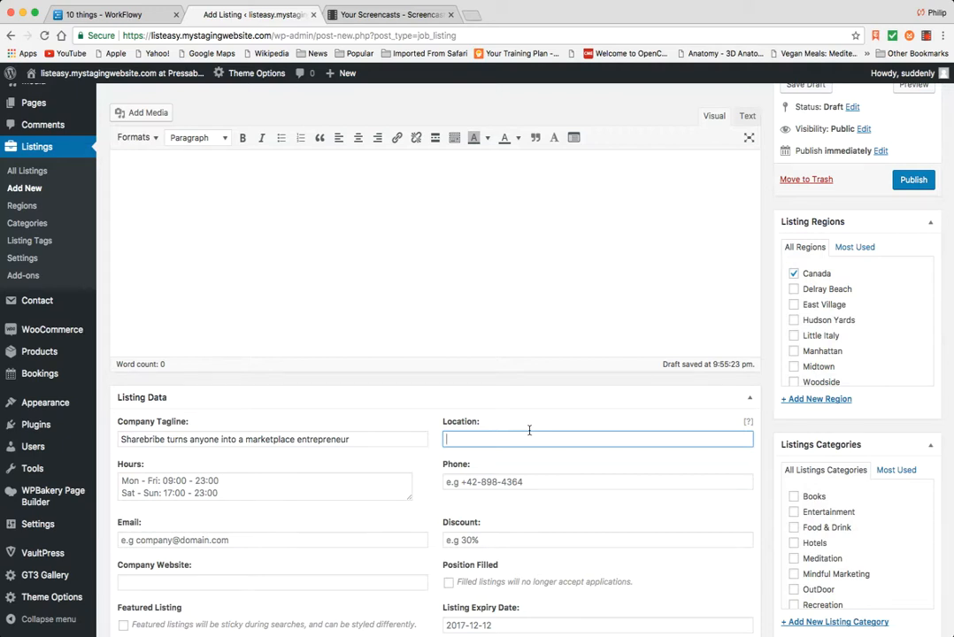
type("Toronto")
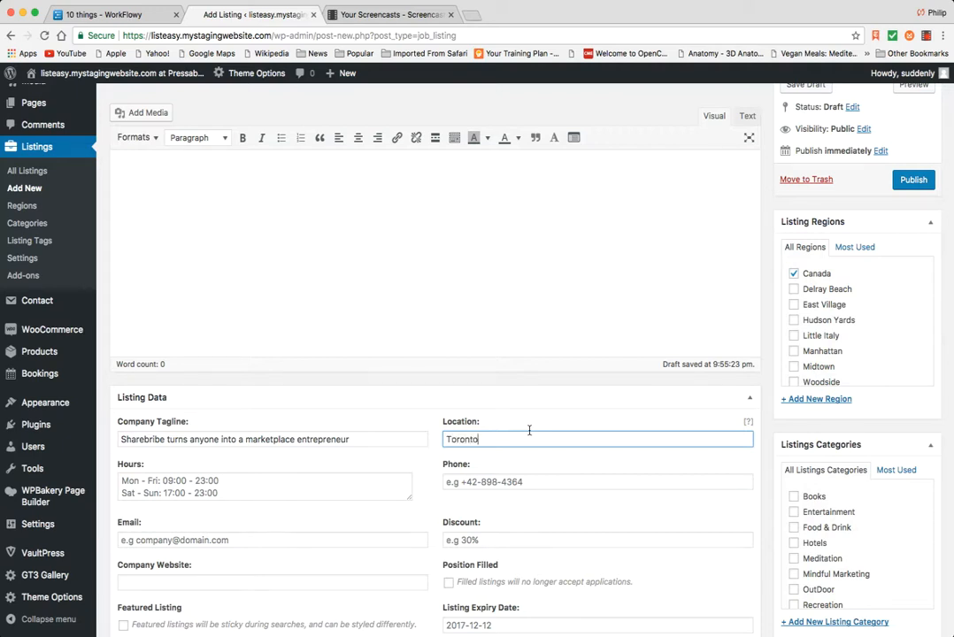
type(", Cand")
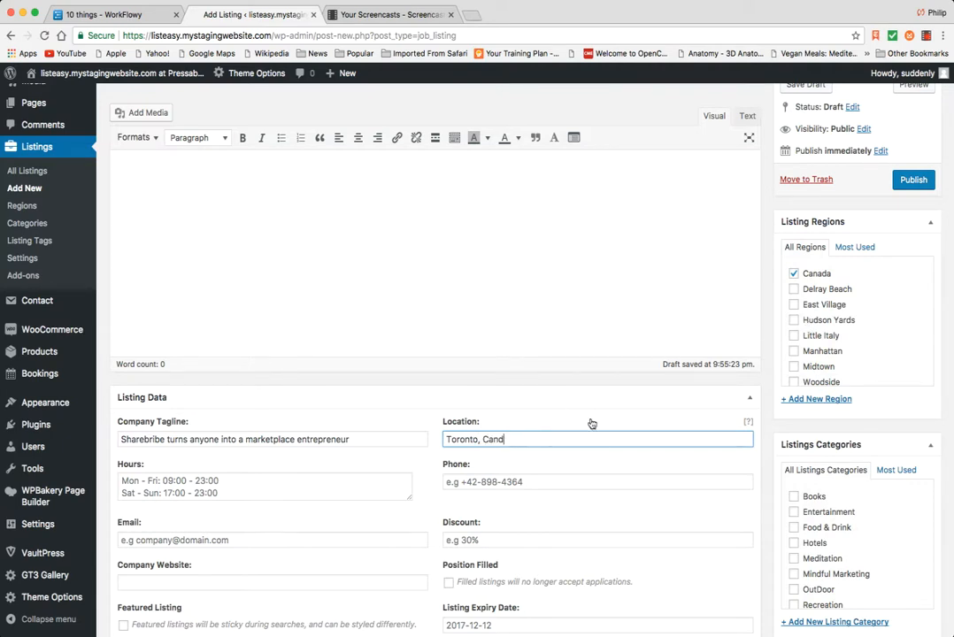
type("ada")
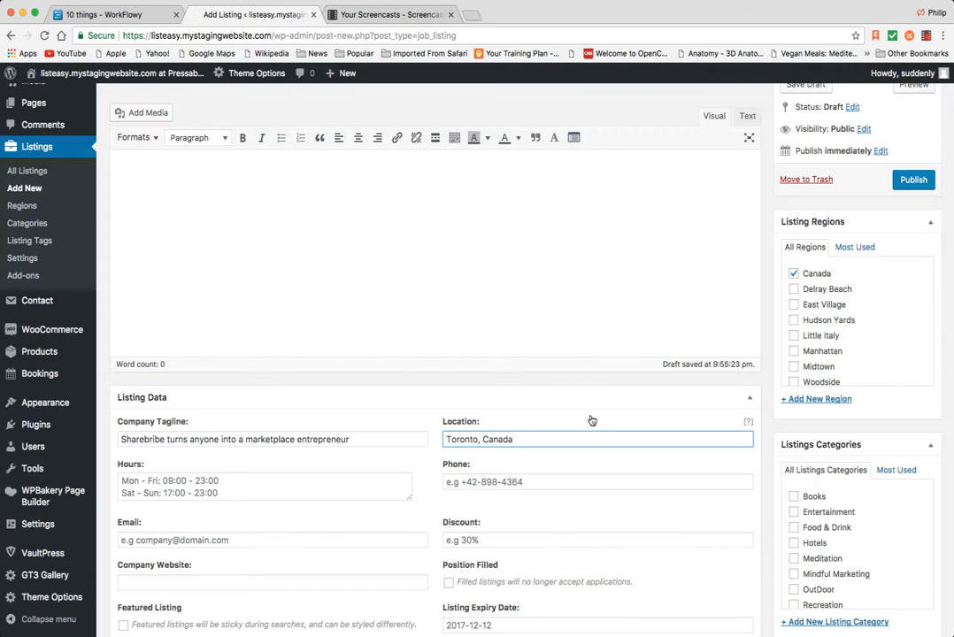
mouse_move(565, 422)
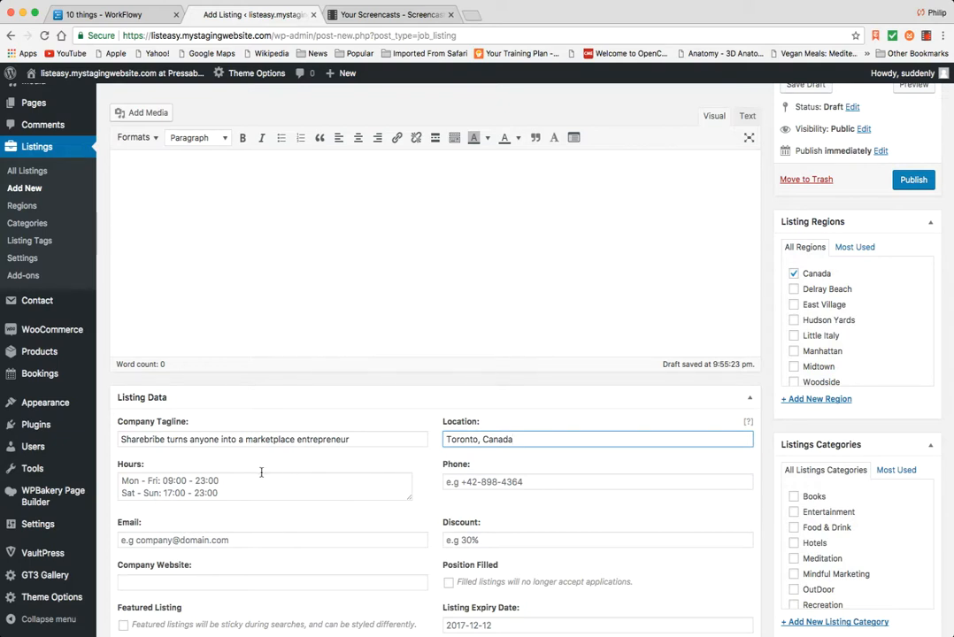
left_click(272, 540)
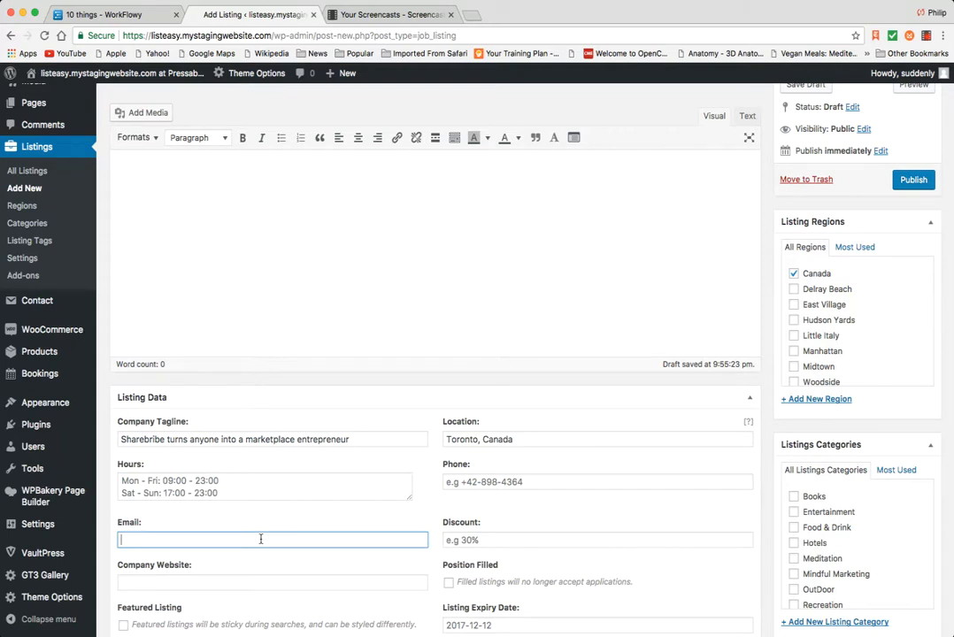
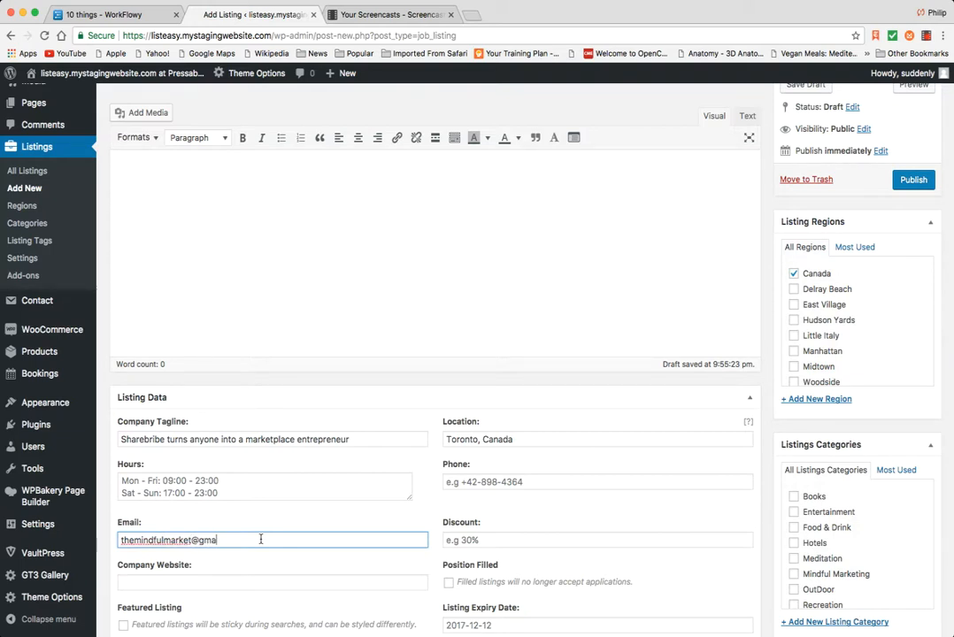
left_click(599, 540)
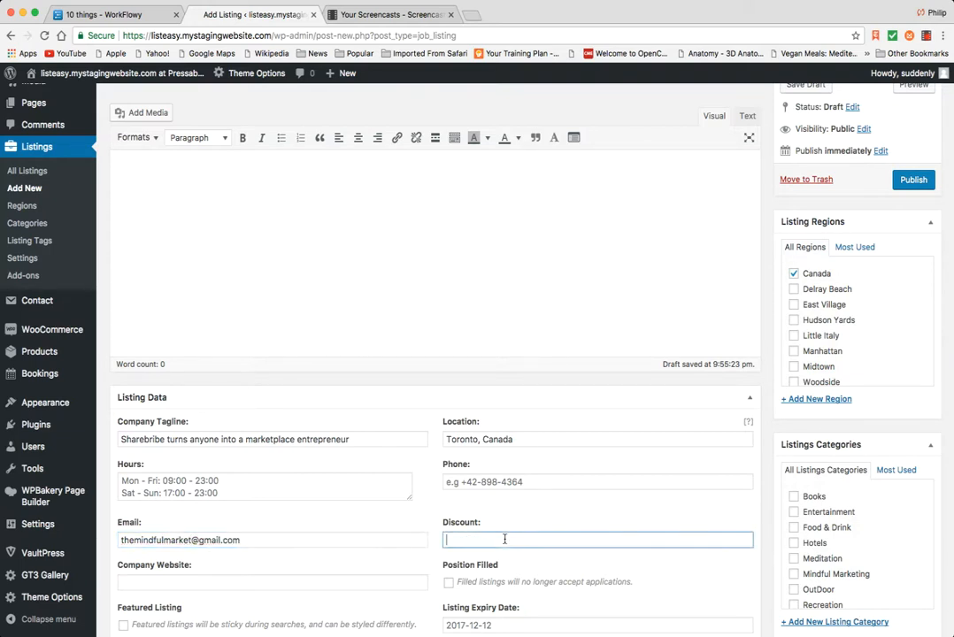
type("Save")
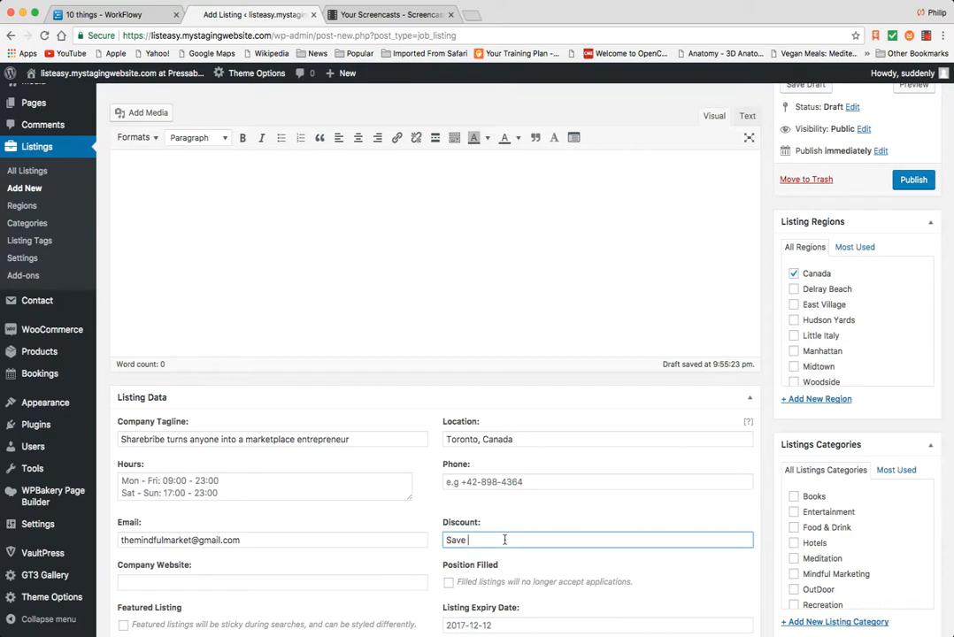
type("big")
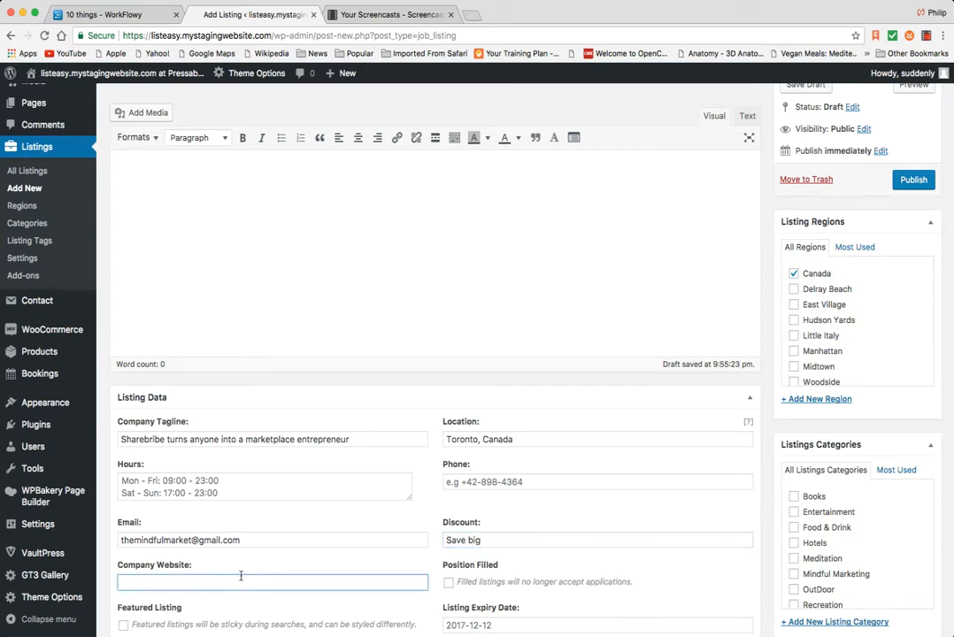
type("http")
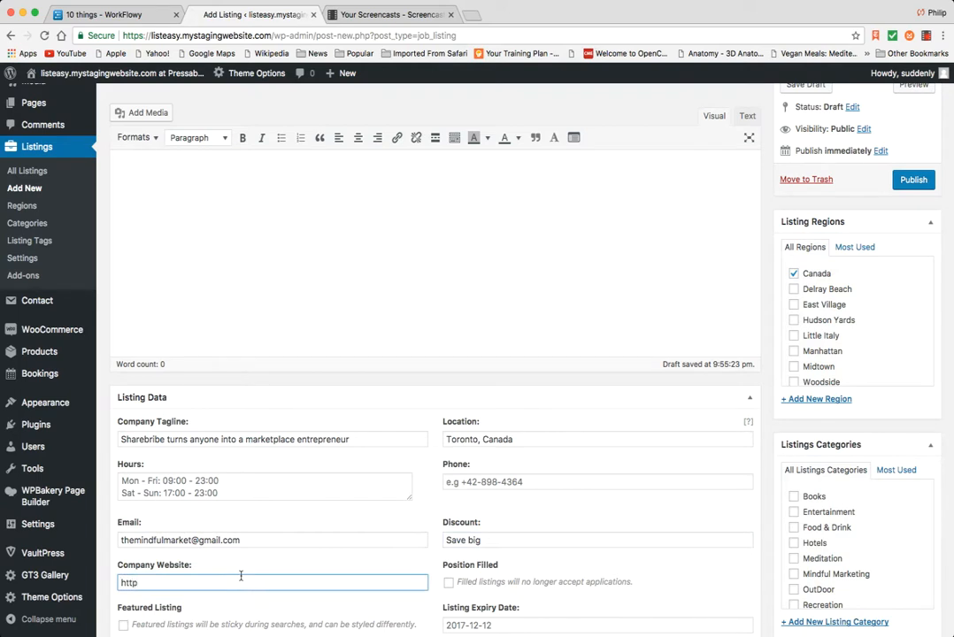
type("://goodkarma.")
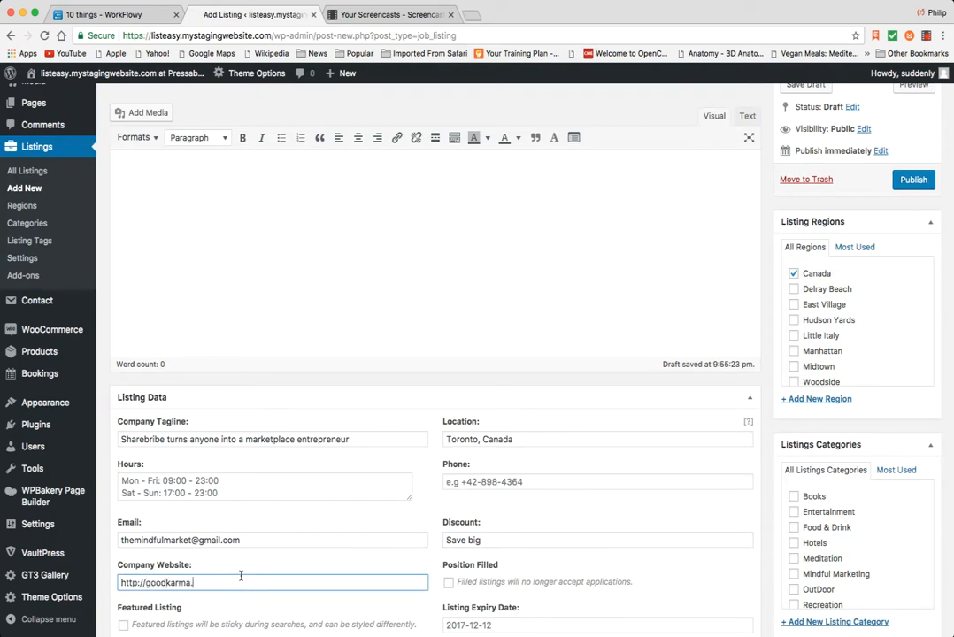
type("lin")
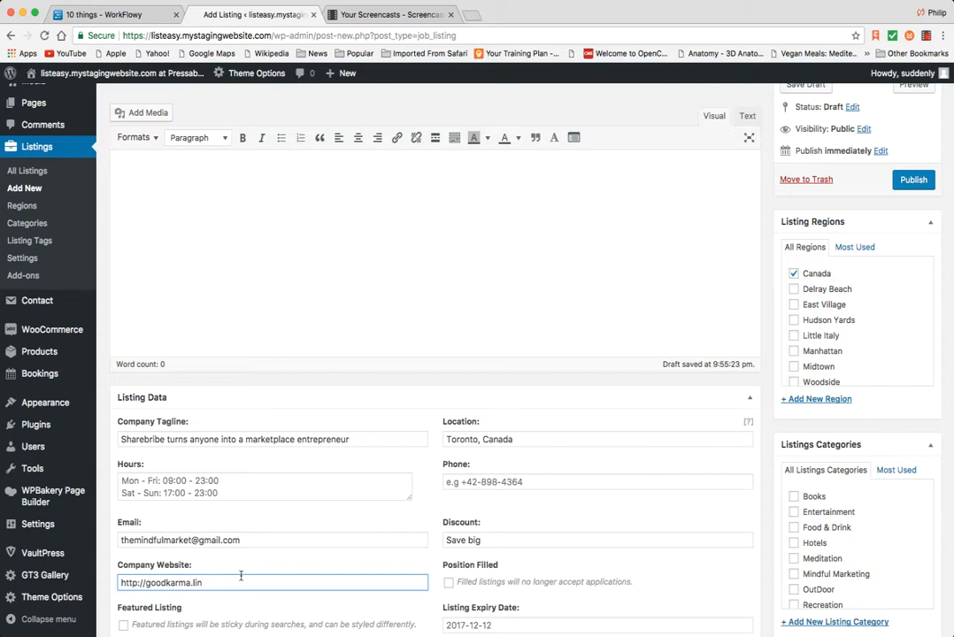
type("/sharetrib")
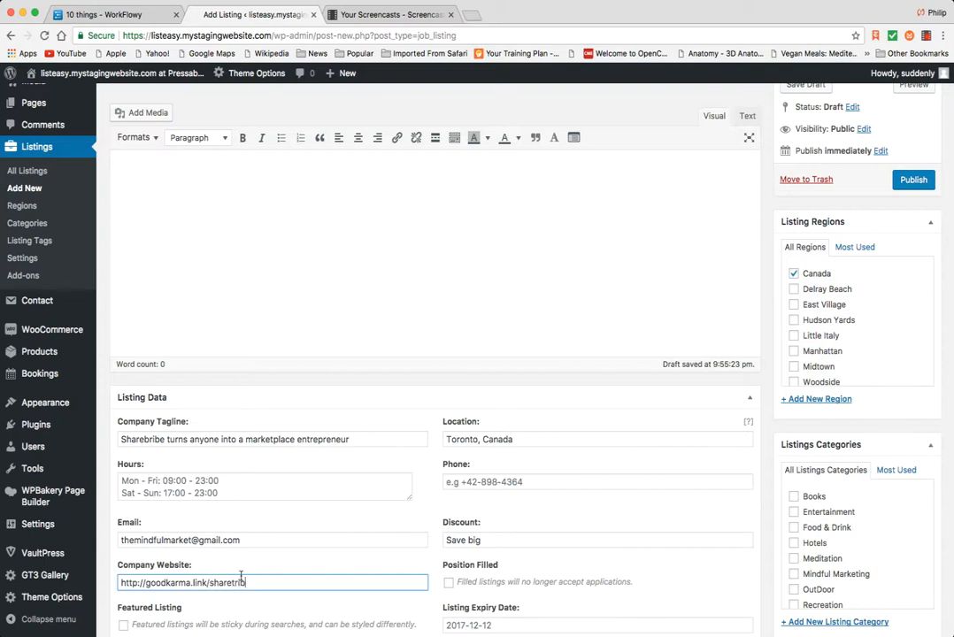
left_click(124, 627)
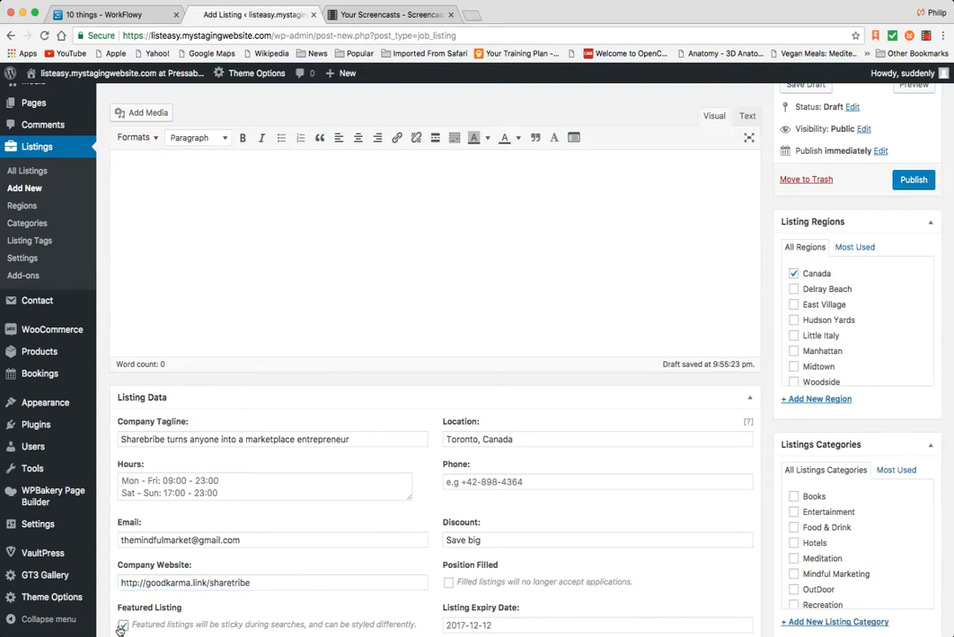
left_click(123, 625)
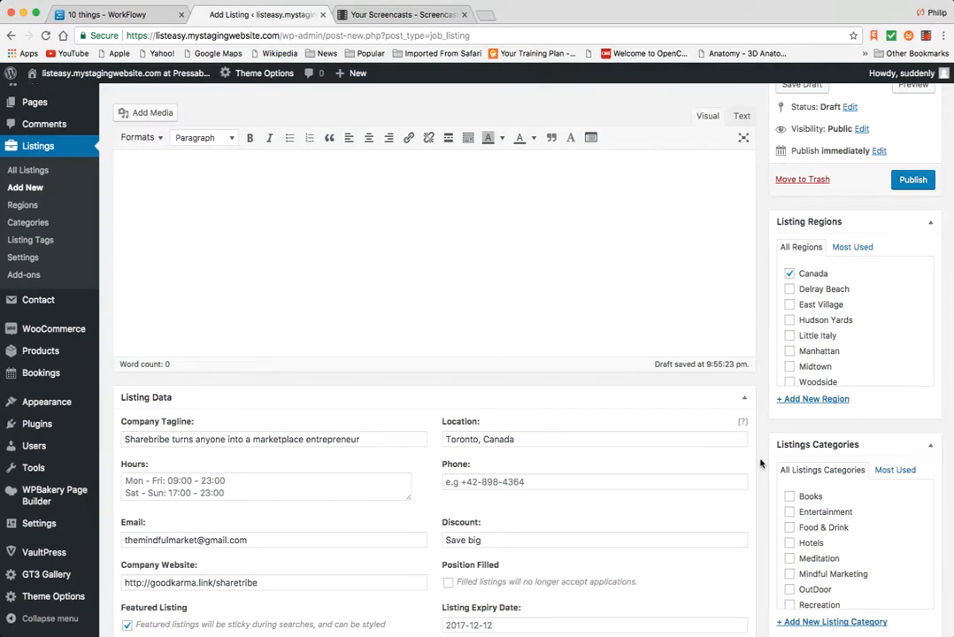
Step: Bring up Add Media for the header background image in Listings Settings
scroll("down", 3)
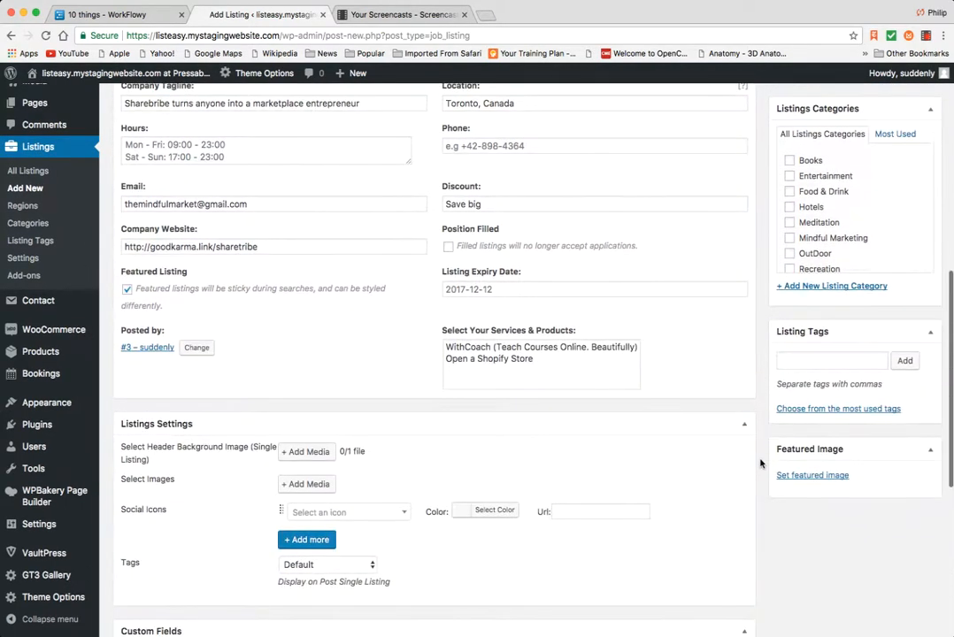
left_click(593, 290)
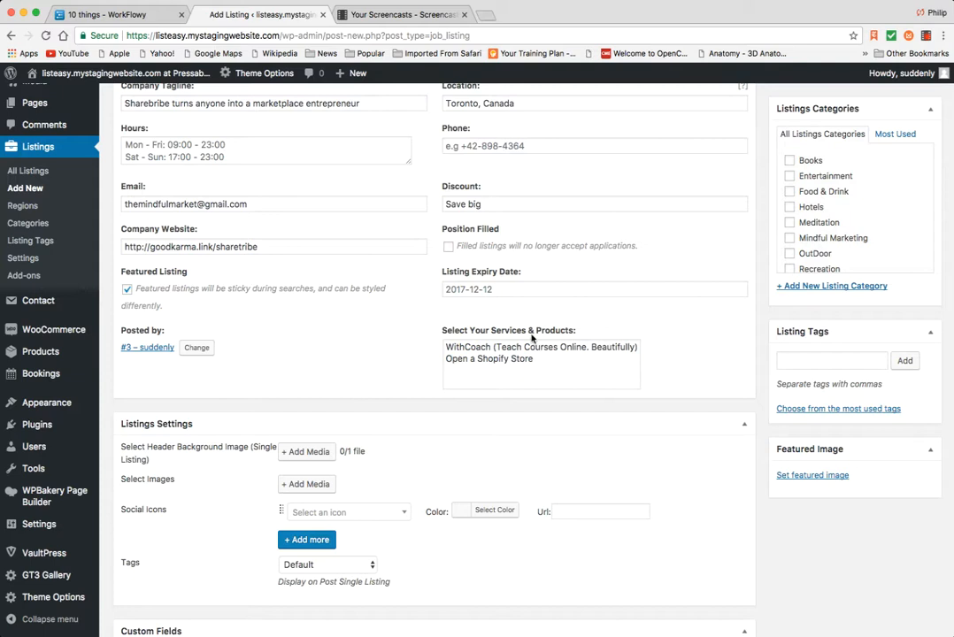
mouse_move(560, 384)
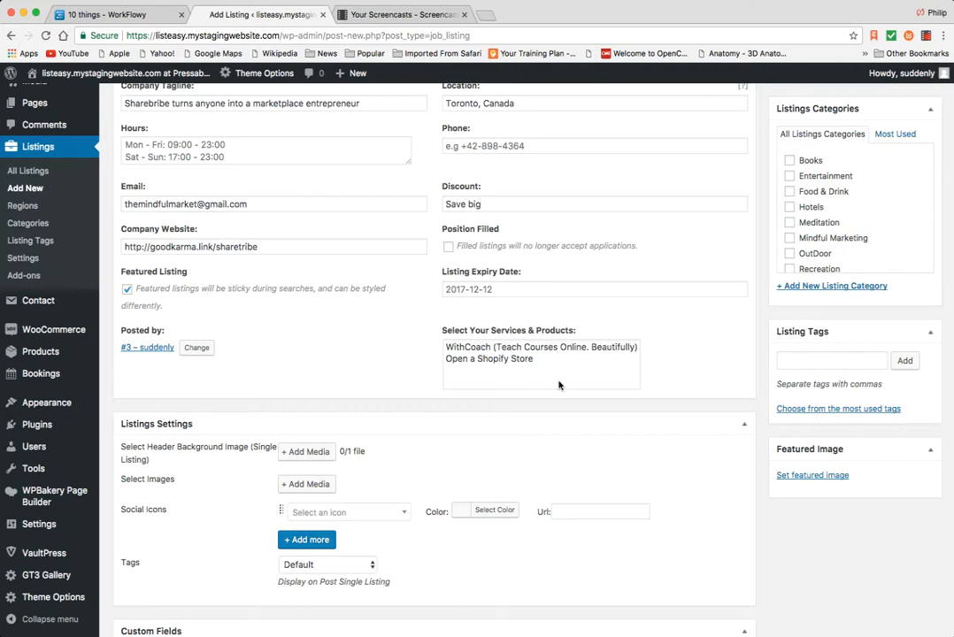
mouse_move(520, 352)
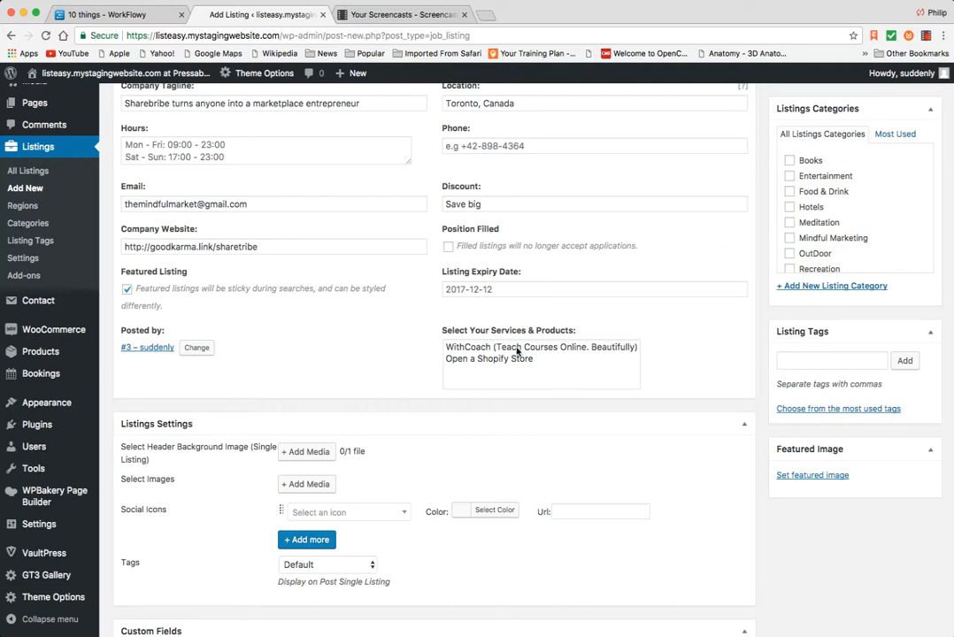
mouse_move(475, 393)
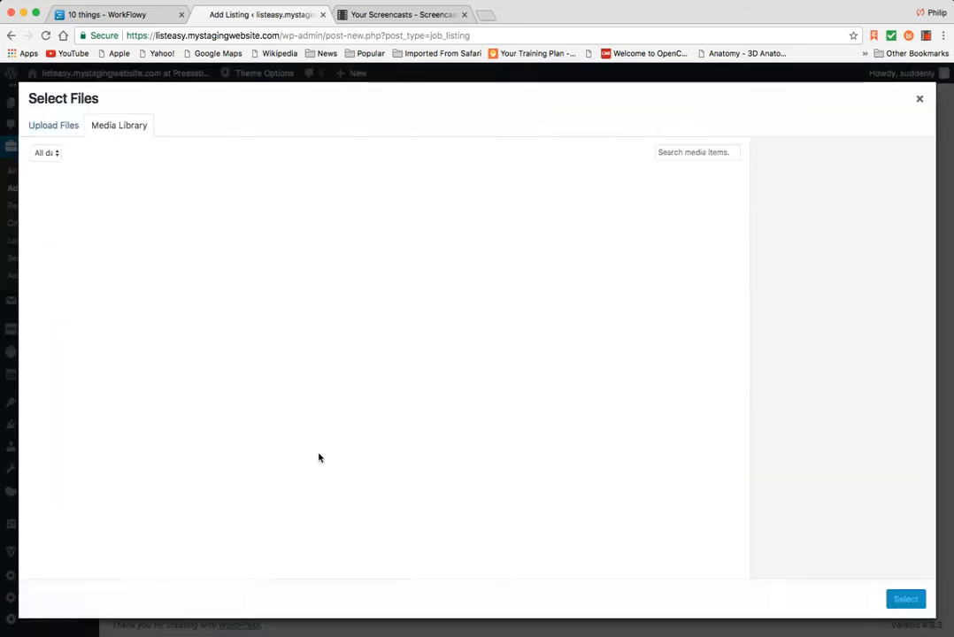
Step: Attach a media-library image as header background and set Tags to Show on the single listing page
left_click(119, 124)
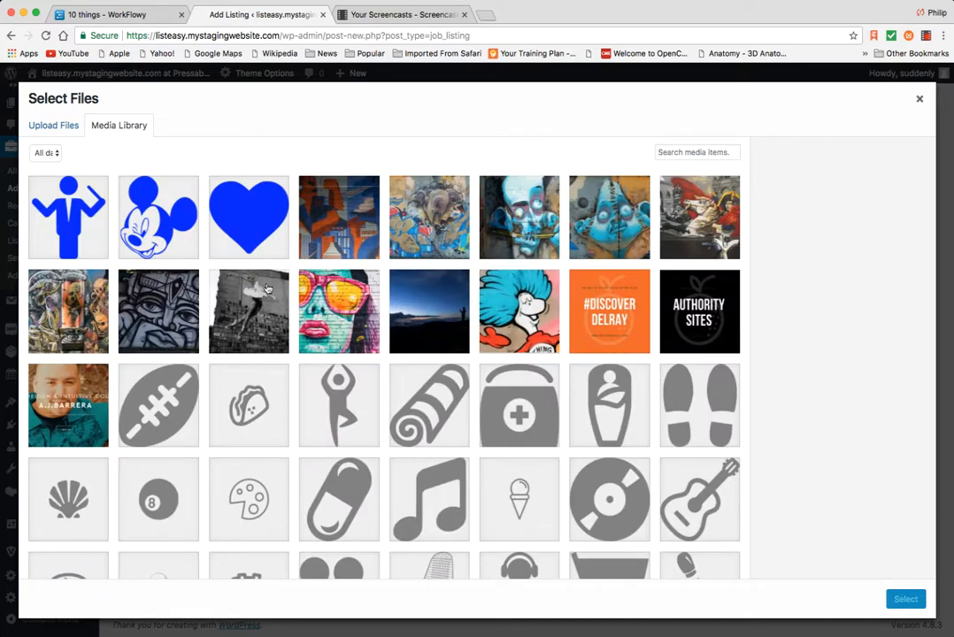
left_click(160, 312)
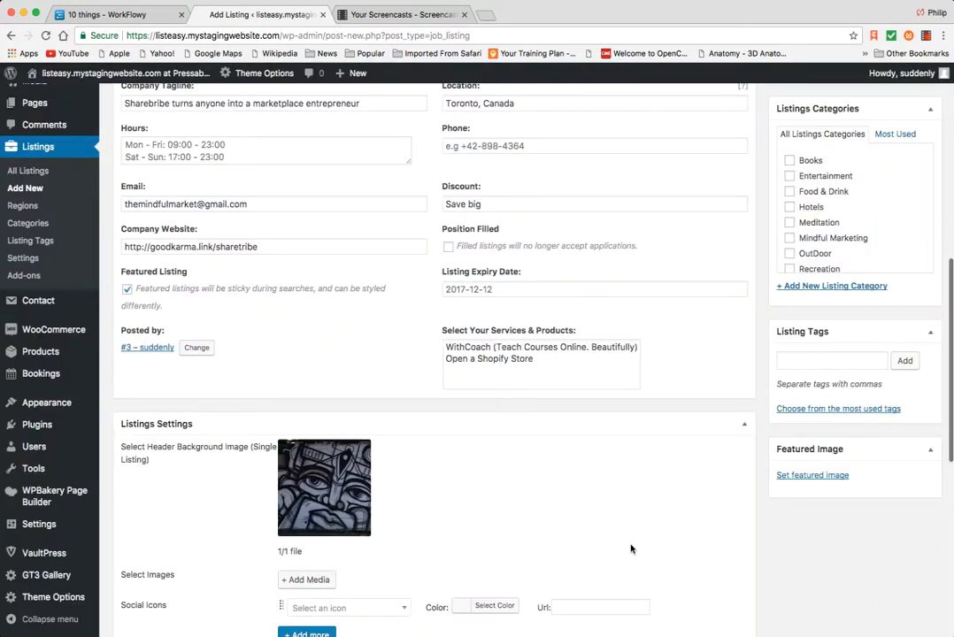
scroll("down", 3)
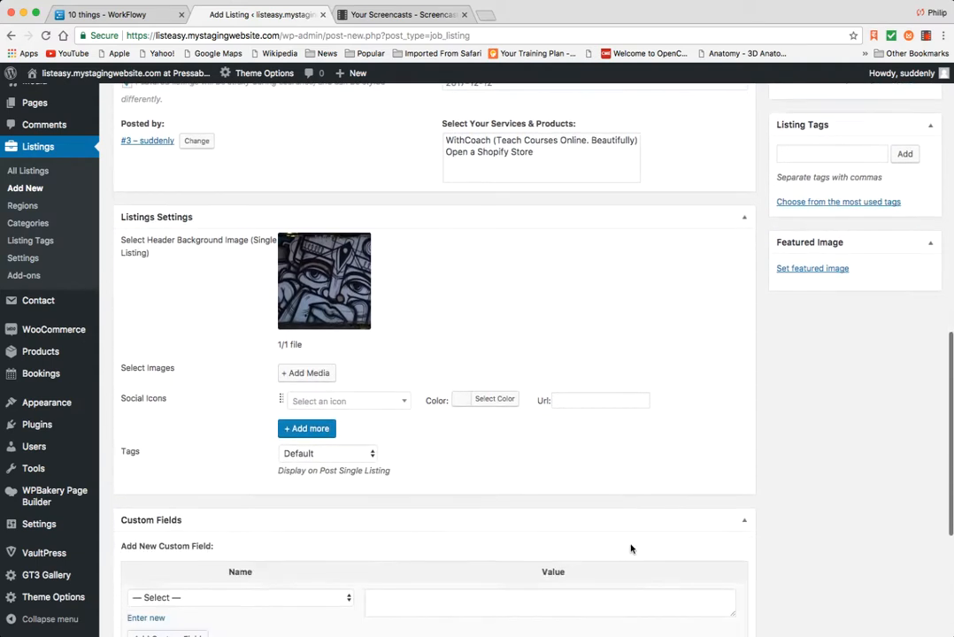
scroll("down", 3)
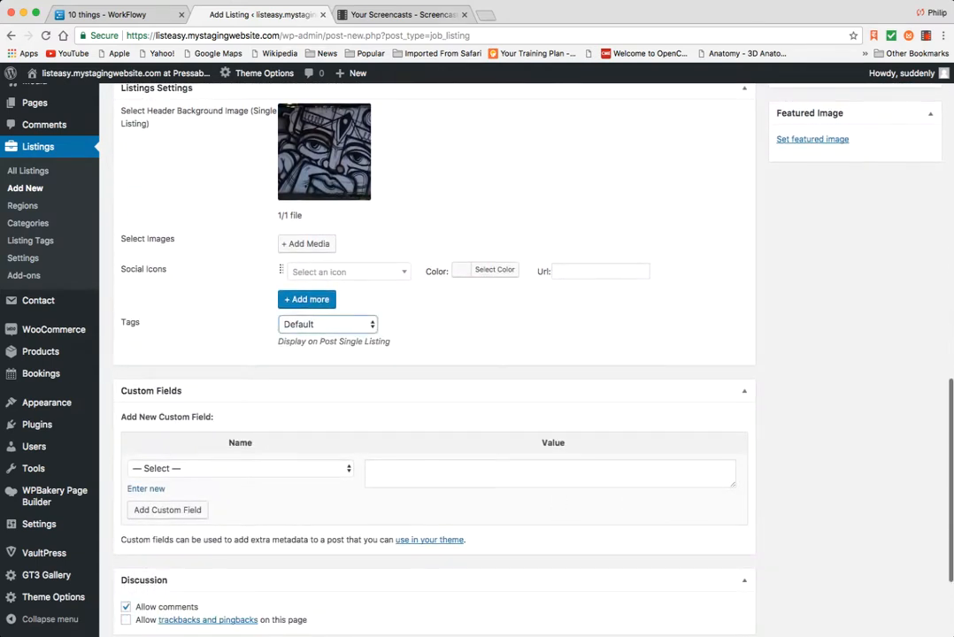
left_click(328, 324)
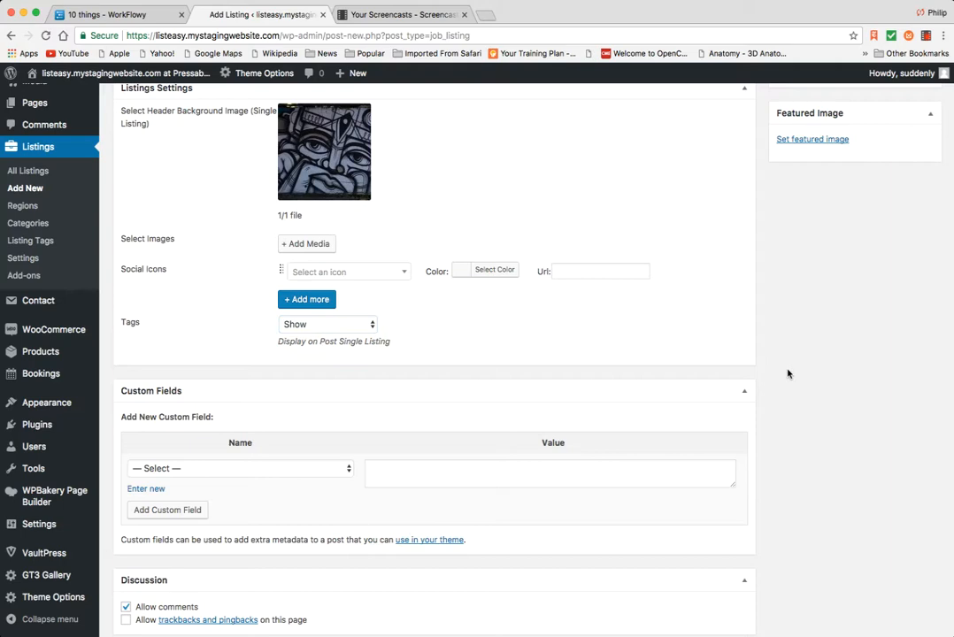
scroll("up", 3)
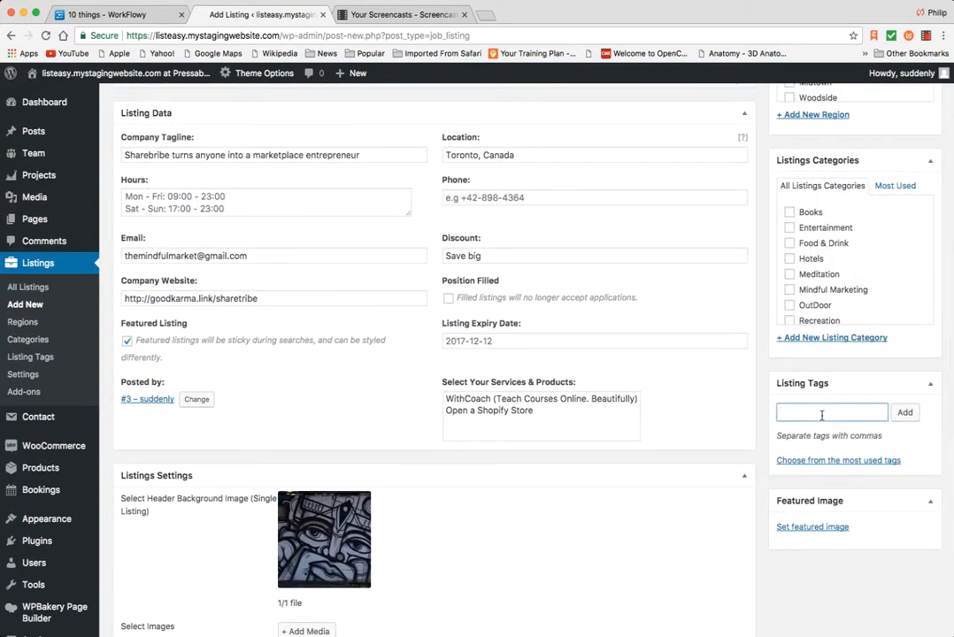
Step: Add the listing tags Marketing, We Love and Shop
type("market")
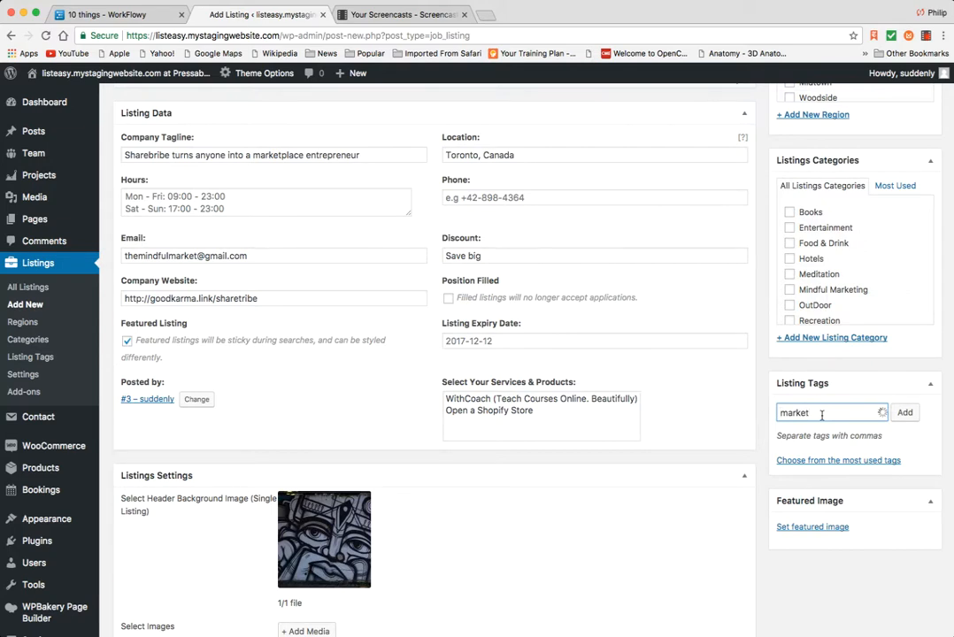
type("Marketing,")
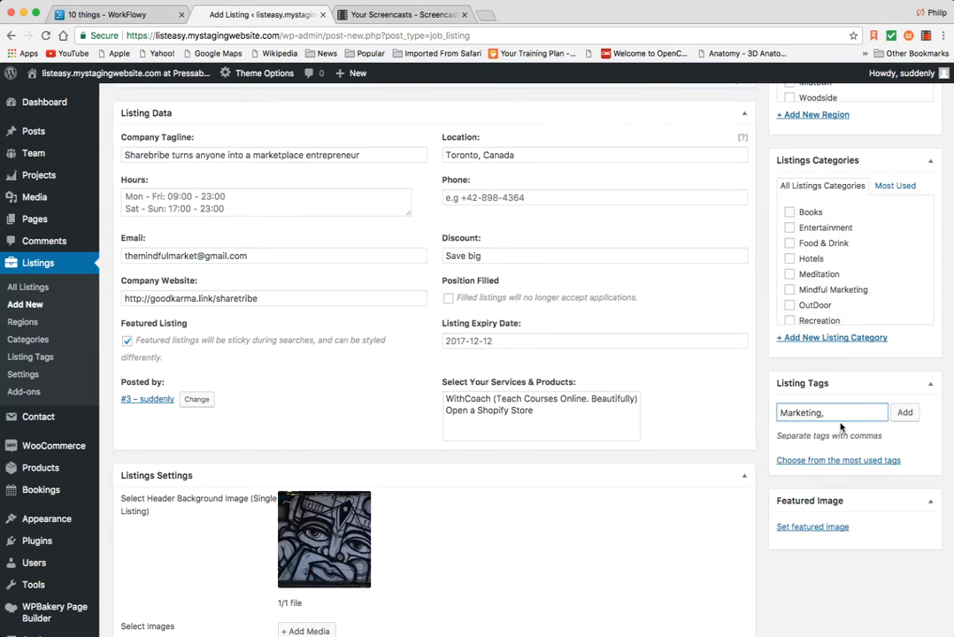
type("we love")
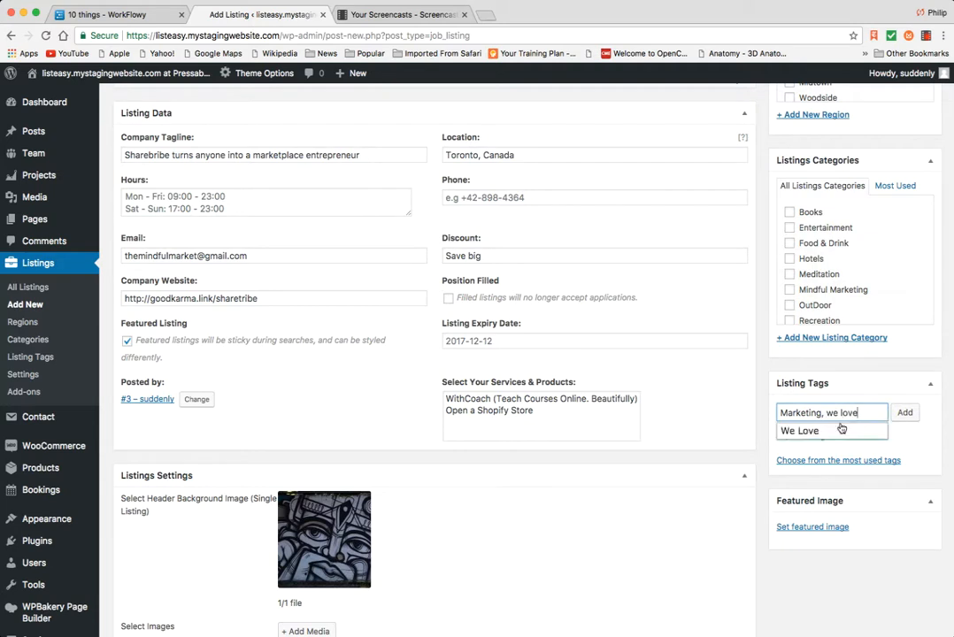
left_click(800, 432)
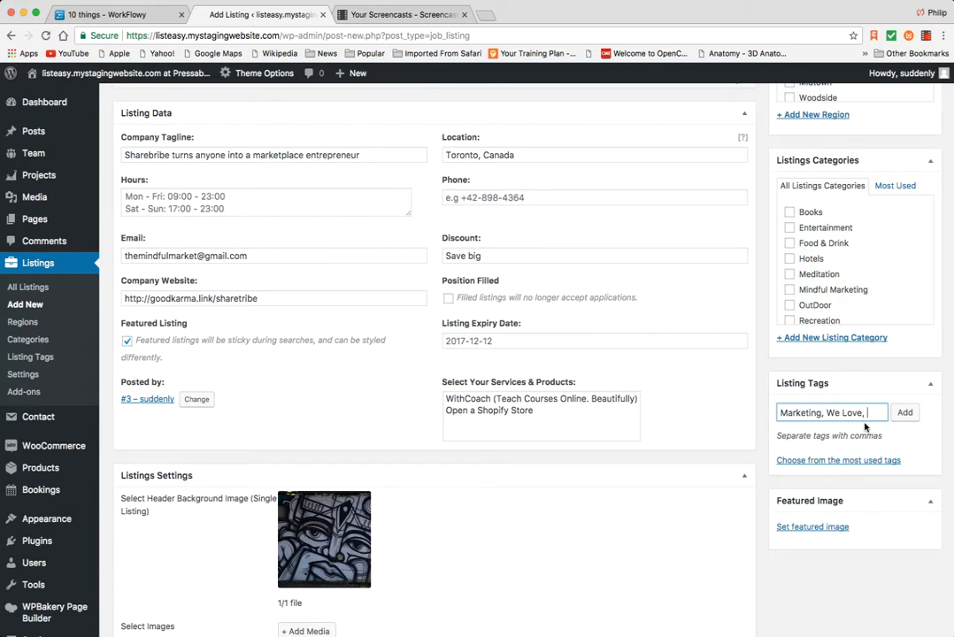
type("shop")
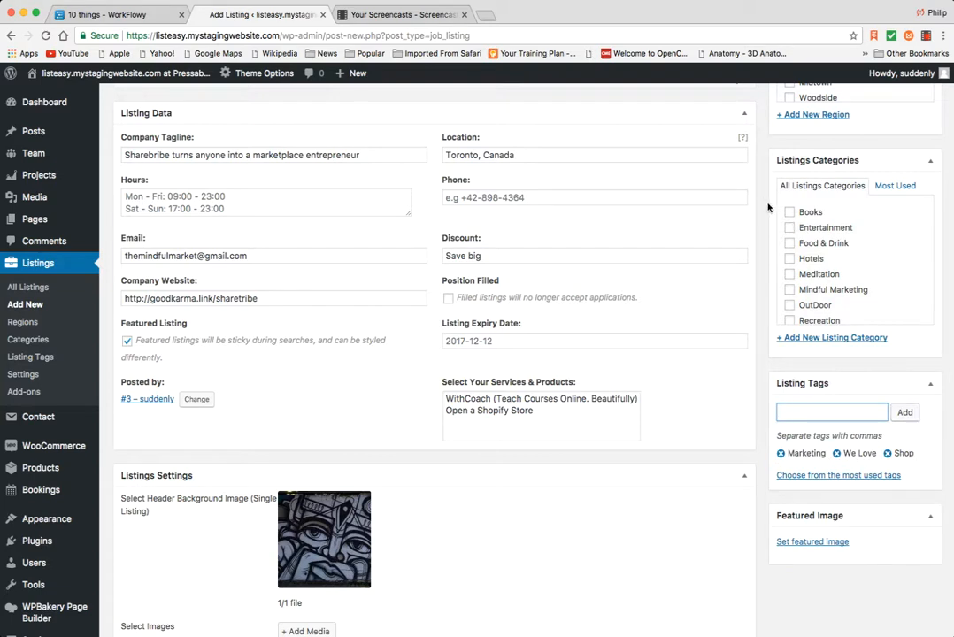
left_click(789, 290)
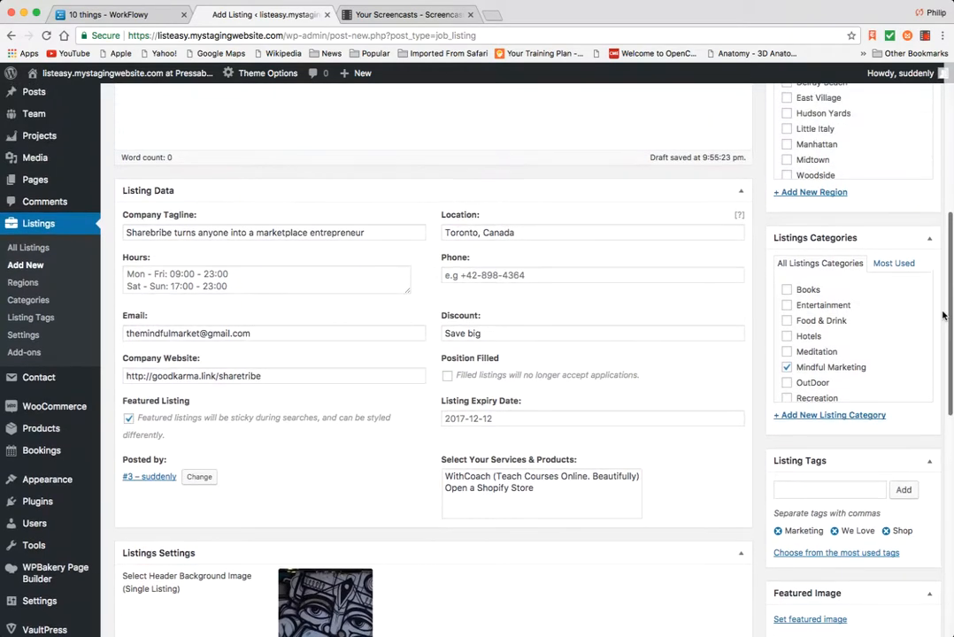
scroll("up", 3)
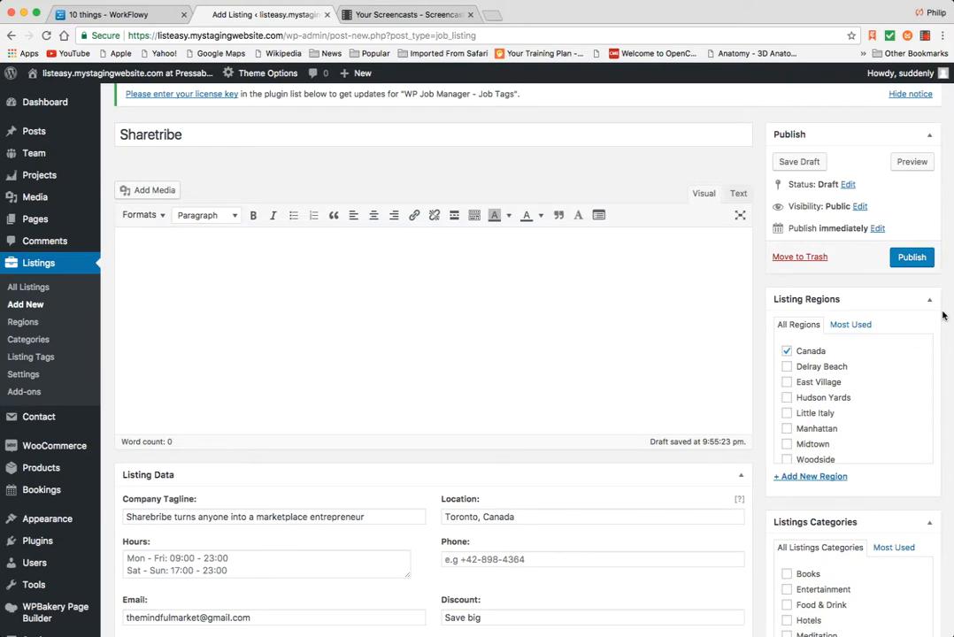
Step: Enter 555-1212 as the listing's phone number
scroll("down", 3)
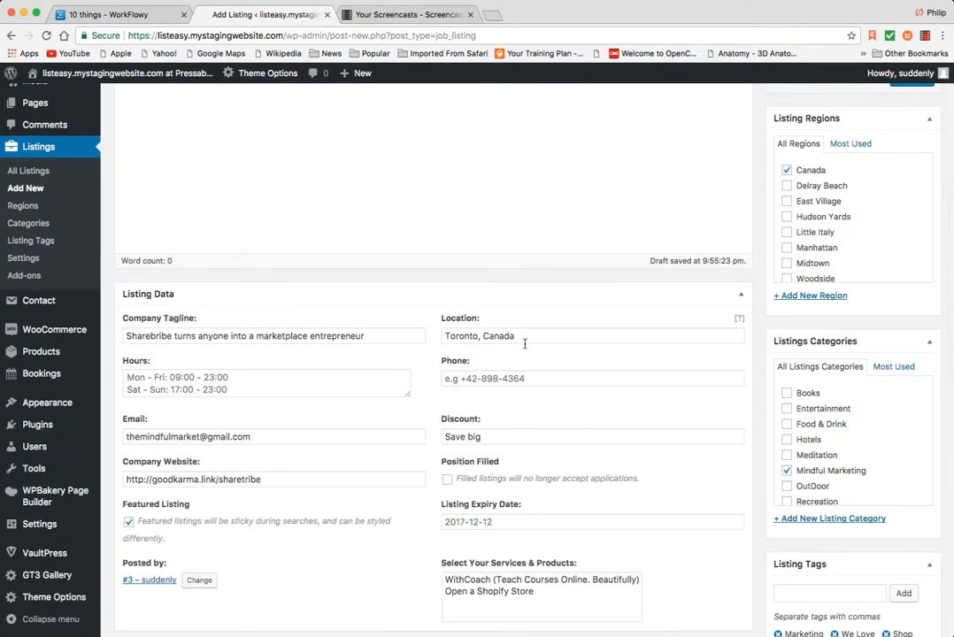
left_click(560, 379)
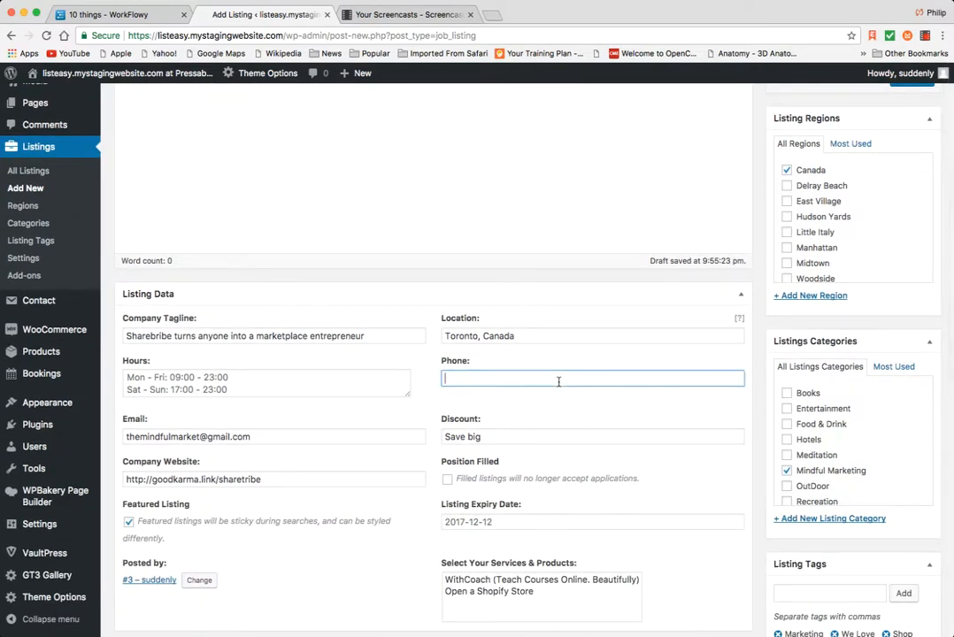
type("555-12")
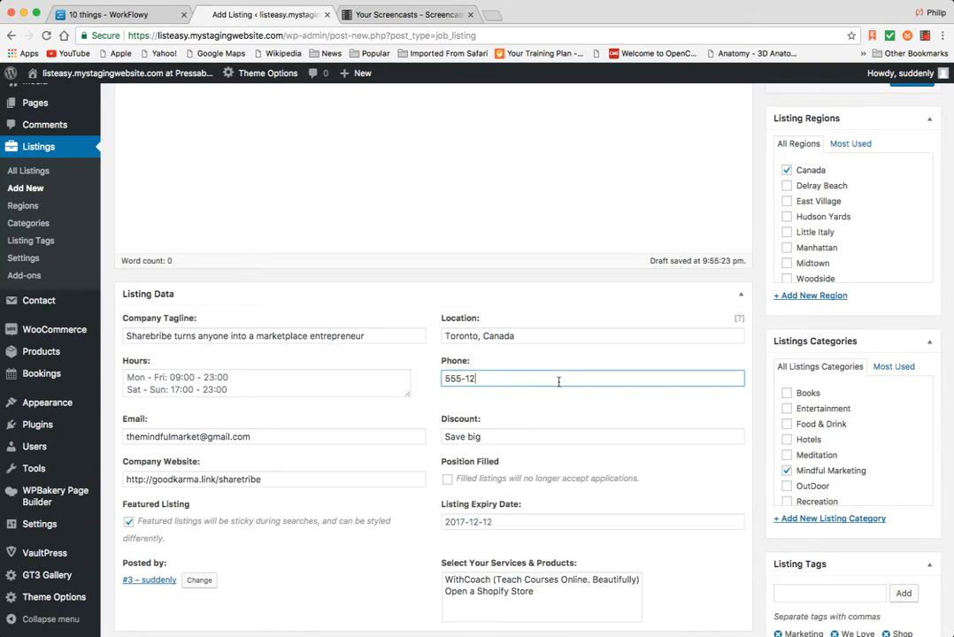
type("12")
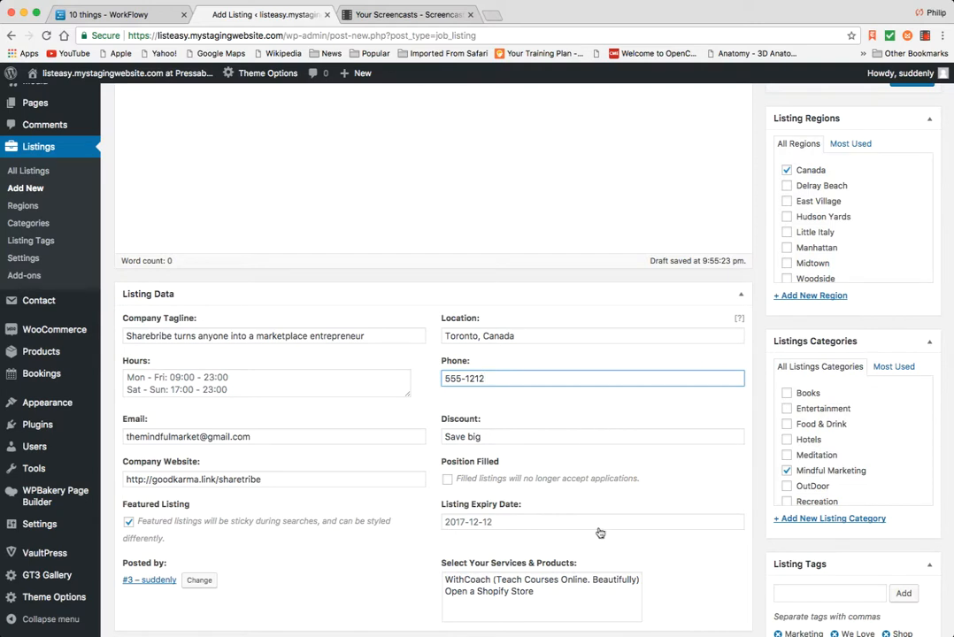
mouse_move(583, 304)
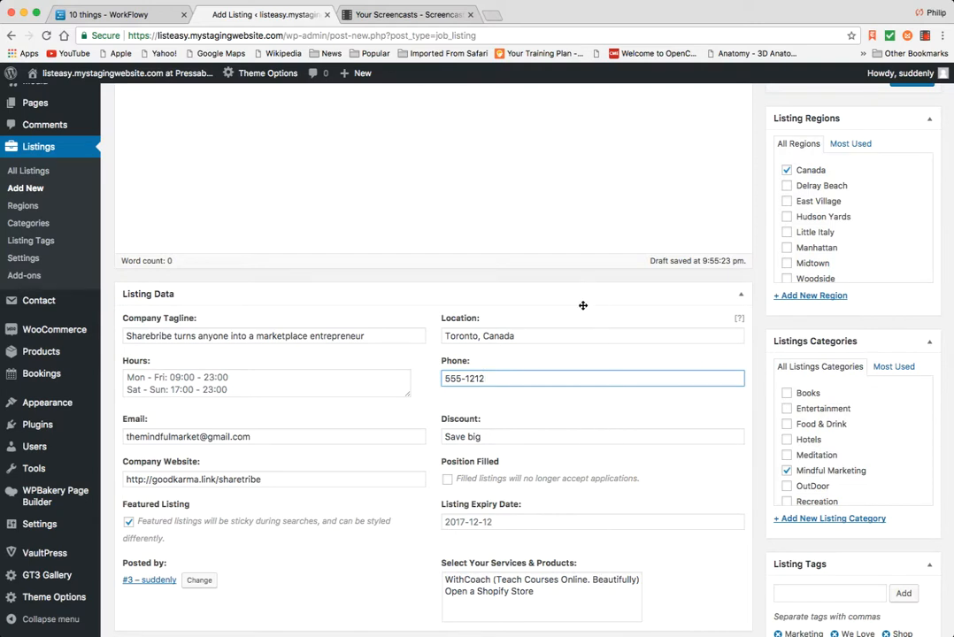
Step: Set the listing expiry date to 11 November 2018 via the calendar
left_click(591, 520)
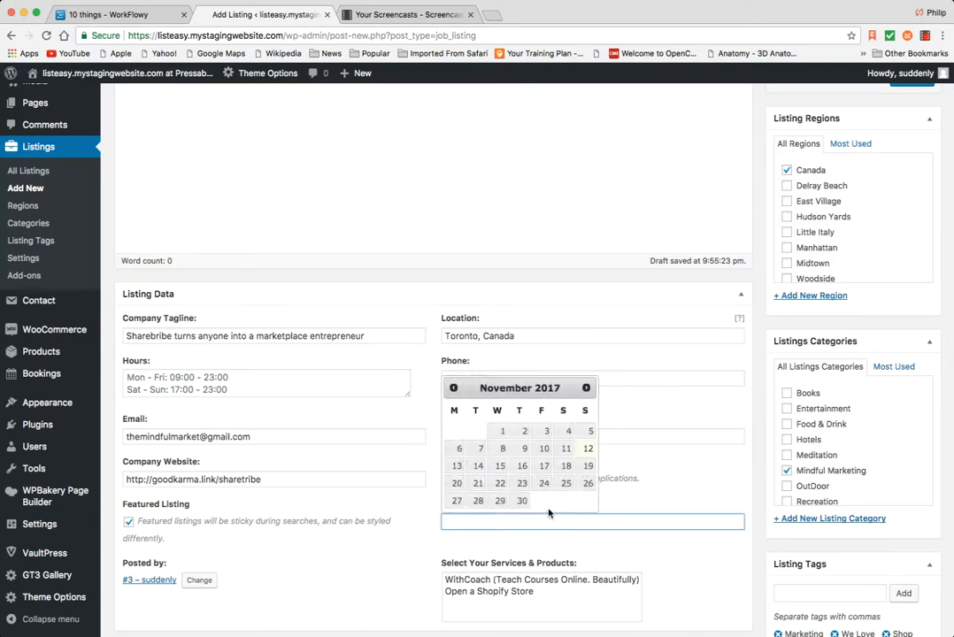
left_click(586, 388)
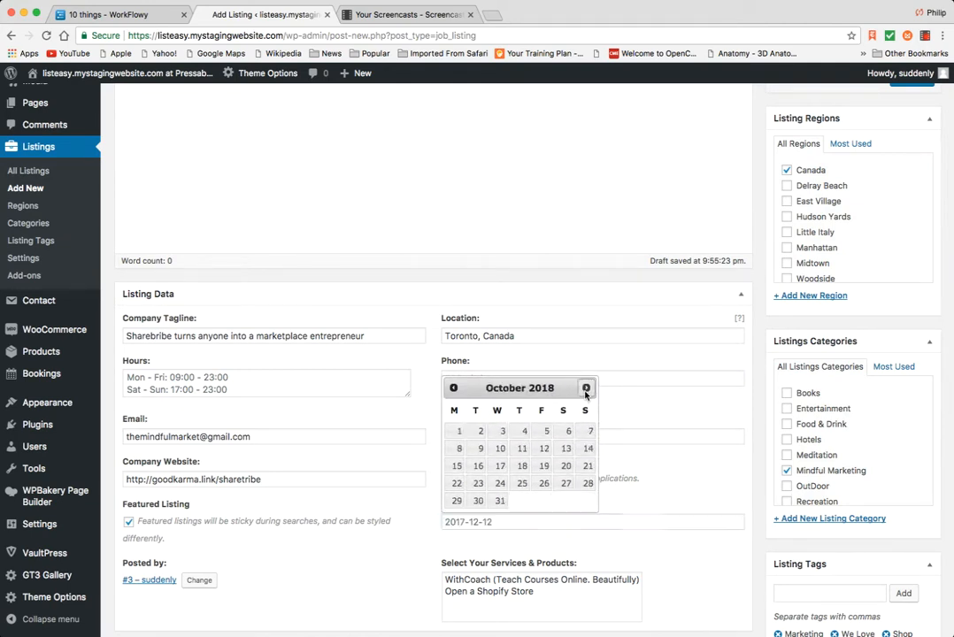
left_click(586, 389)
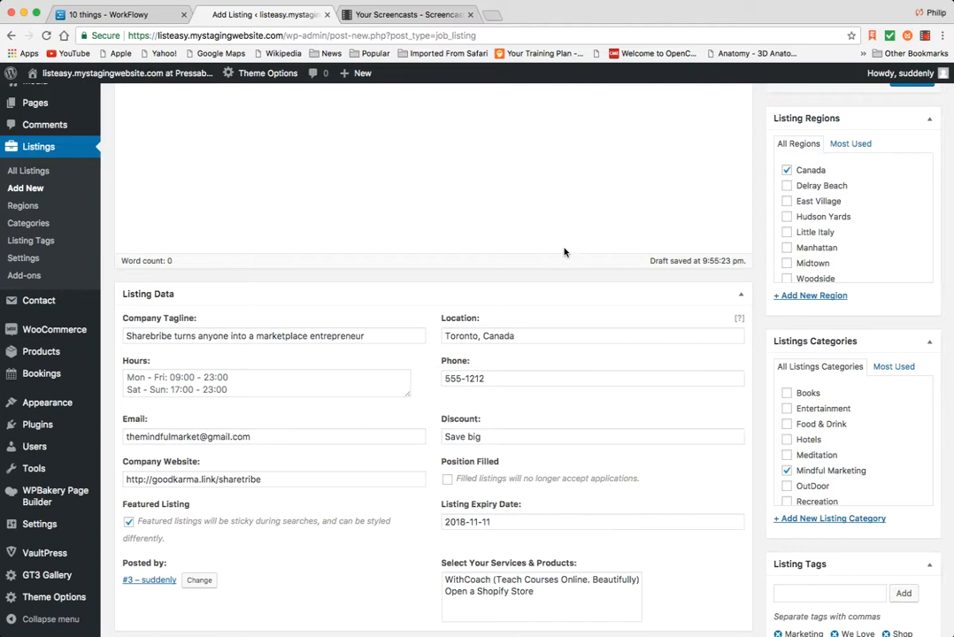
scroll("up", 3)
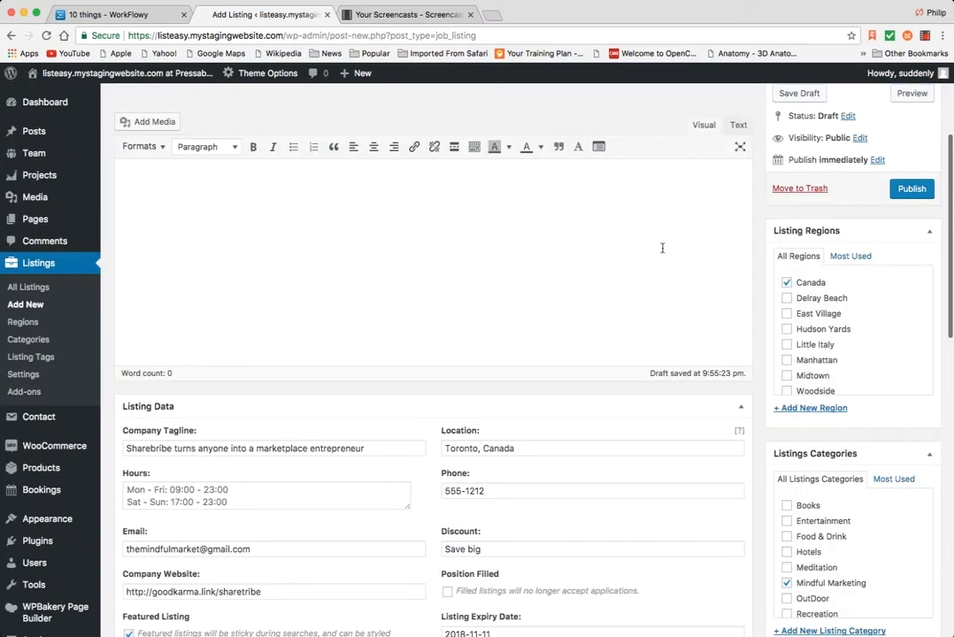
mouse_move(602, 159)
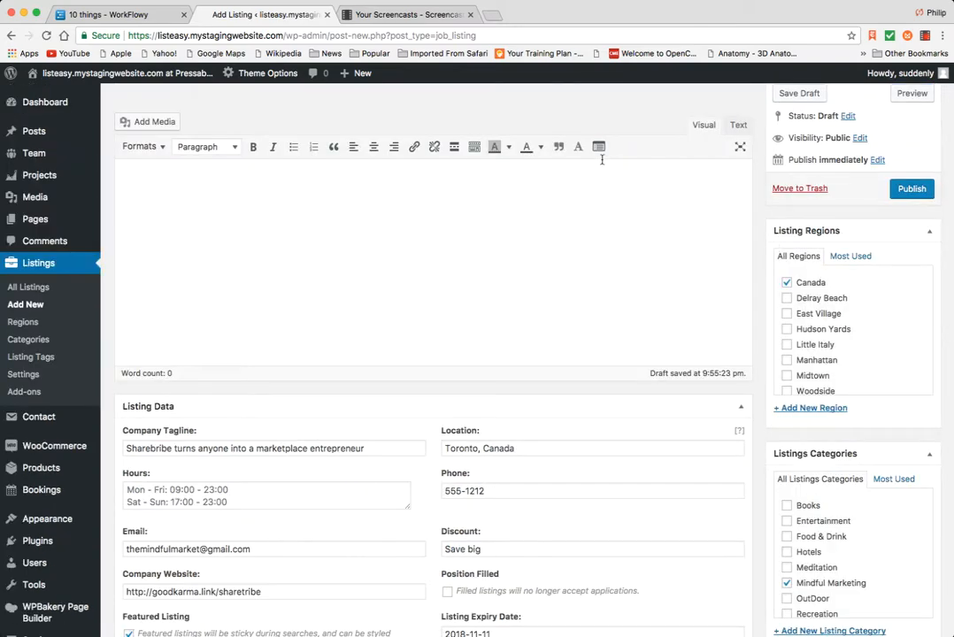
Step: Write the introduction: Sharetribe, a platform for online marketers who want to change the world, ending 'with your ideas.'
type("Title")
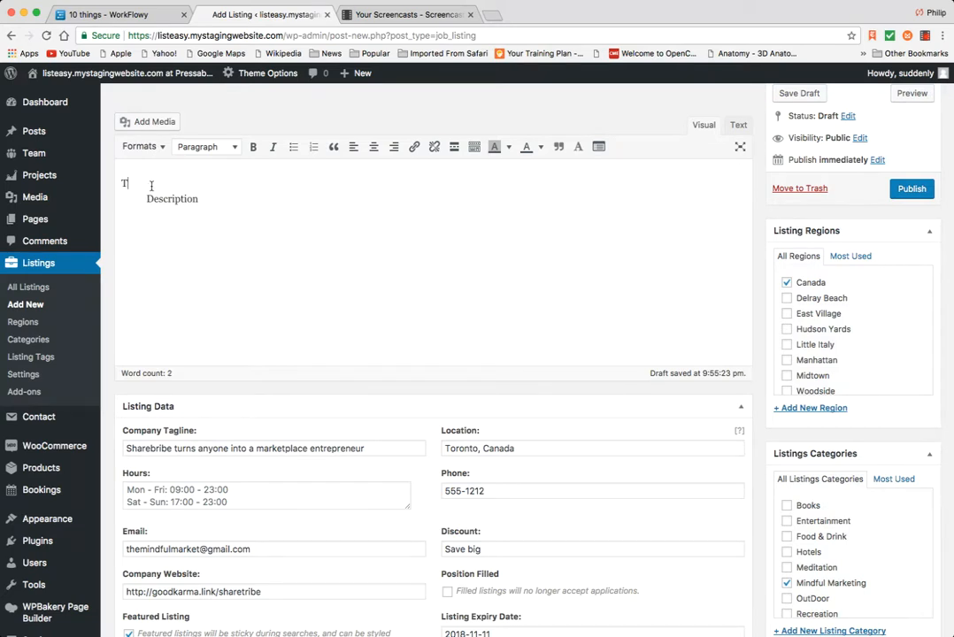
key("Backspace")
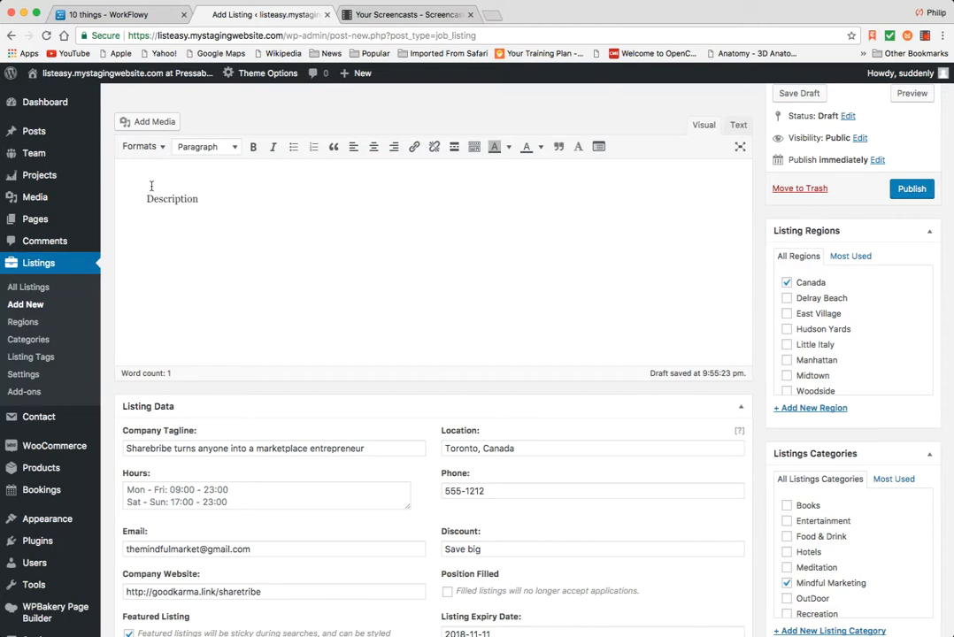
type("Introduction")
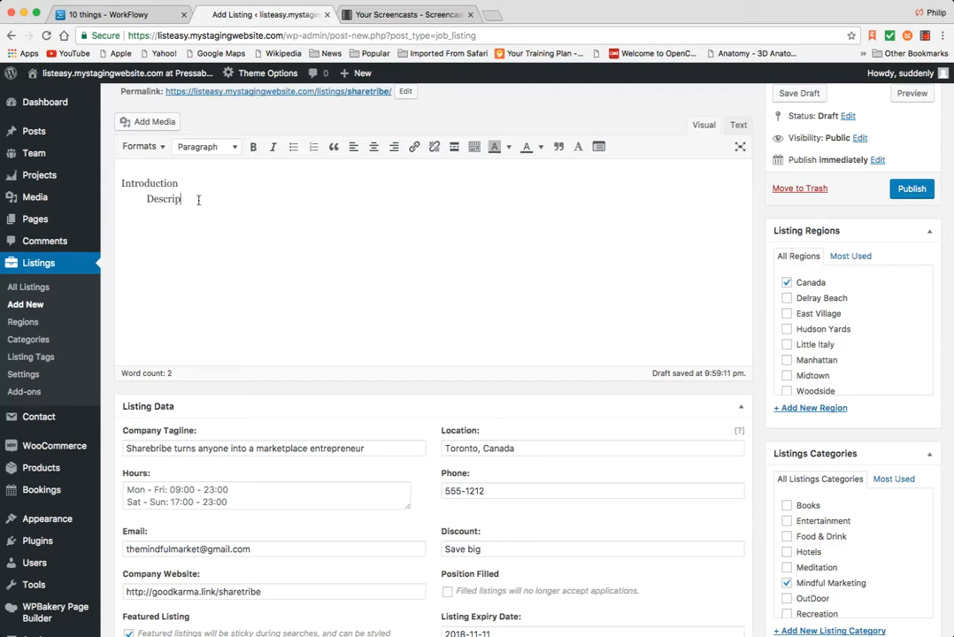
type("Sharetribe is a great platform for englithened")
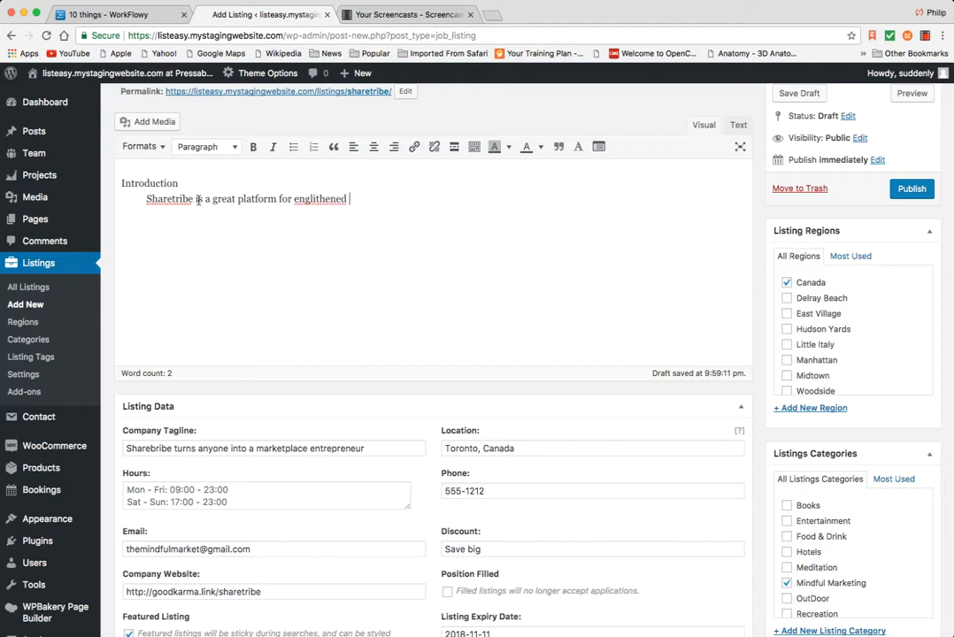
type("entreprneurs who")
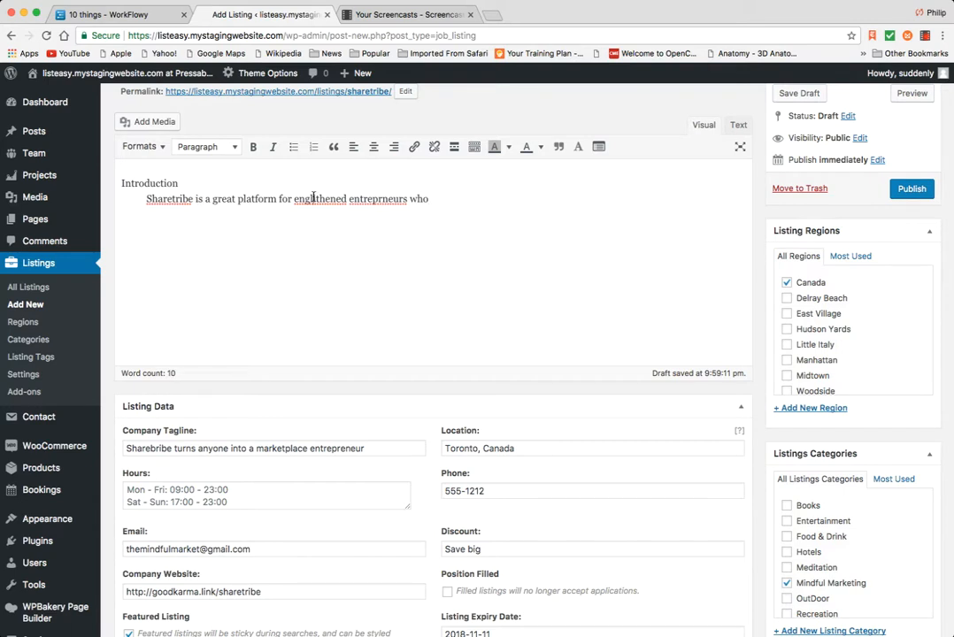
key("backspace")
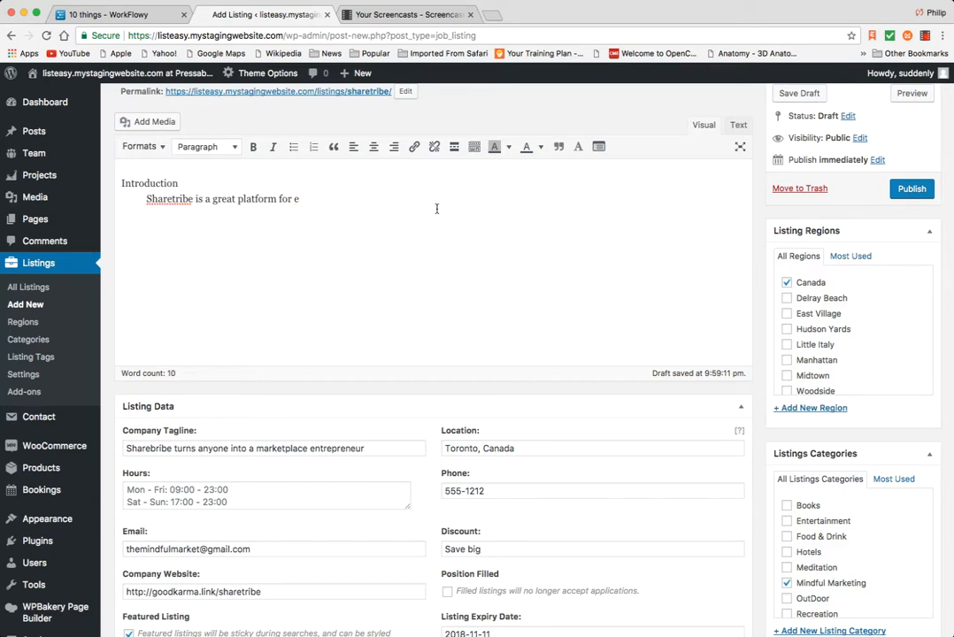
type("online mark")
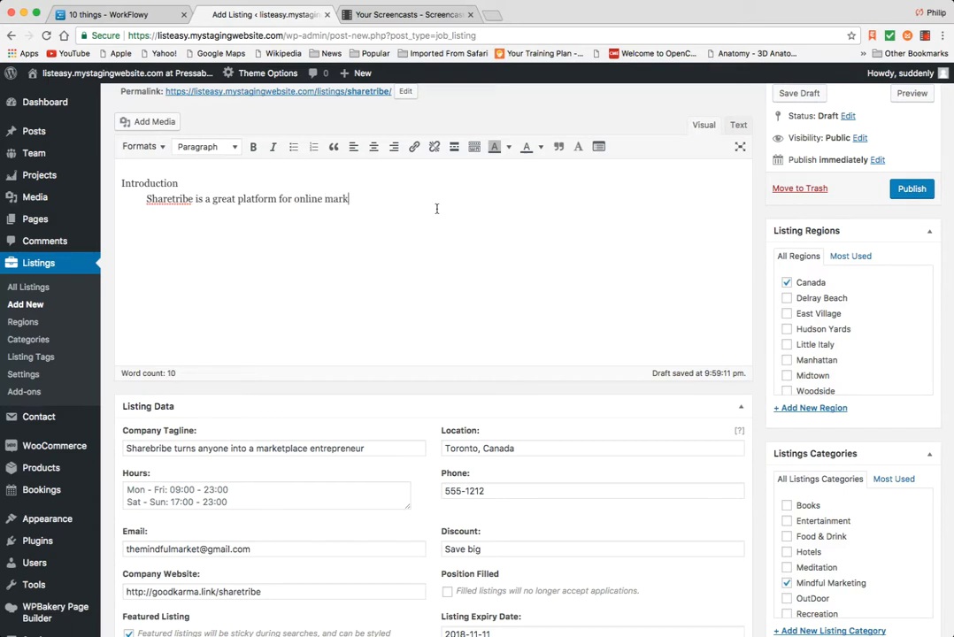
type("eters who want to c")
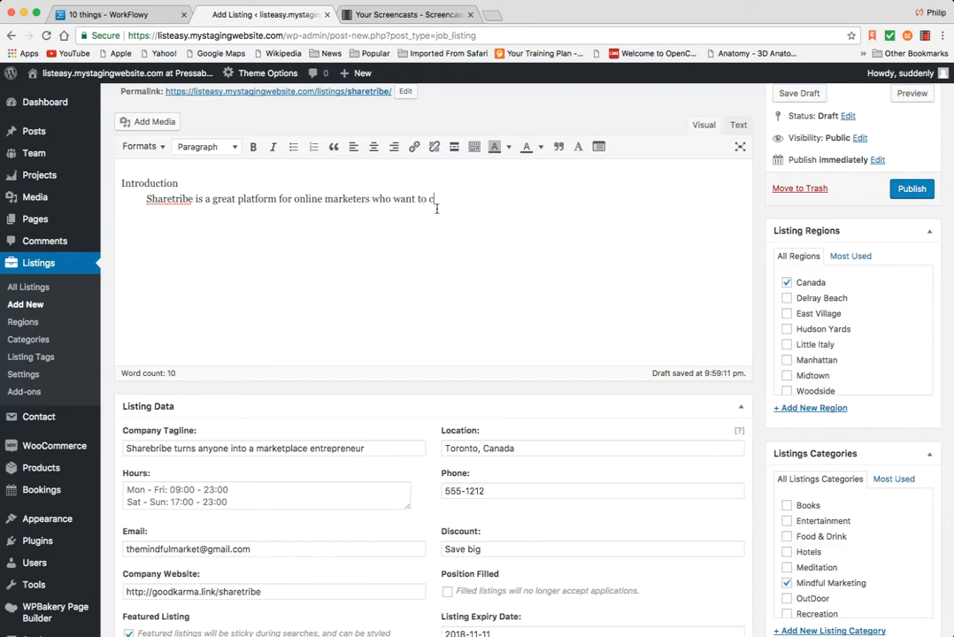
type("hange the world with our")
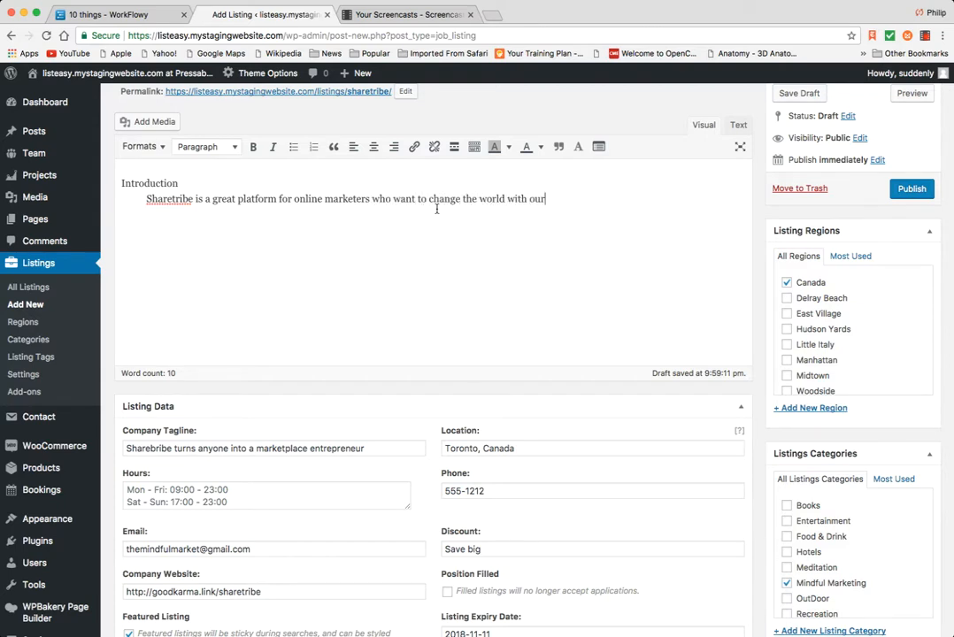
type("work. Start a marketpl")
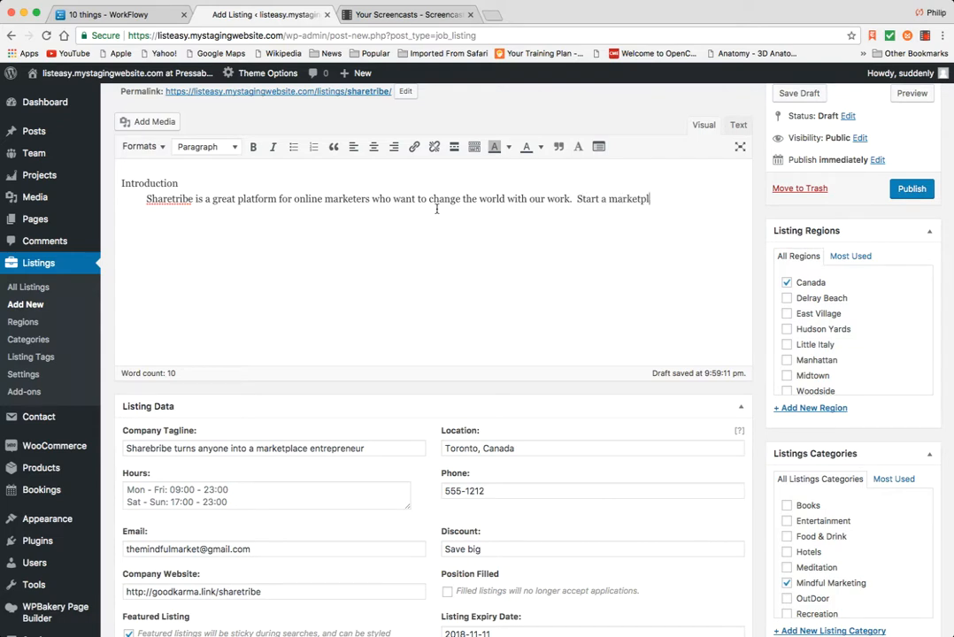
type("- go big - dream big -")
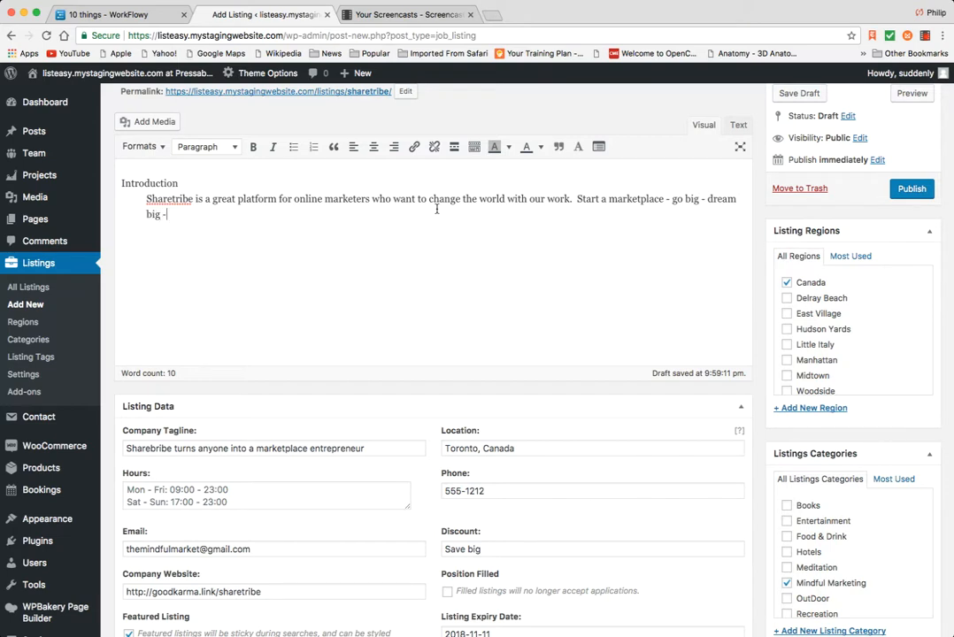
type("and change the world")
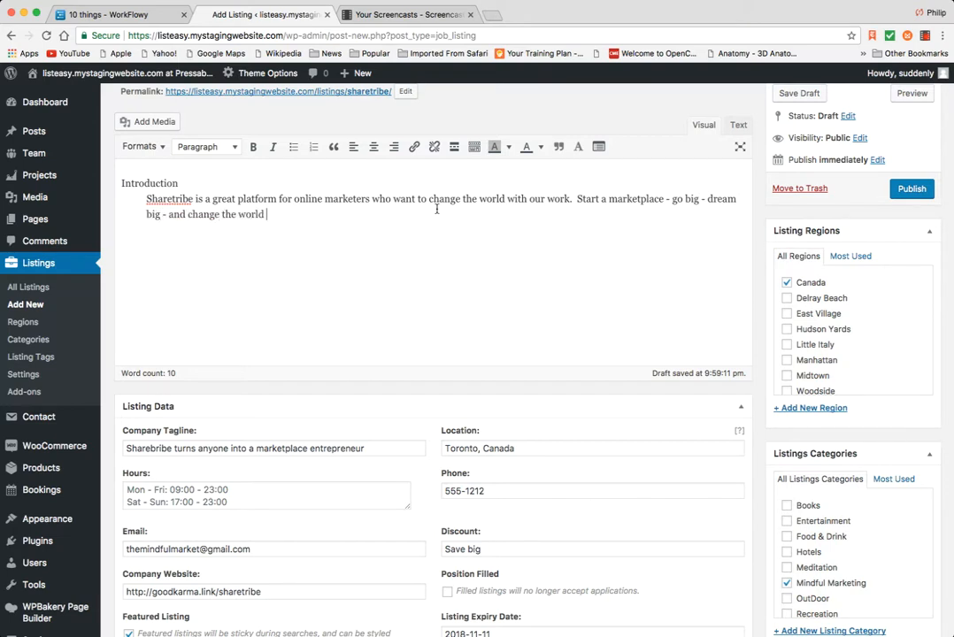
type("with your ideas.")
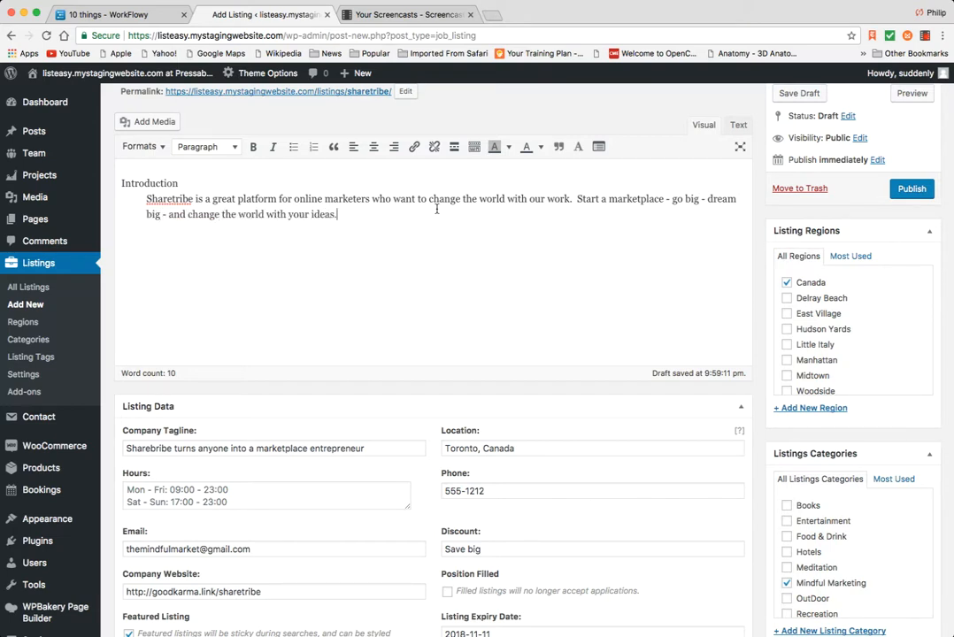
Step: Add 'Sharetribe is awesome!' at the end linked to the goodkarma .link/g URL and save the draft
type("Shar")
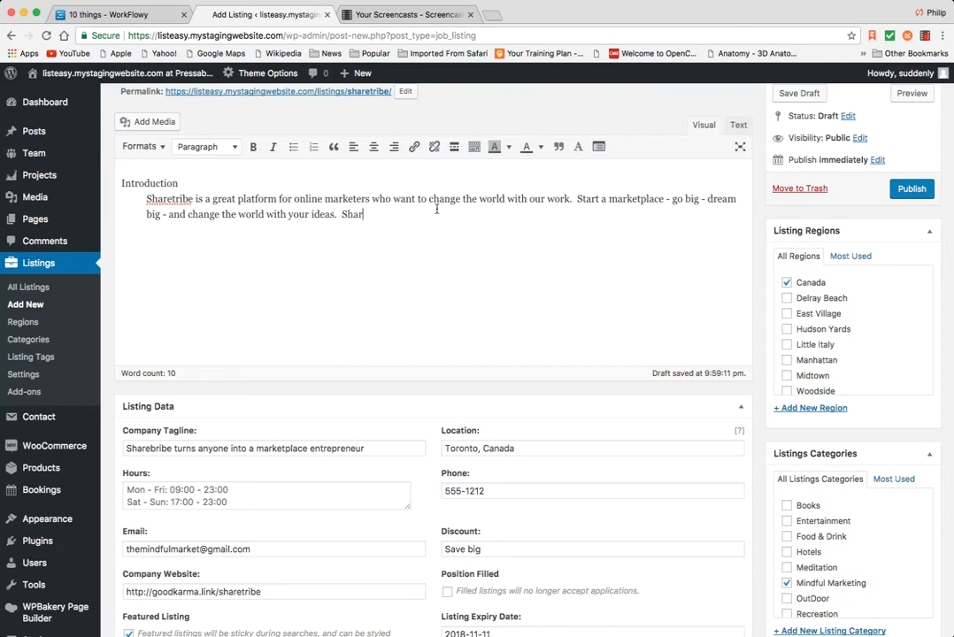
type("tribe")
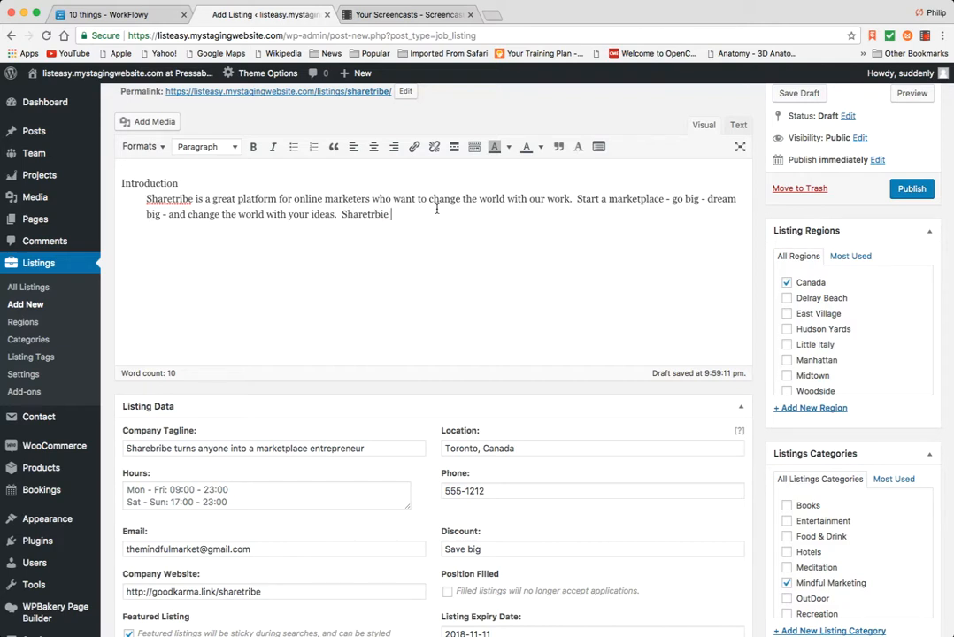
key("Backspace")
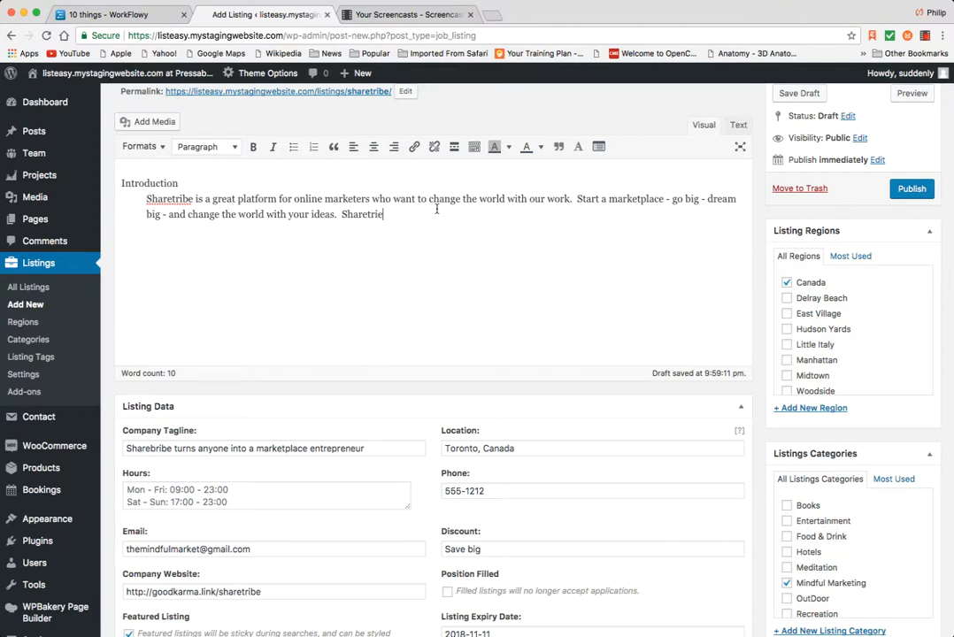
type("is aweso")
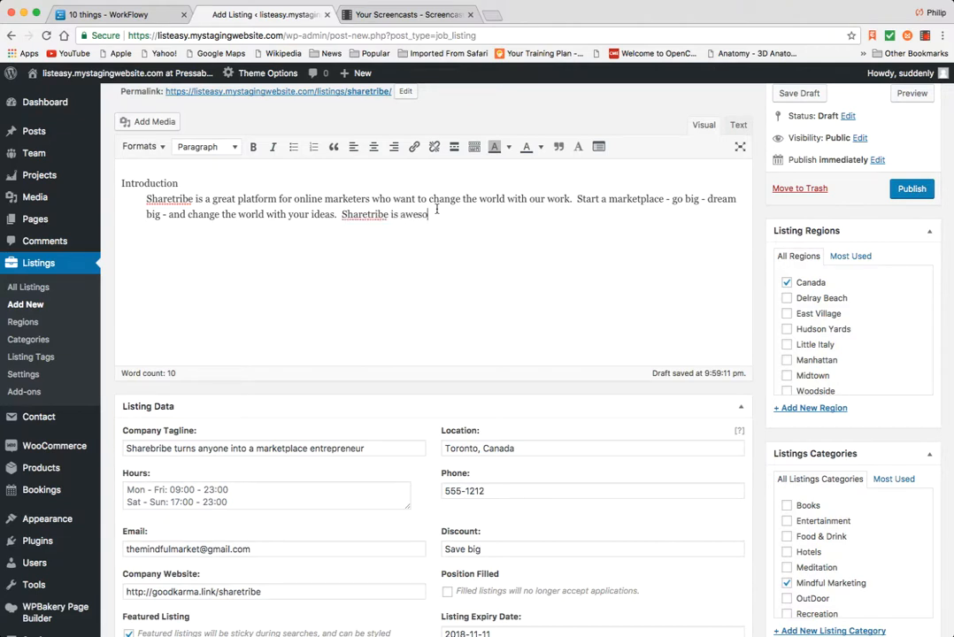
type("me!")
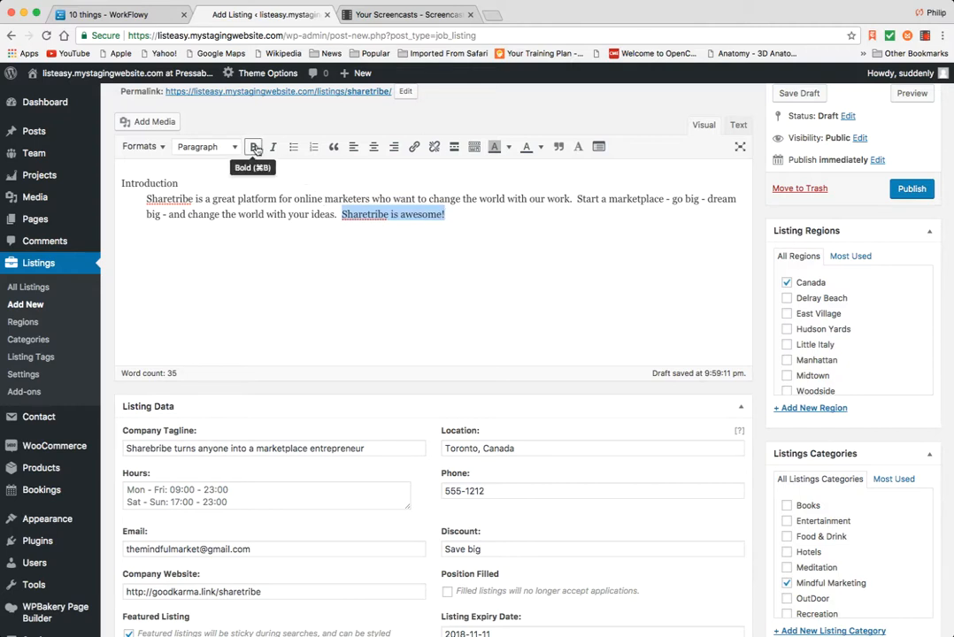
left_click(414, 147)
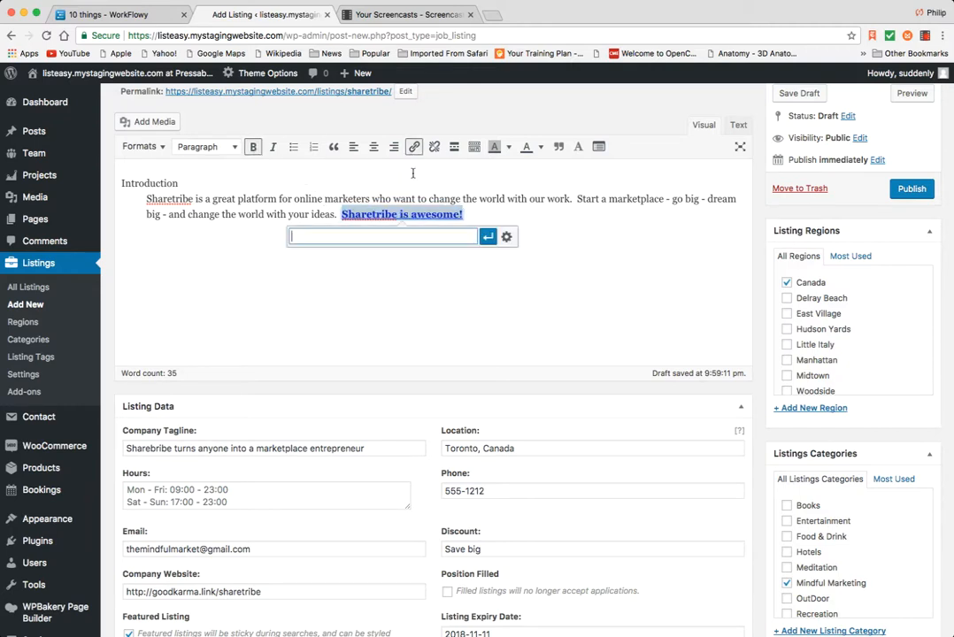
type("http://goodkarma")
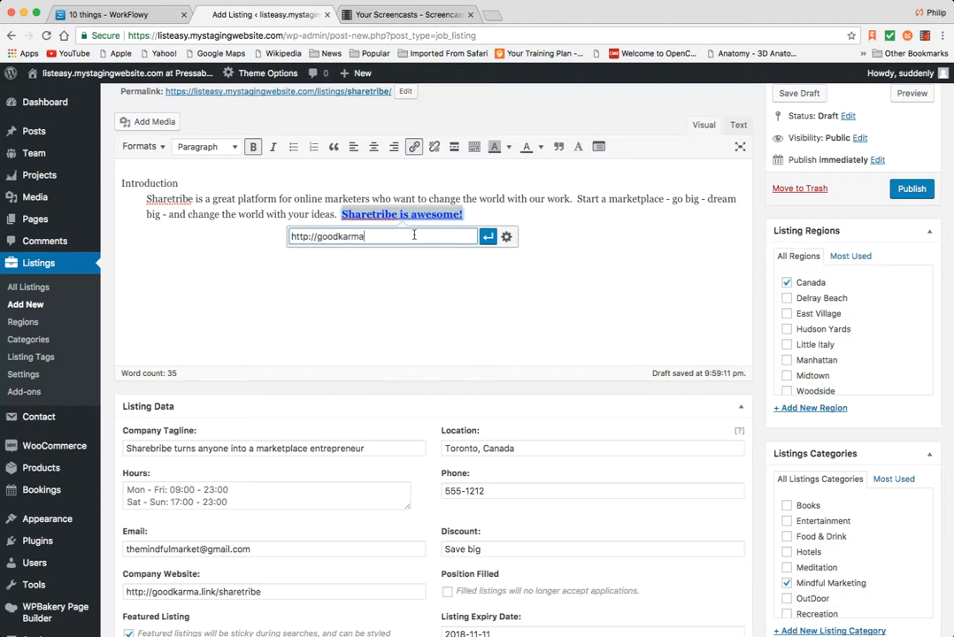
type(".link/g")
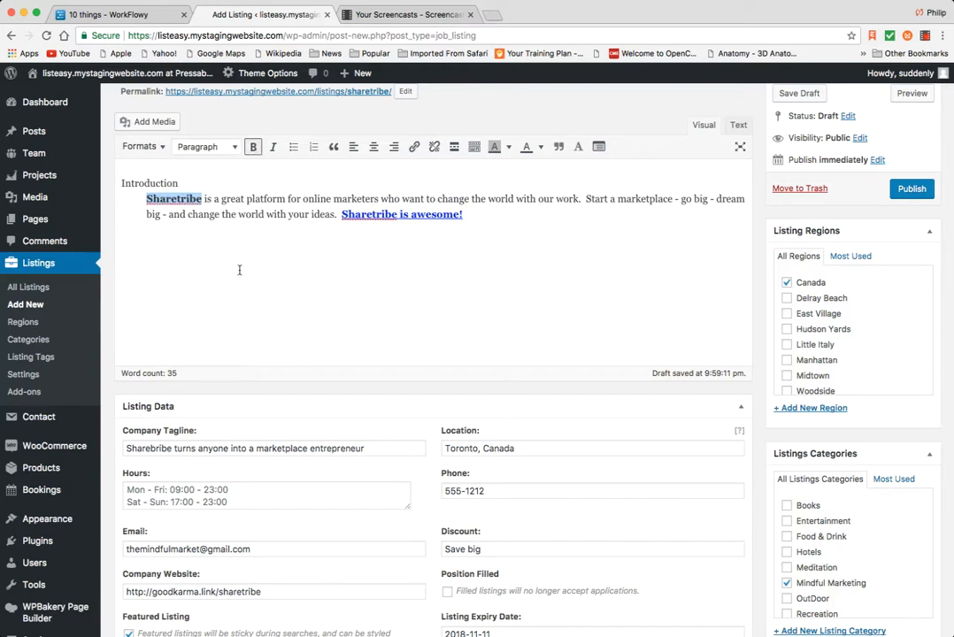
mouse_move(245, 297)
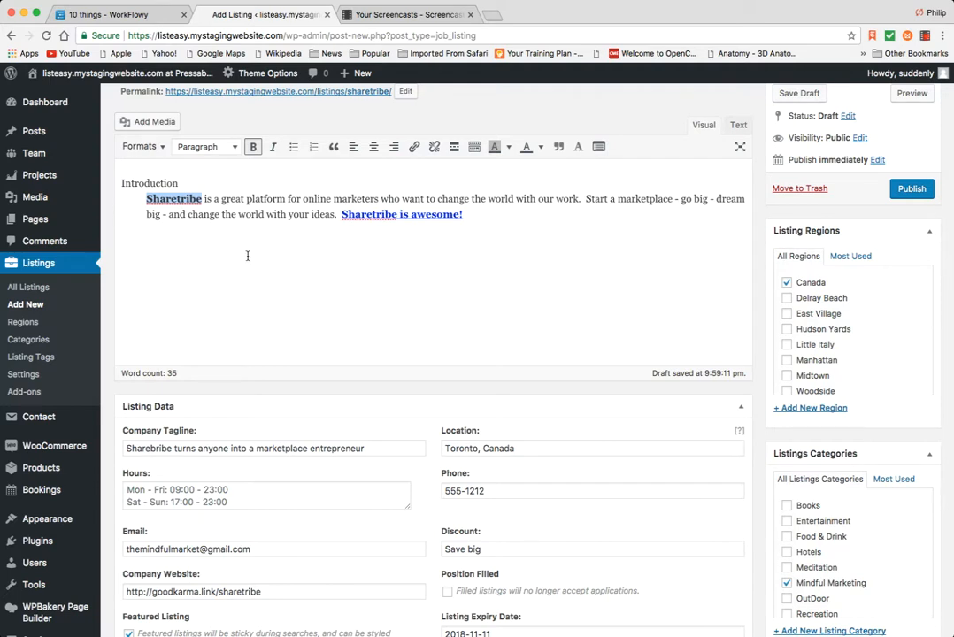
left_click(799, 92)
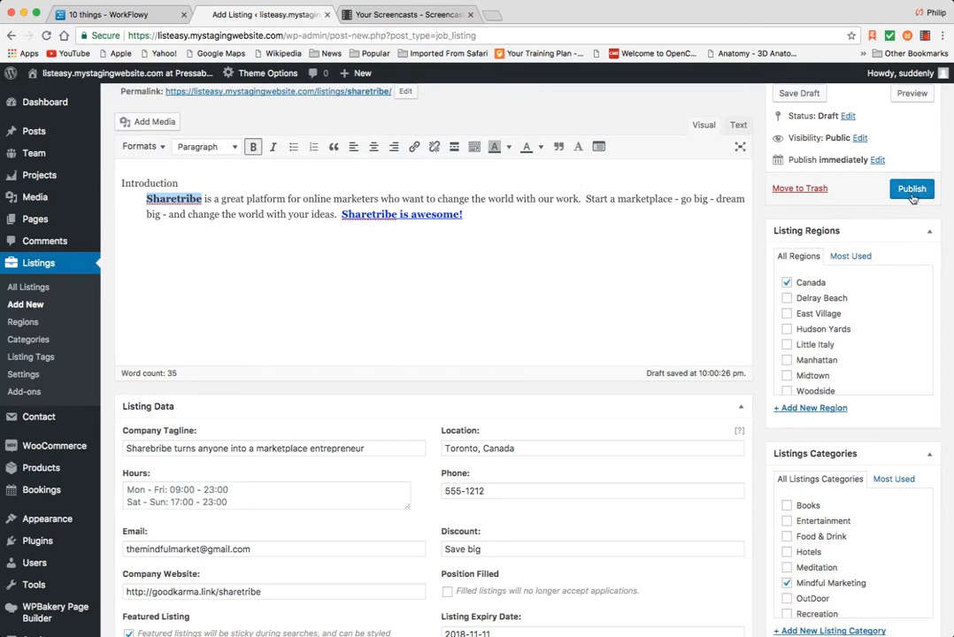
Step: Publish the Sharetribe listing and view its live page showing the Save big discount
left_click(911, 187)
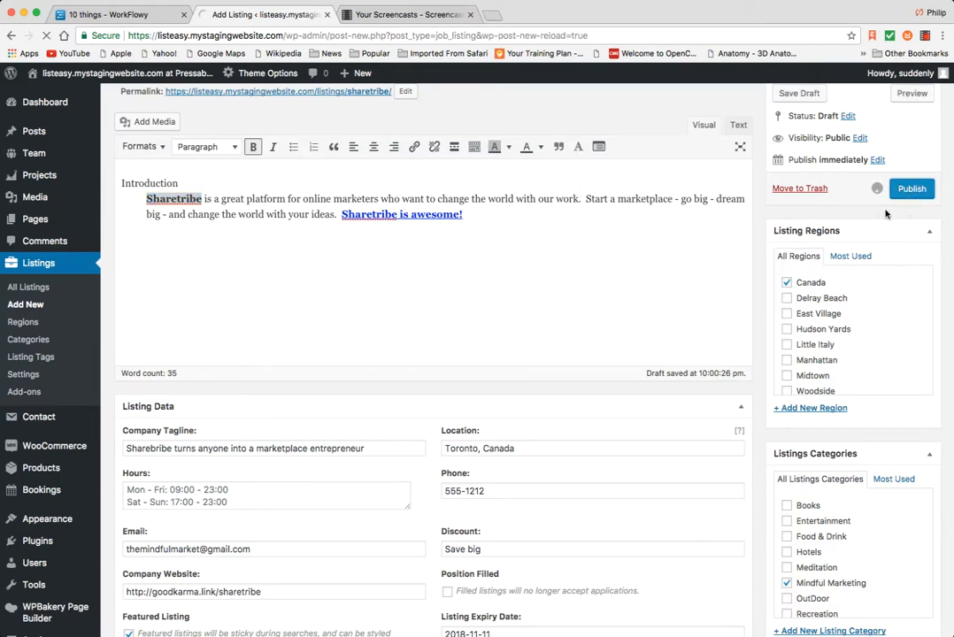
left_click(911, 188)
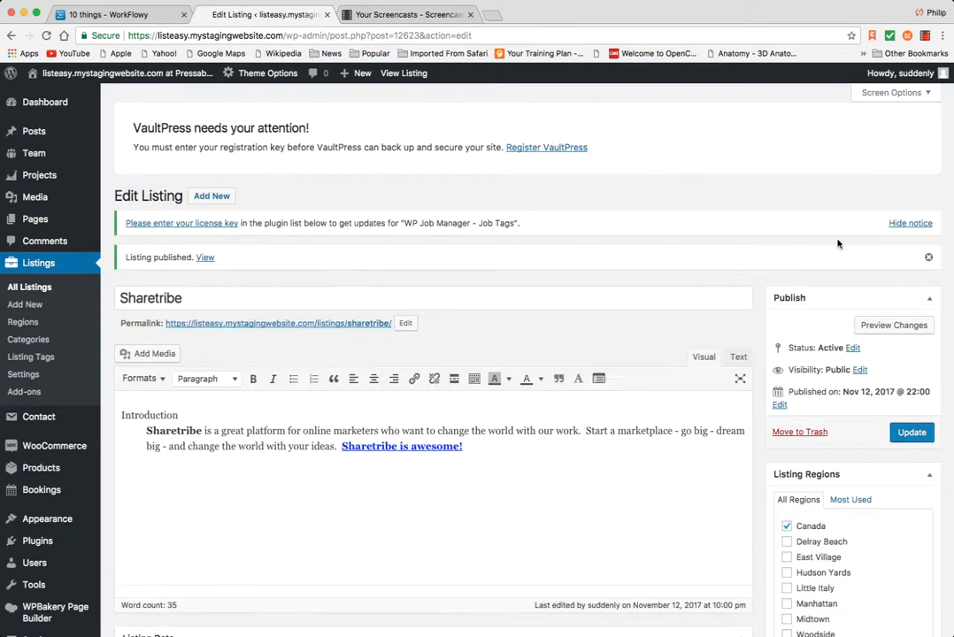
mouse_move(205, 262)
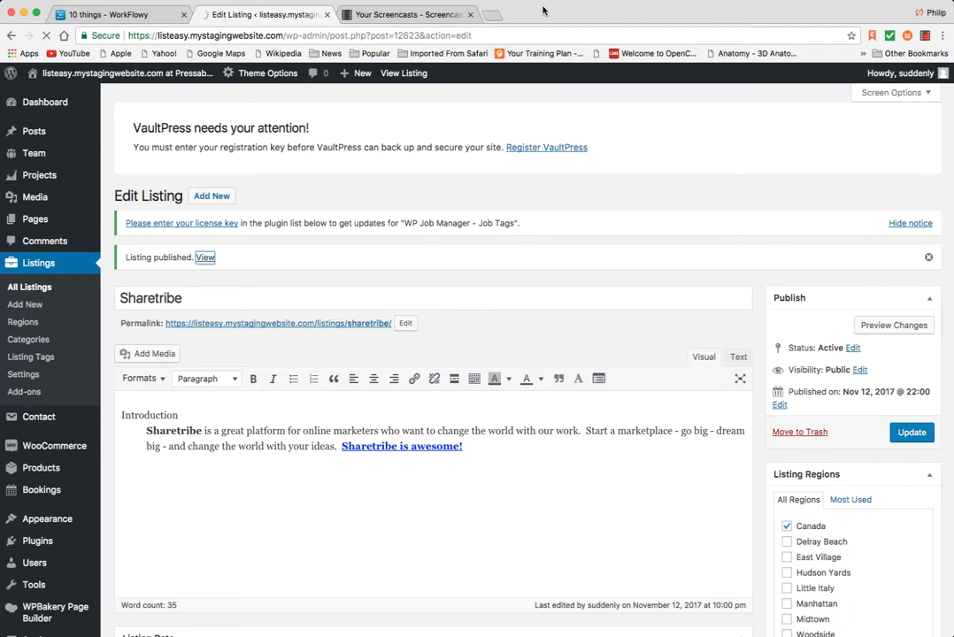
left_click(205, 259)
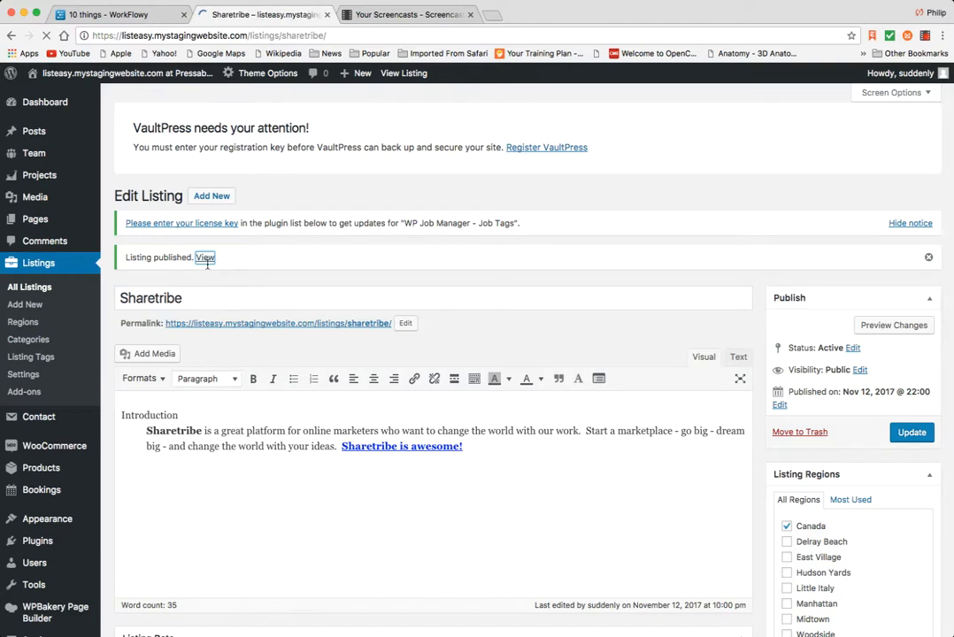
left_click(205, 258)
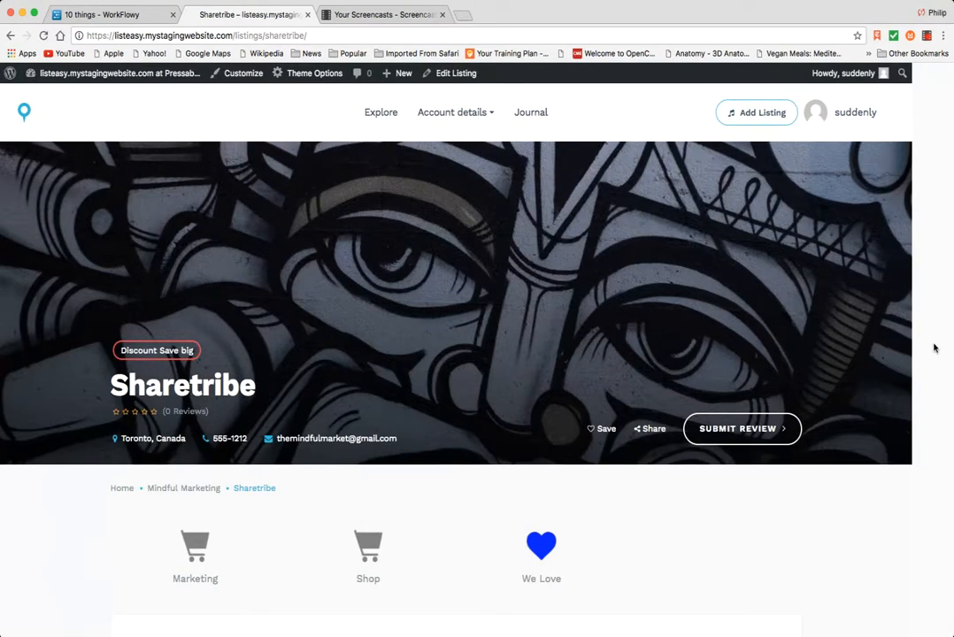
scroll("down", 3)
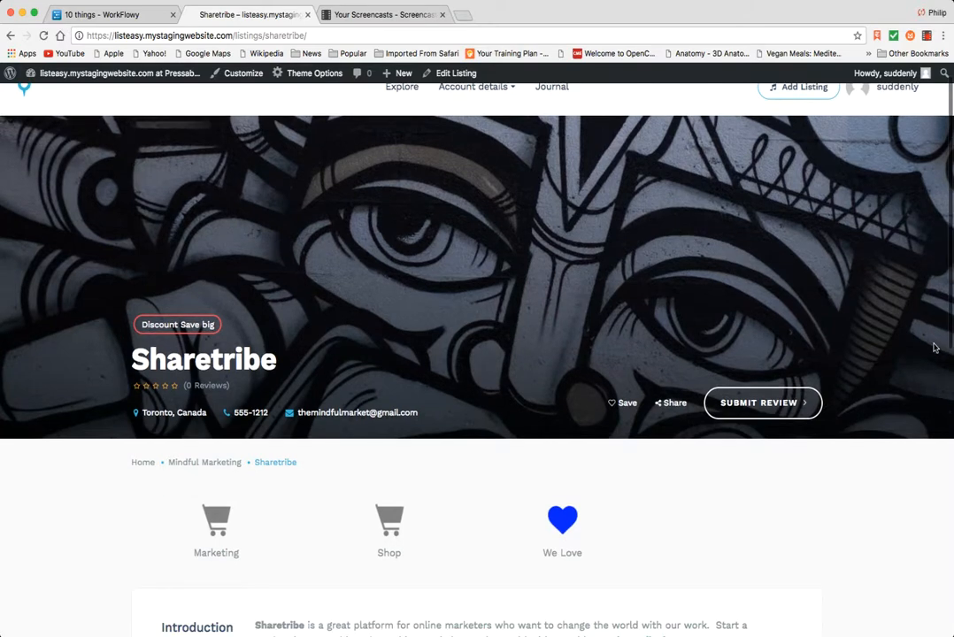
scroll("down", 3)
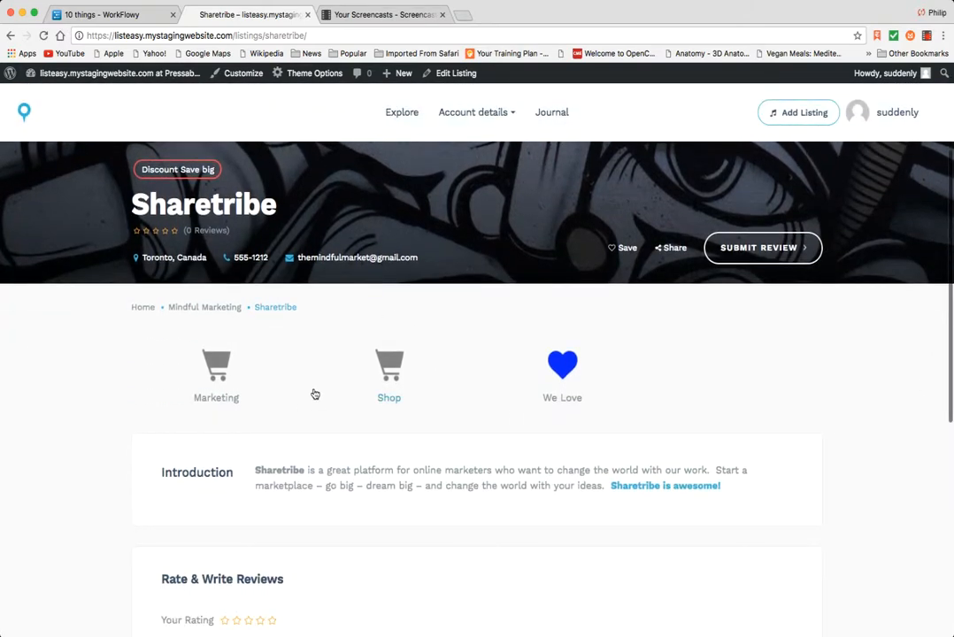
mouse_move(293, 393)
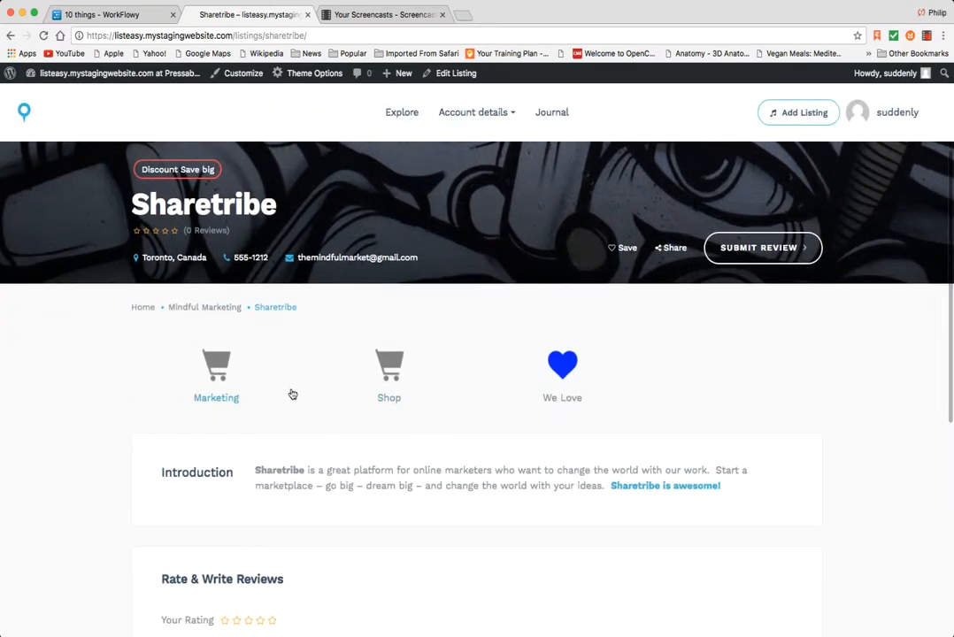
mouse_move(410, 361)
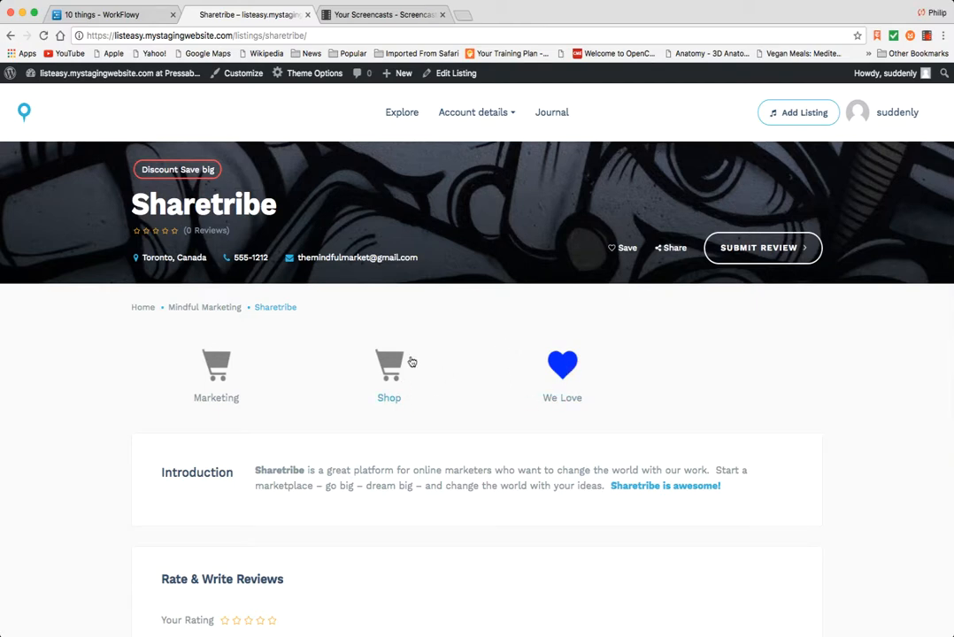
mouse_move(340, 377)
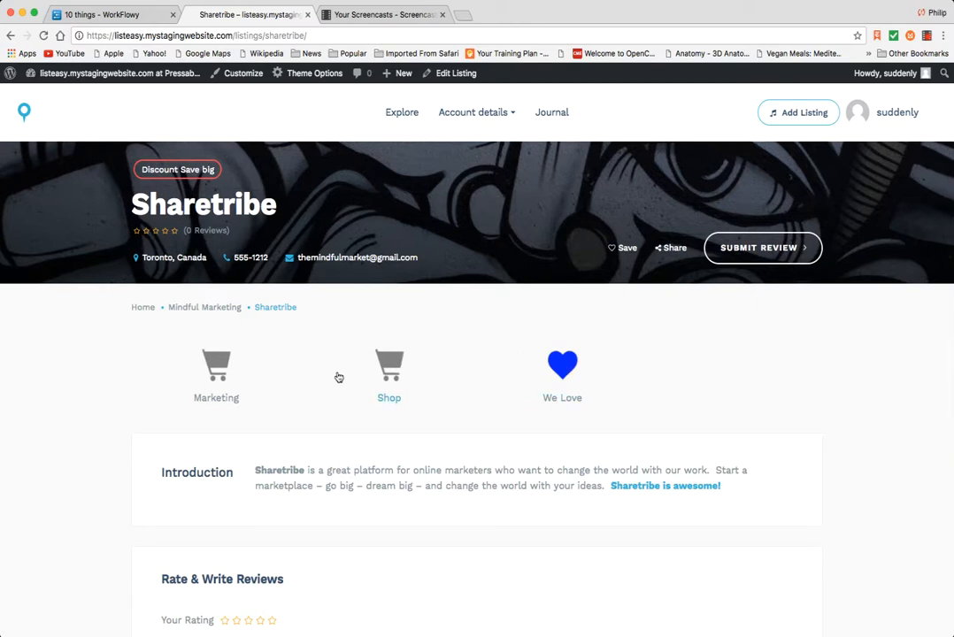
mouse_move(658, 494)
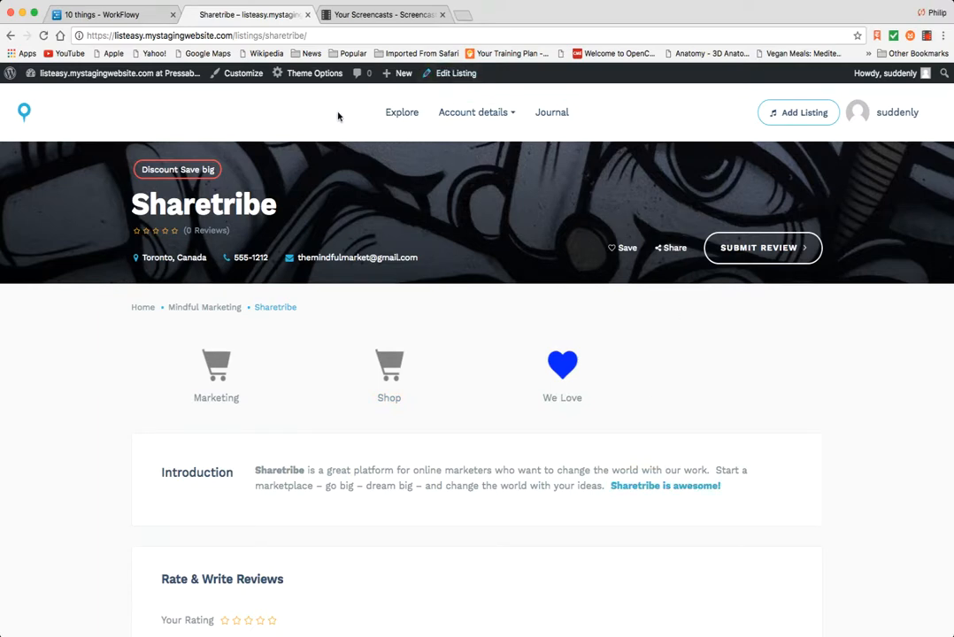
mouse_move(617, 391)
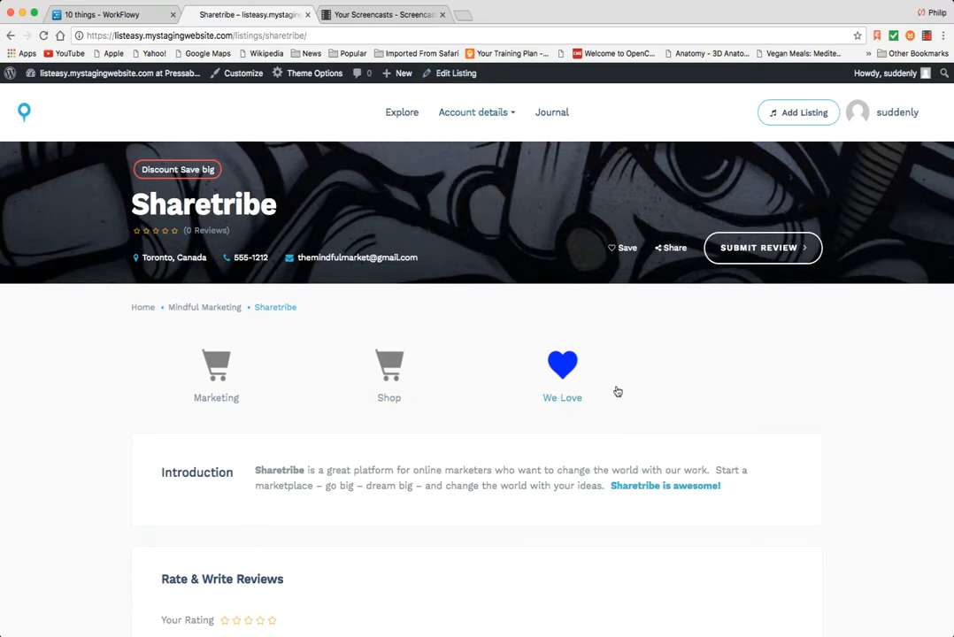
mouse_move(329, 149)
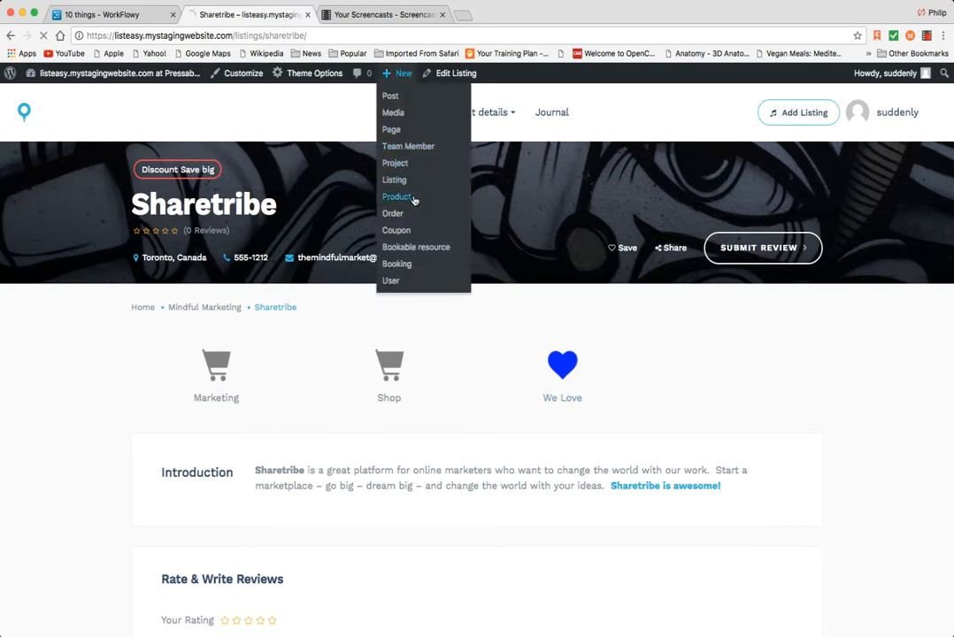
Step: Create a new product named 'Sharetribe Free Trial' and bring its Product data settings into view
left_click(396, 197)
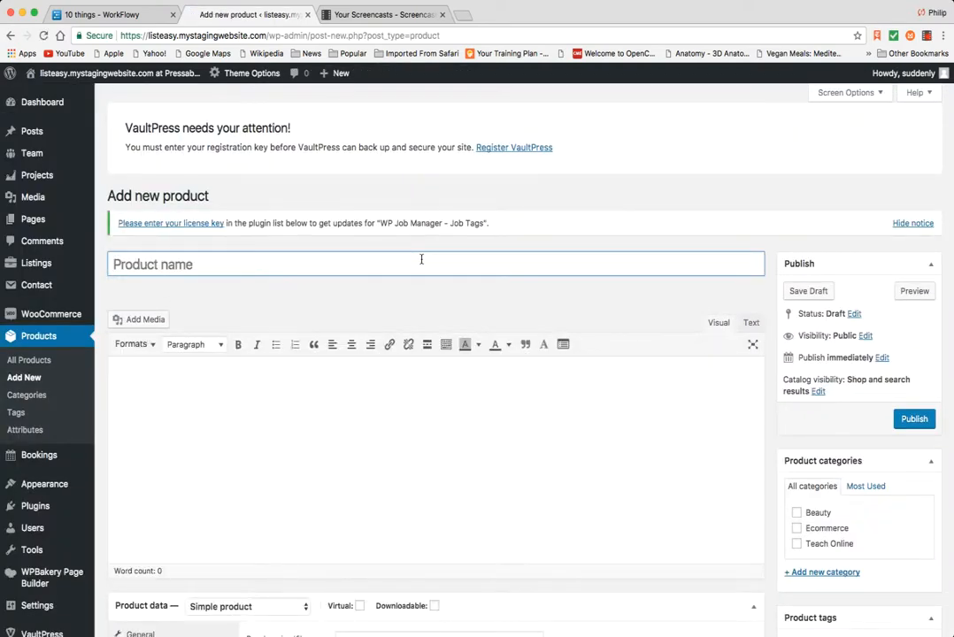
type("Share")
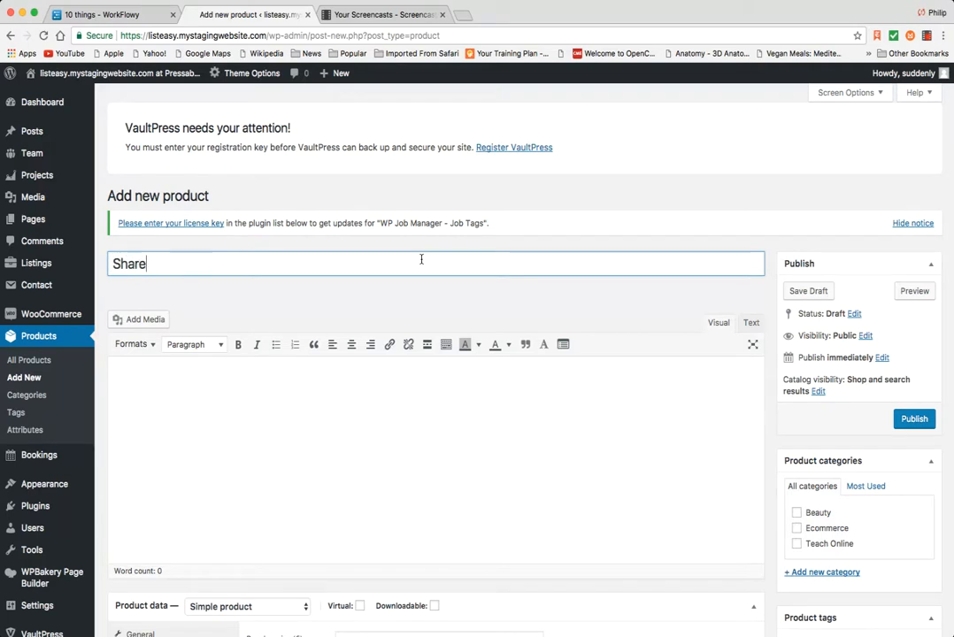
type("tribe")
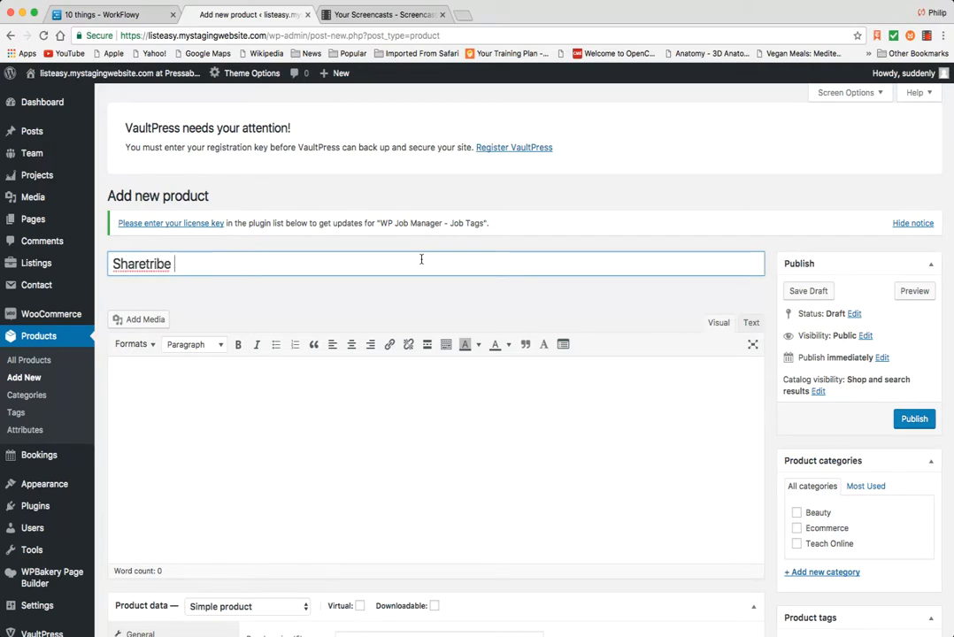
type("Free Trial")
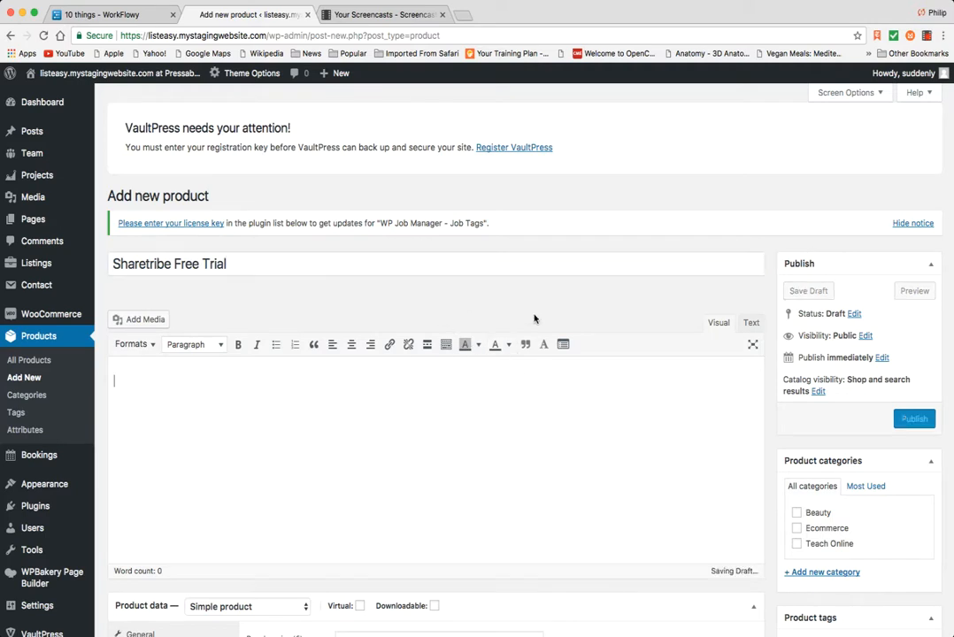
left_click(807, 290)
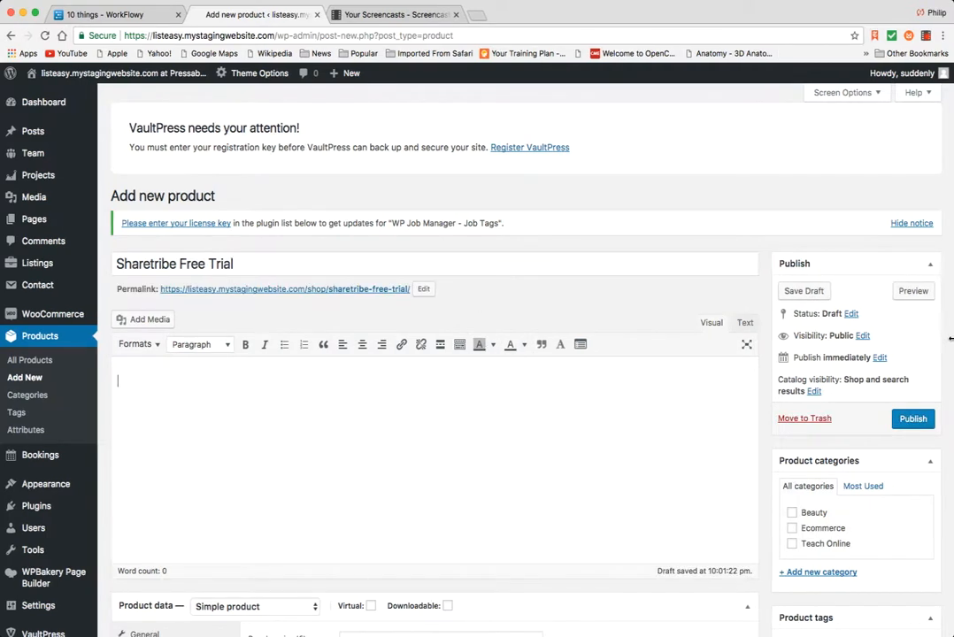
scroll("down", 3)
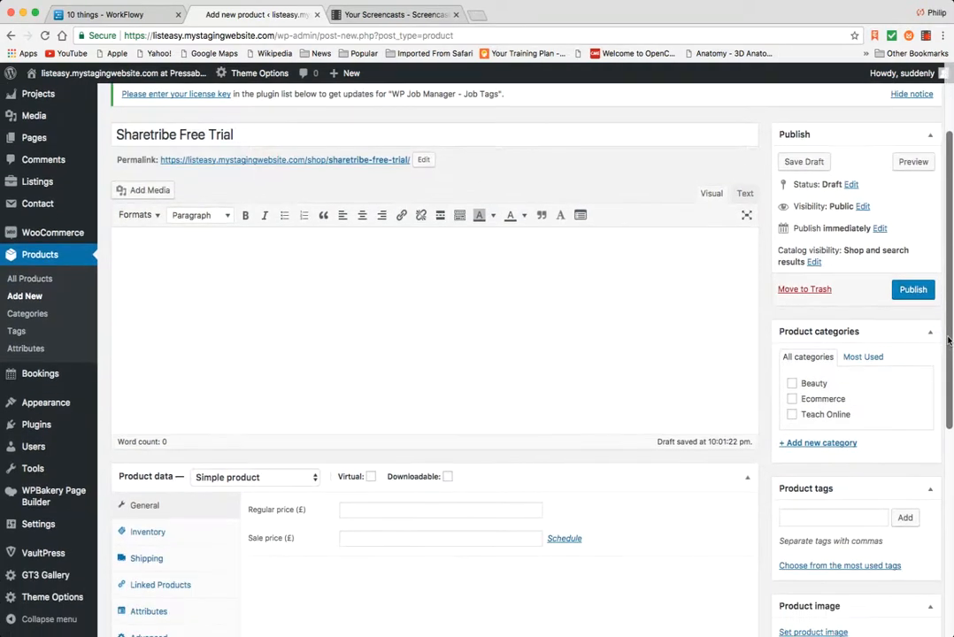
scroll("down", 3)
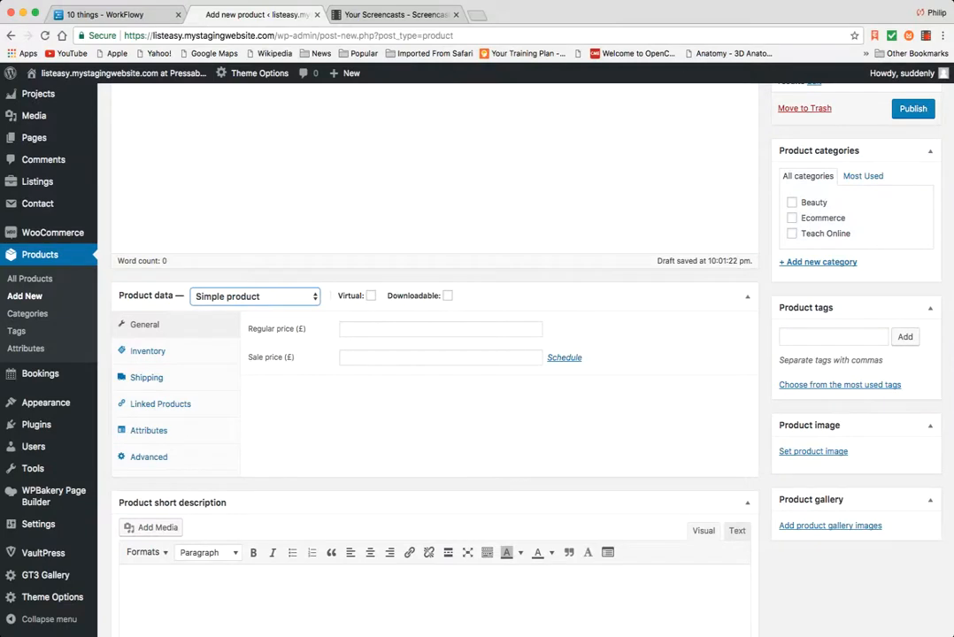
Step: Make the product external with URL goodkarma.link/sharetribe and button text 'Free Trial (Share...'
left_click(254, 296)
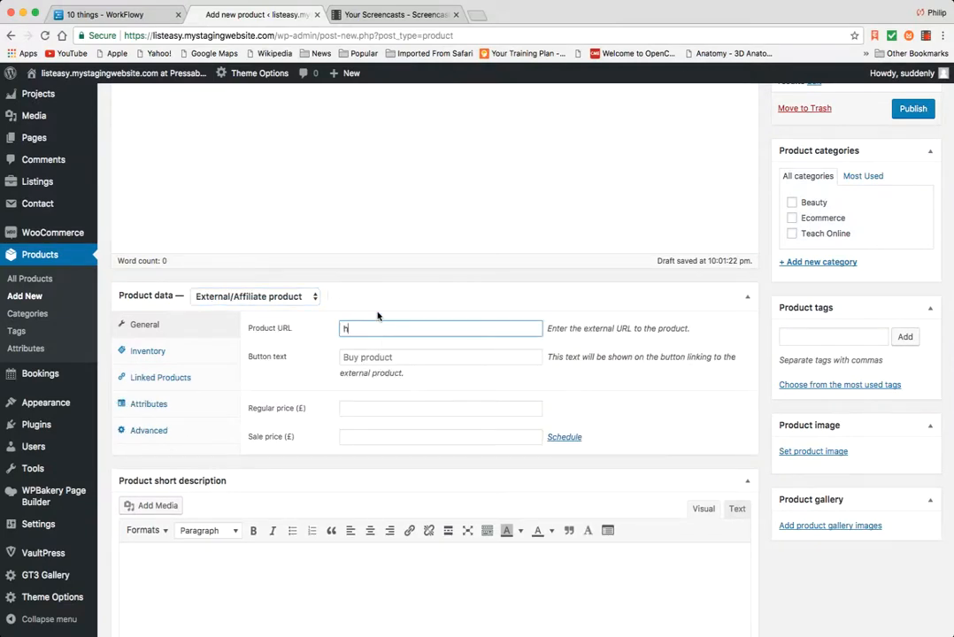
type("ttp:")
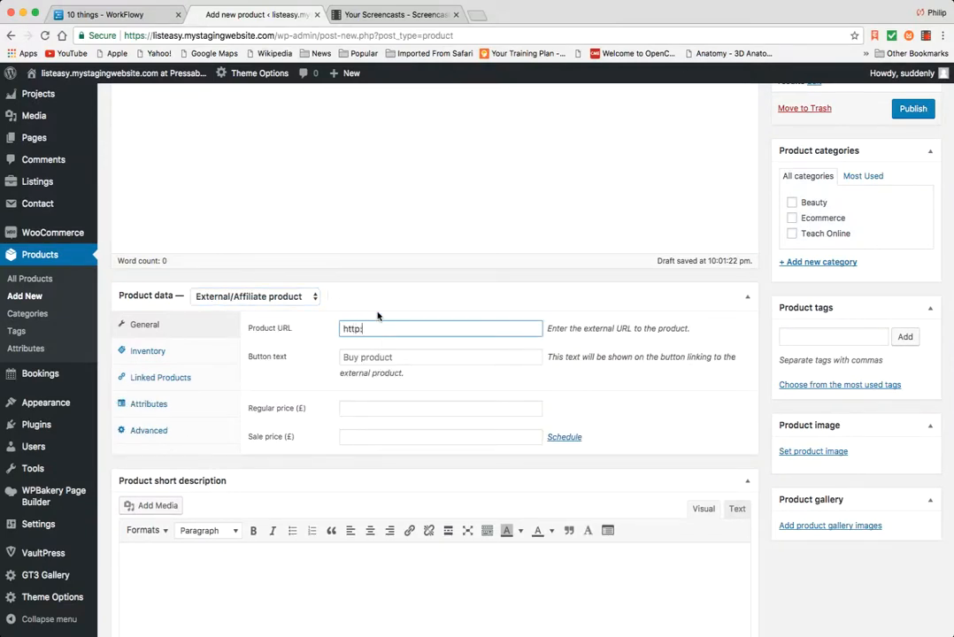
type("goodkarmal")
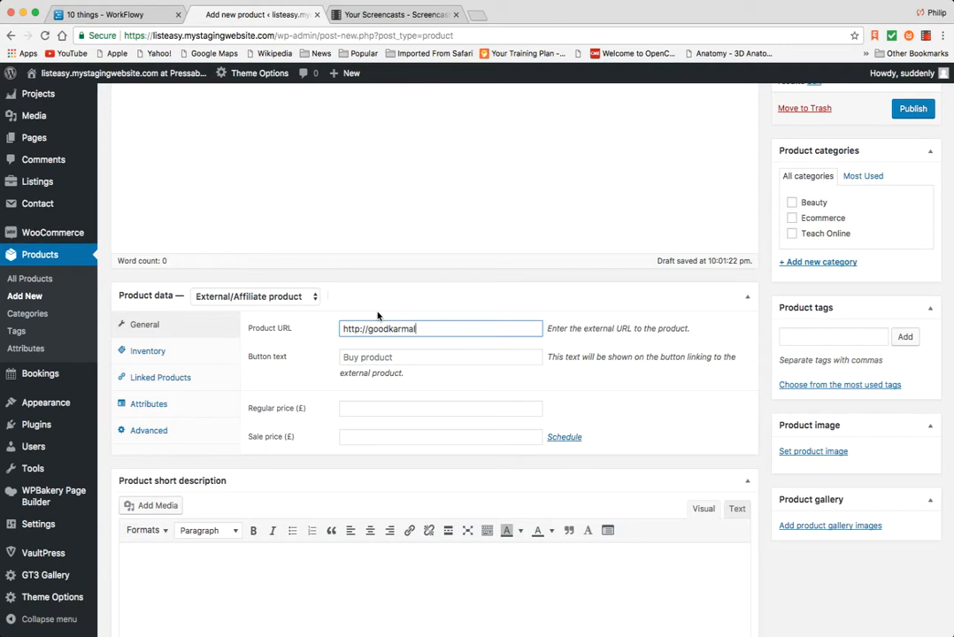
type(".link/shar")
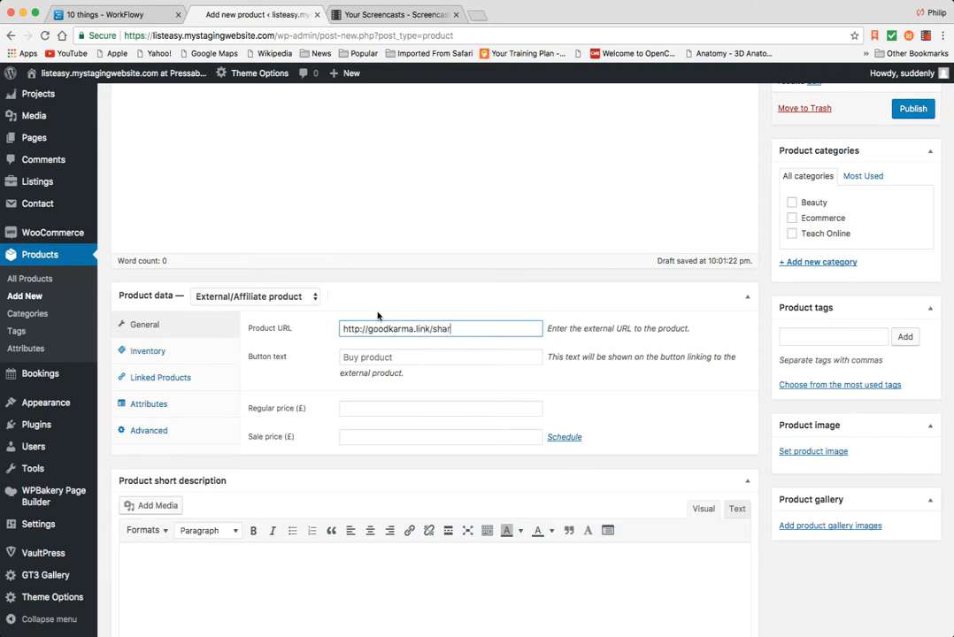
type("etribe")
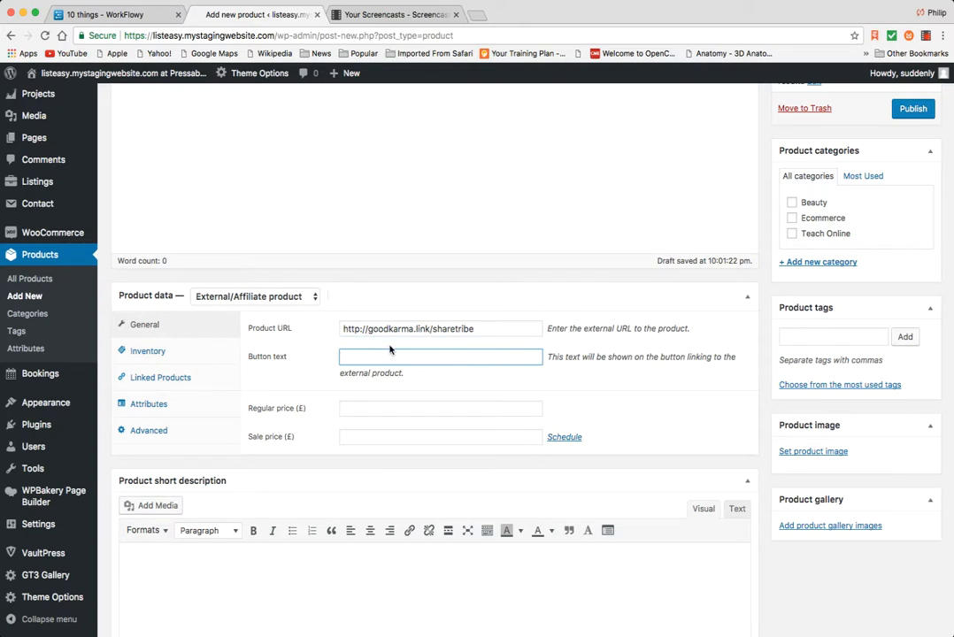
type("F")
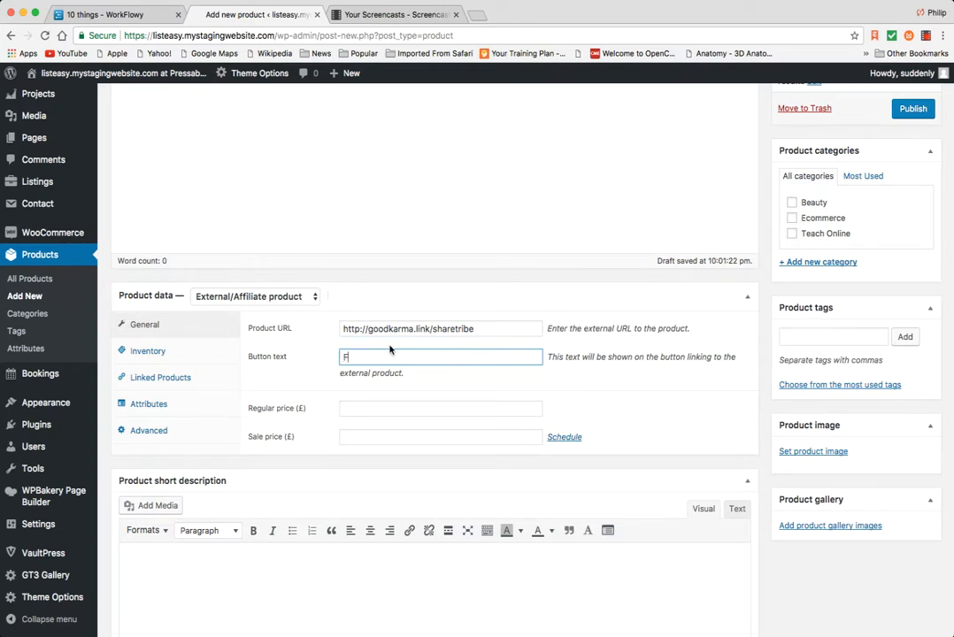
type("Free Trial")
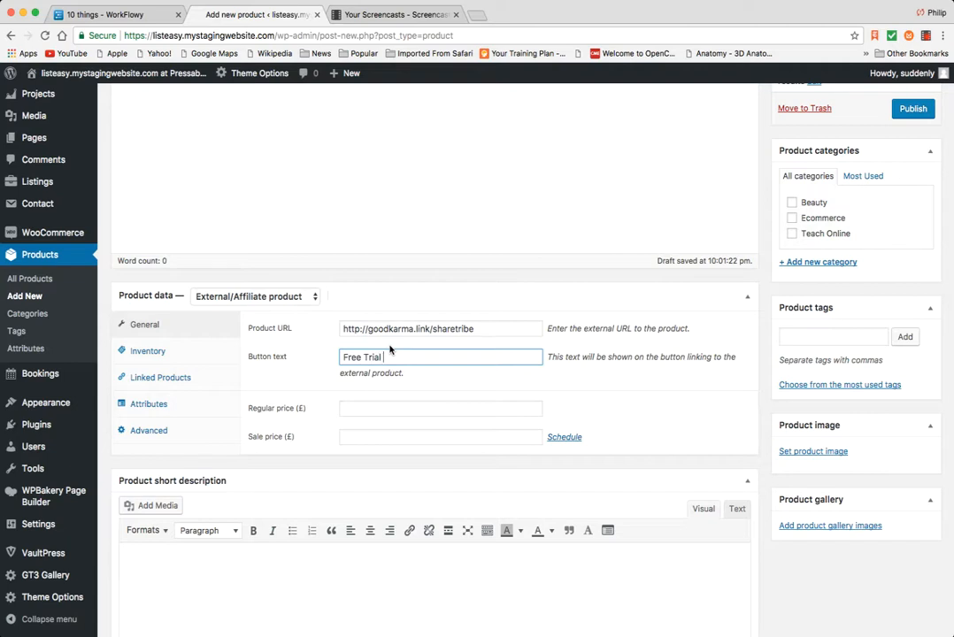
type("(Sharetribe!")
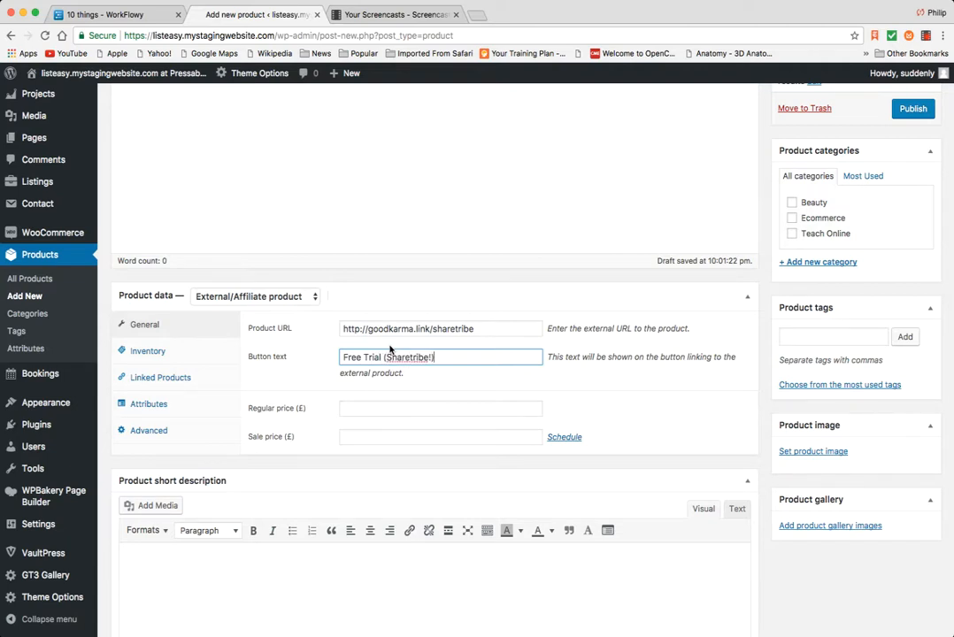
Step: Set the regular price to 99 and add a bold short description 'Sharetribe rocks'
left_click(438, 407)
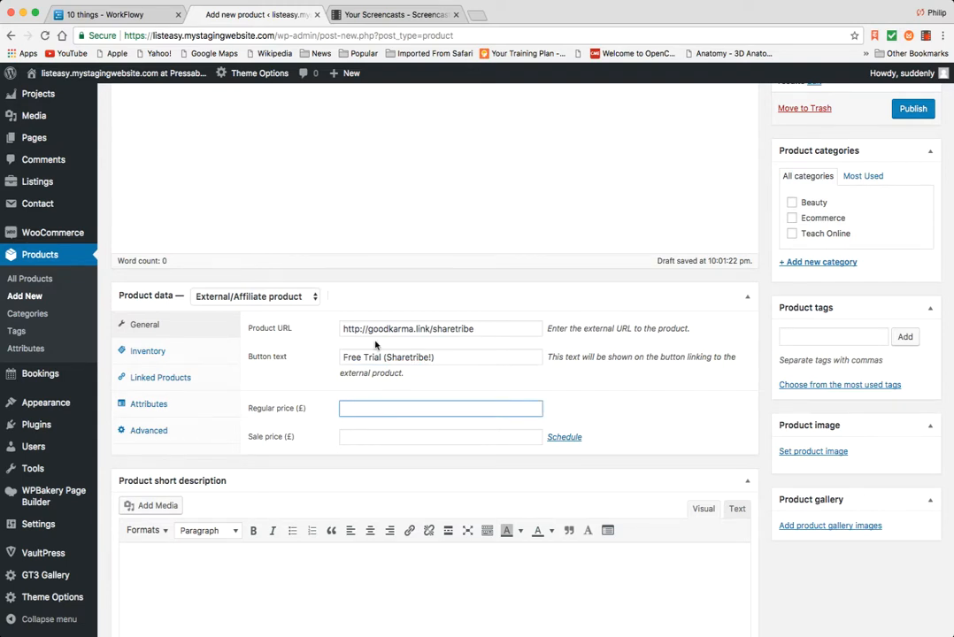
type("$9")
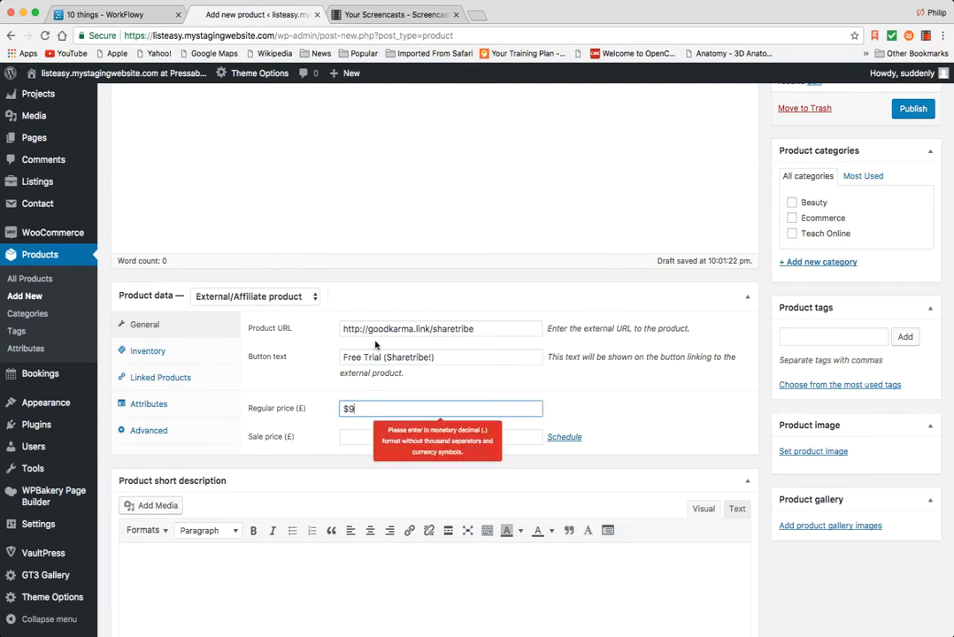
type("99")
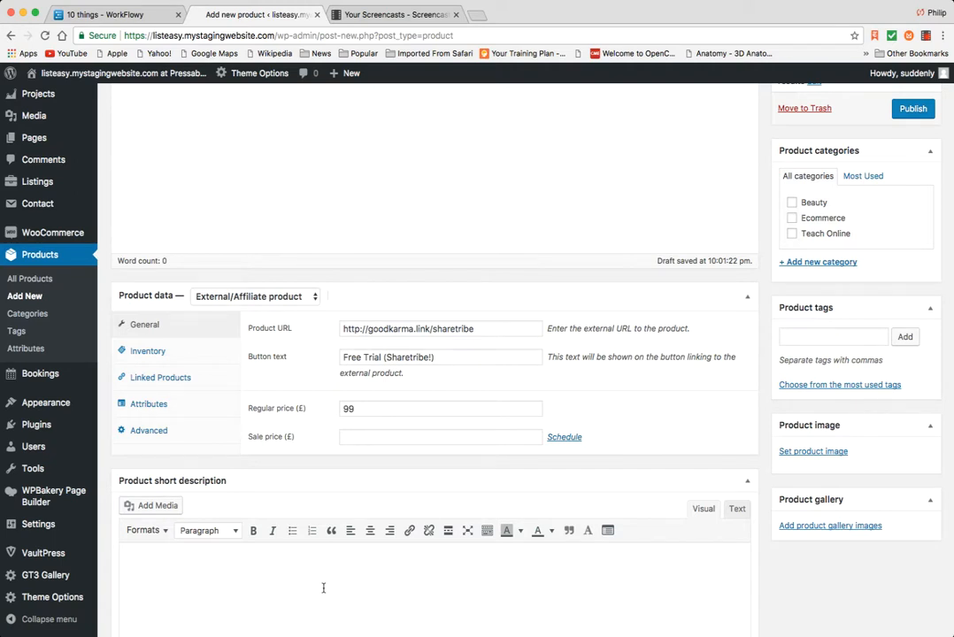
type("Share")
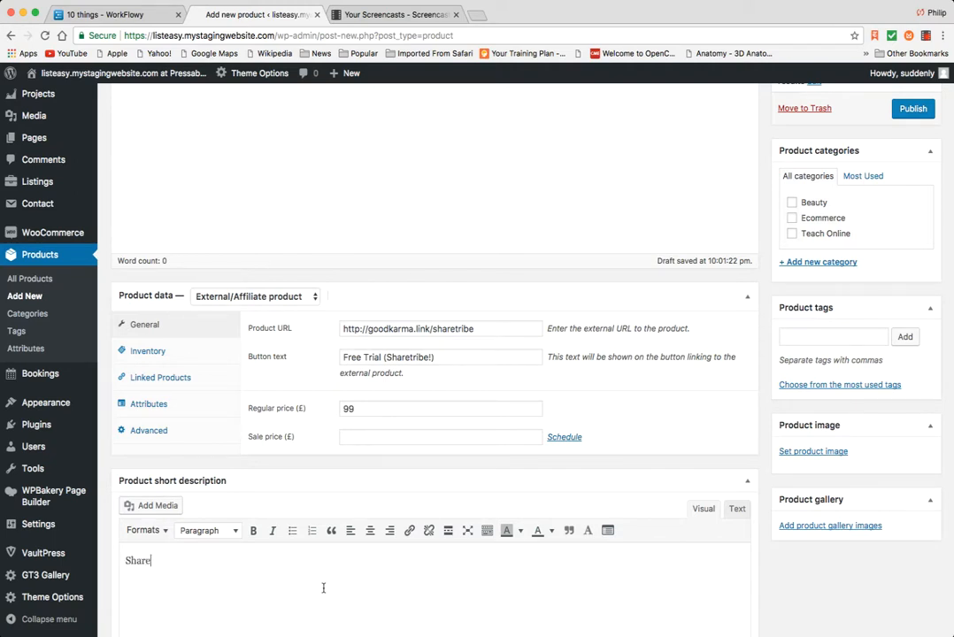
type("tribe rocks")
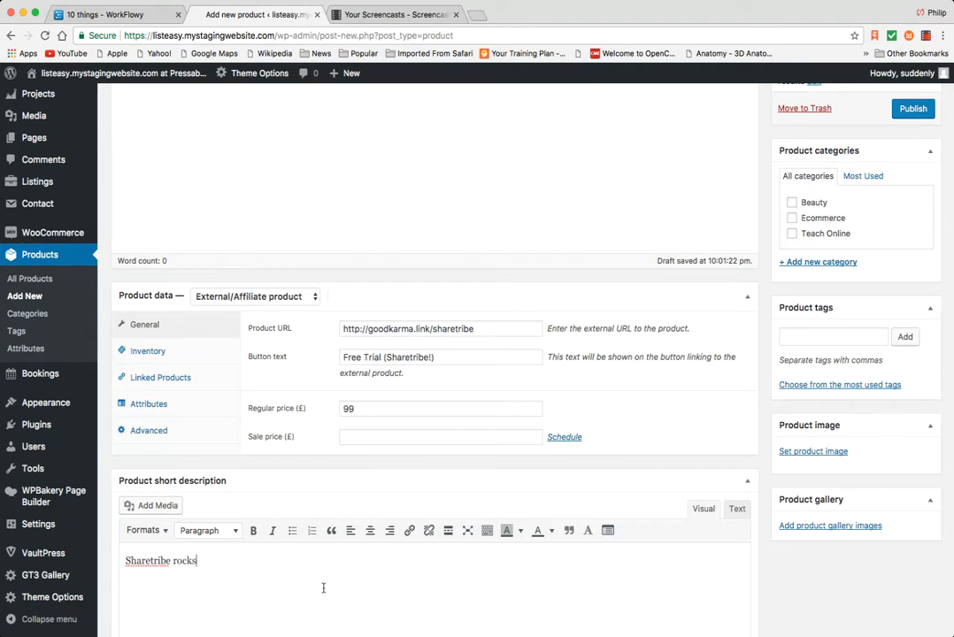
mouse_move(253, 531)
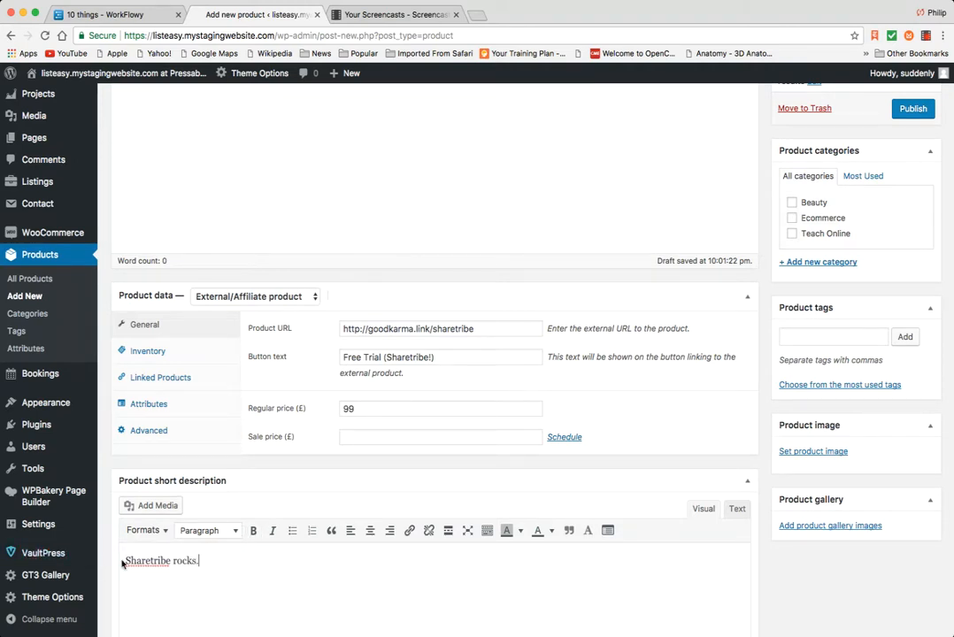
left_click(253, 531)
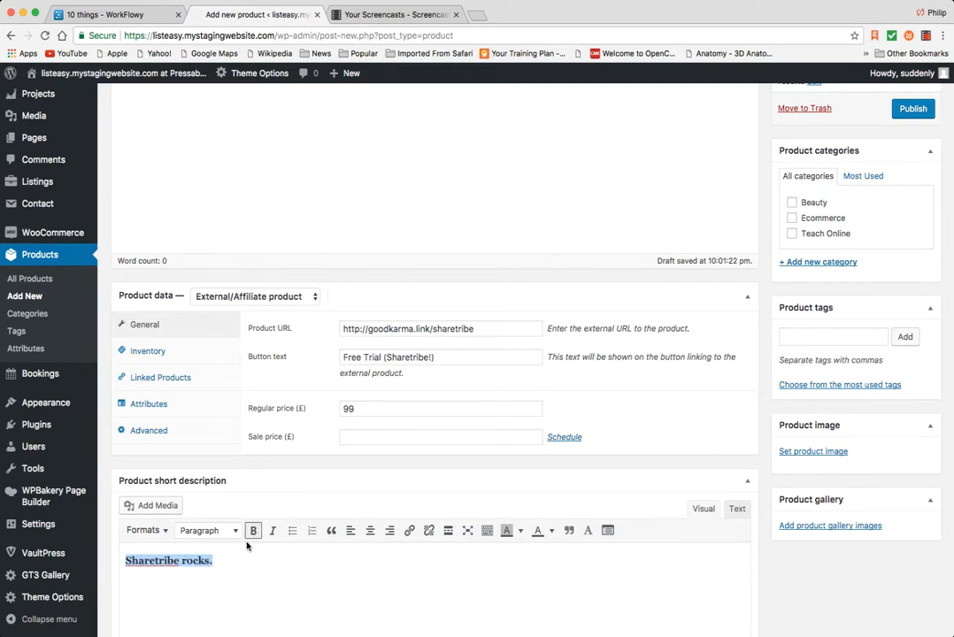
mouse_move(949, 379)
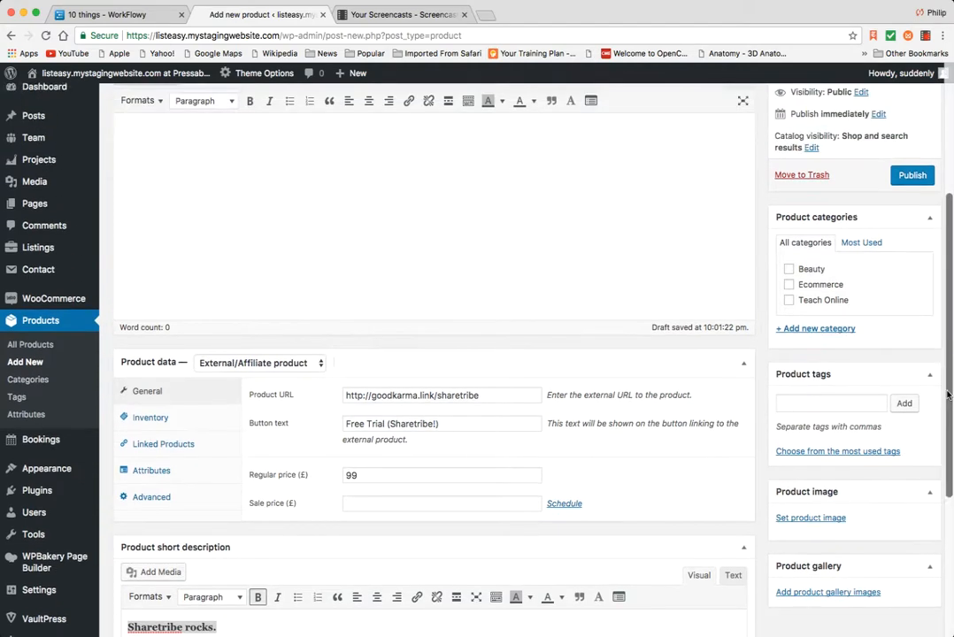
Step: Assign the Ecommerce category and publish the Sharetribe Free Trial product
scroll("up", 3)
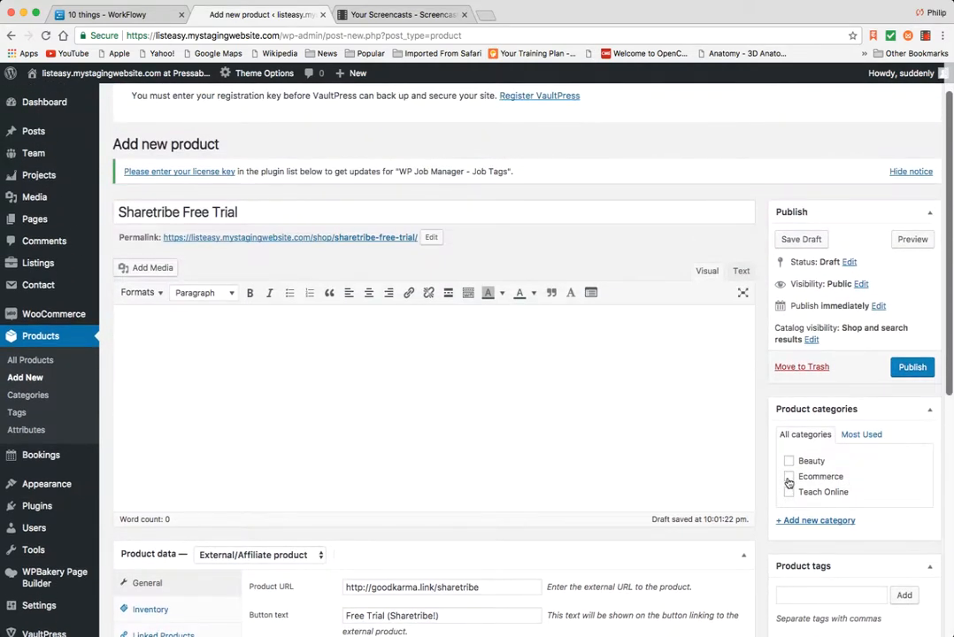
left_click(790, 476)
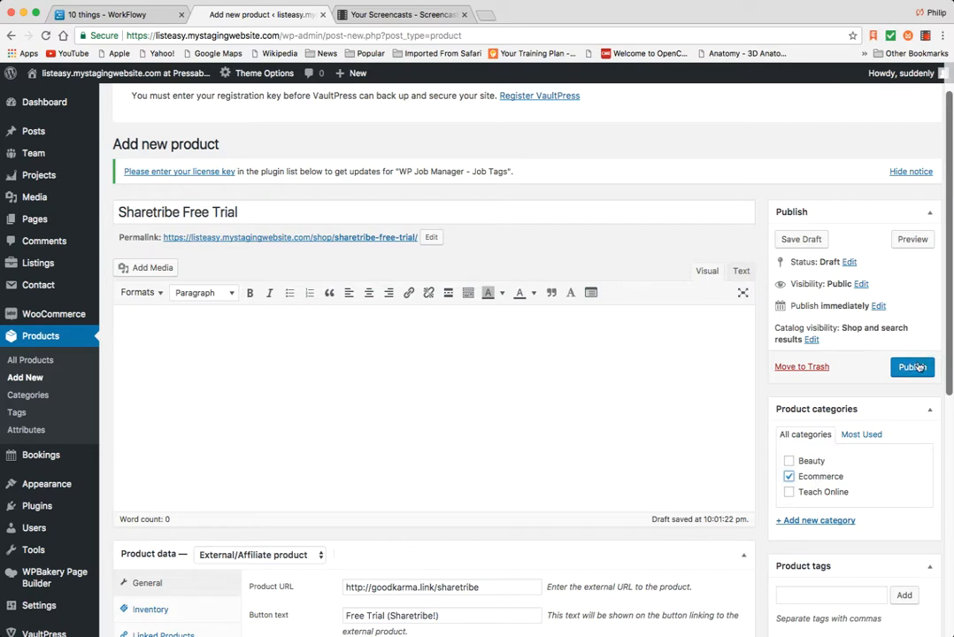
left_click(914, 367)
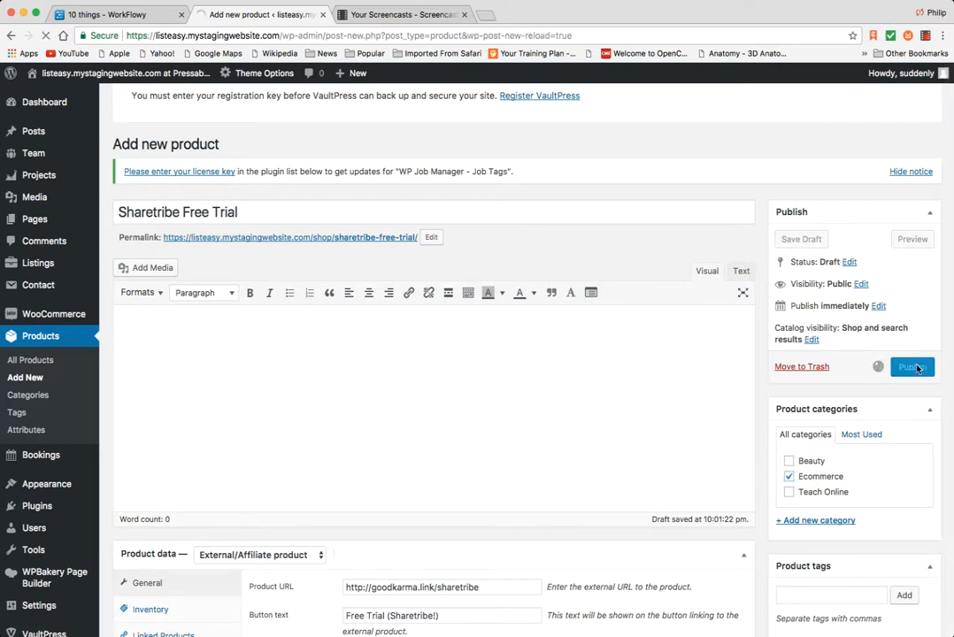
left_click(913, 366)
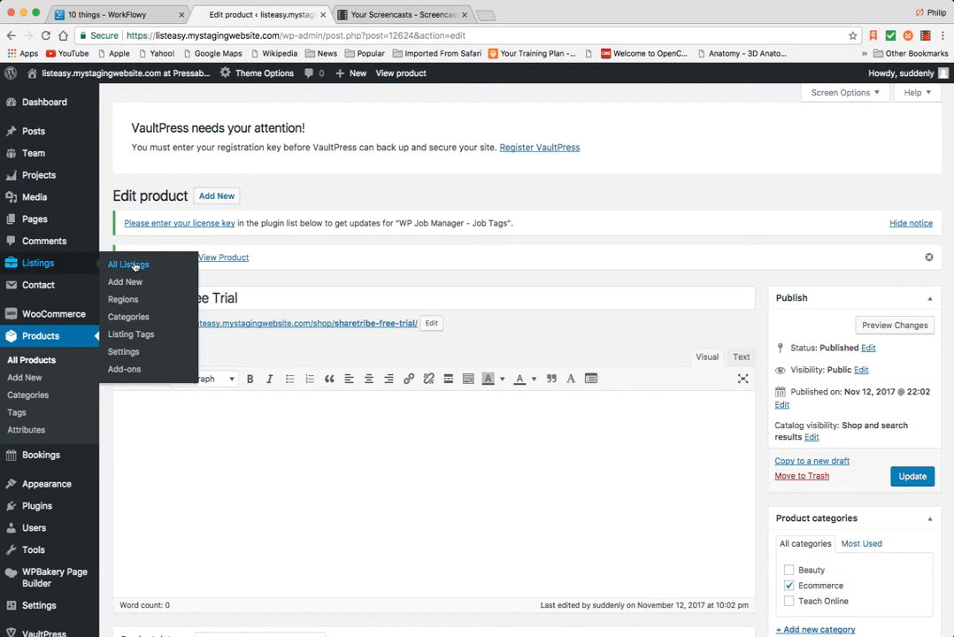
Step: Open the Sharetribe directory listing for editing from All Listings
left_click(127, 265)
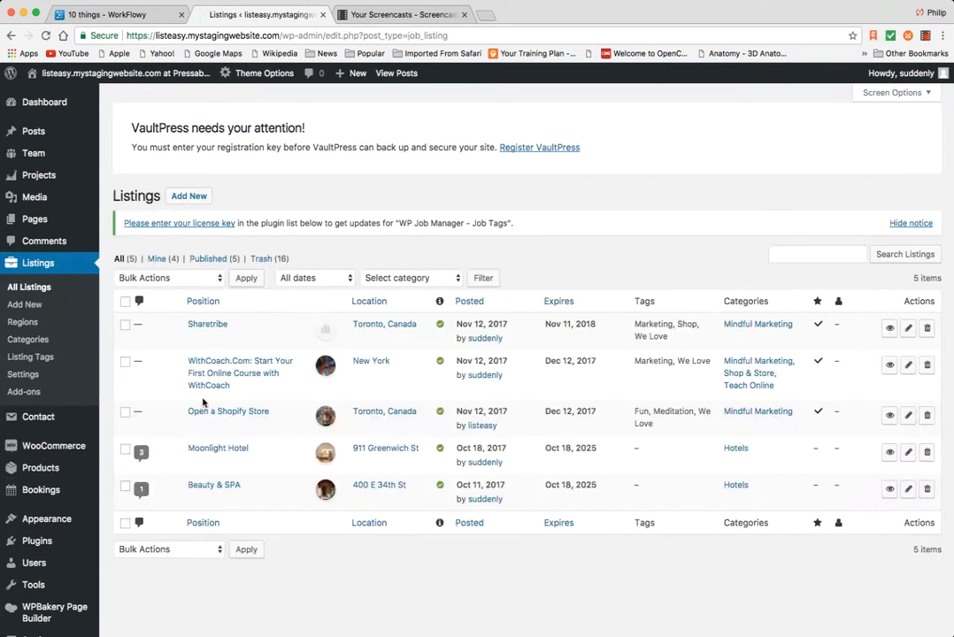
mouse_move(205, 324)
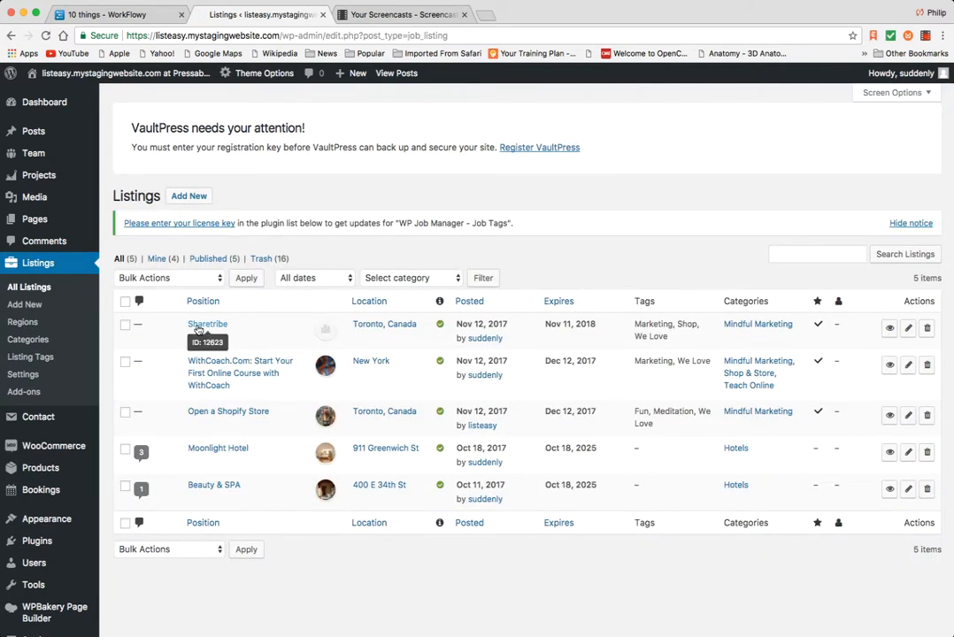
mouse_move(906, 327)
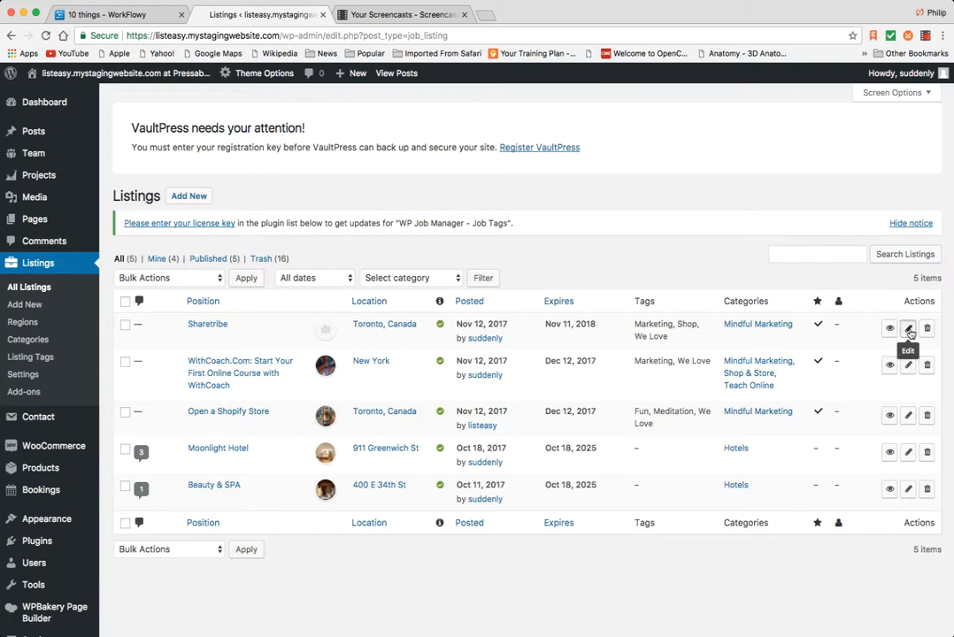
left_click(906, 328)
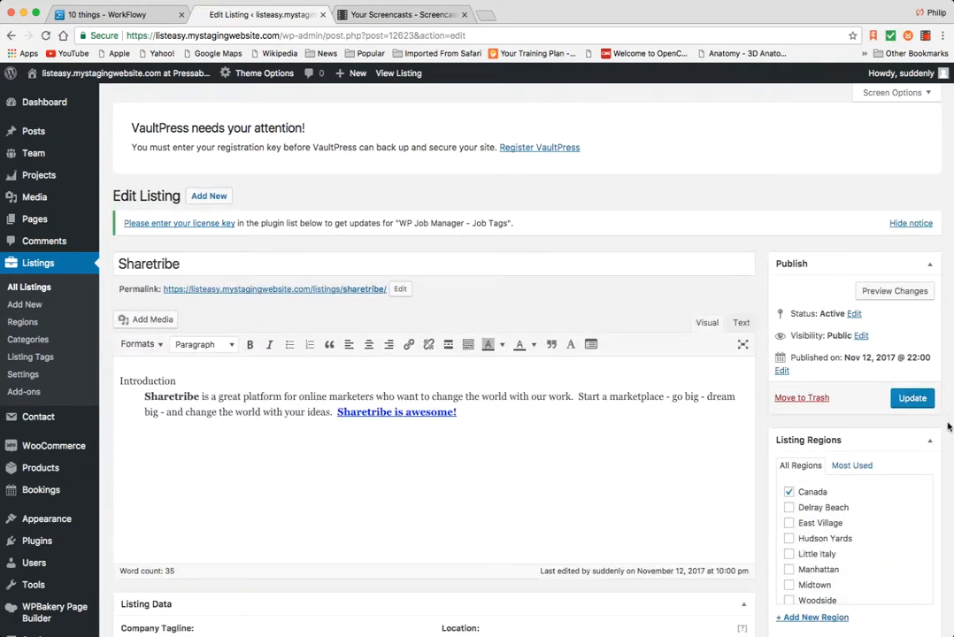
scroll("down", 3)
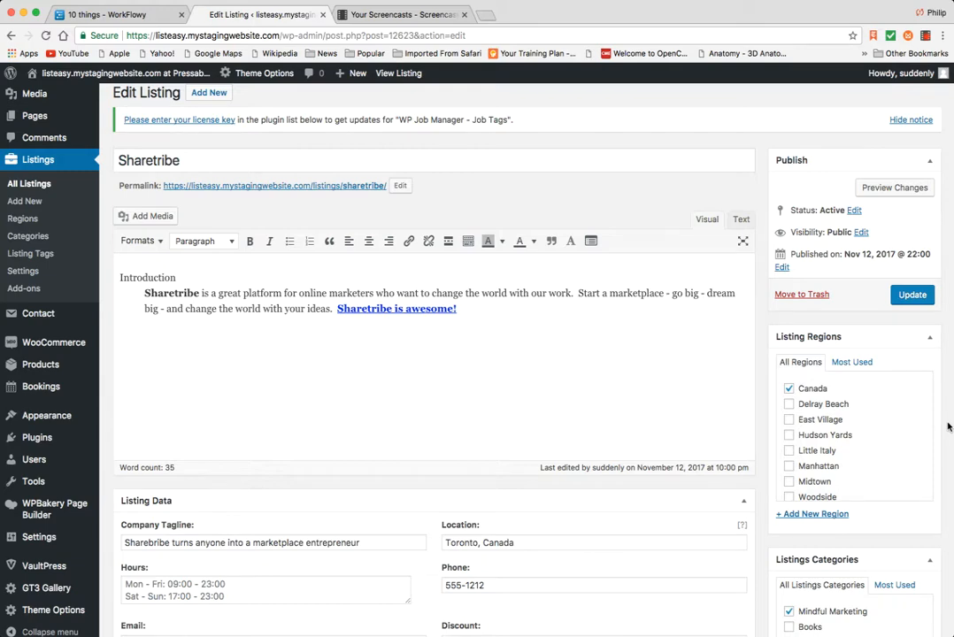
scroll("down", 3)
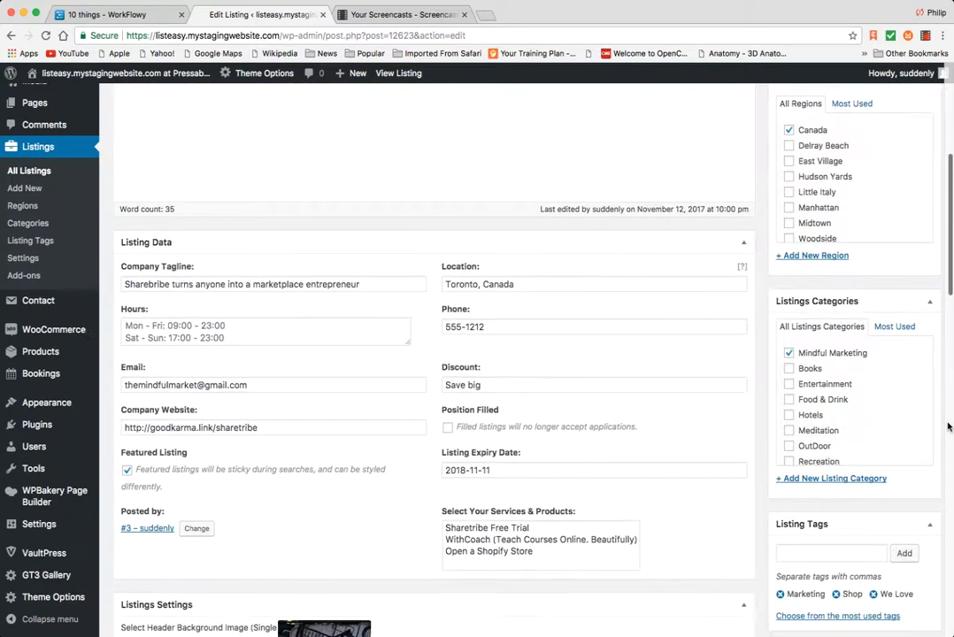
scroll("down", 3)
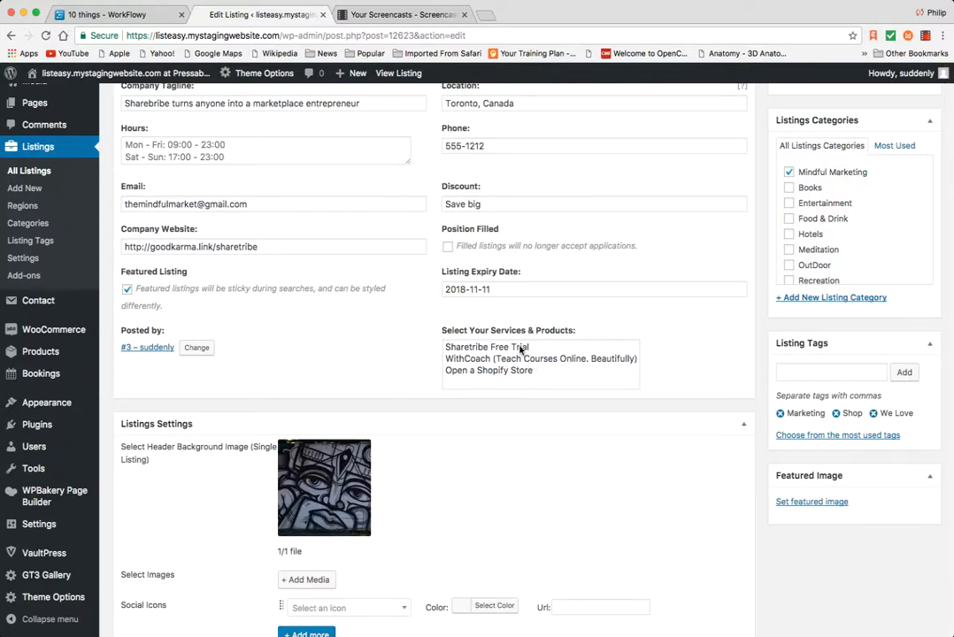
Step: Select Sharetribe Free Trial under Services & Products and update the listing
left_click(487, 345)
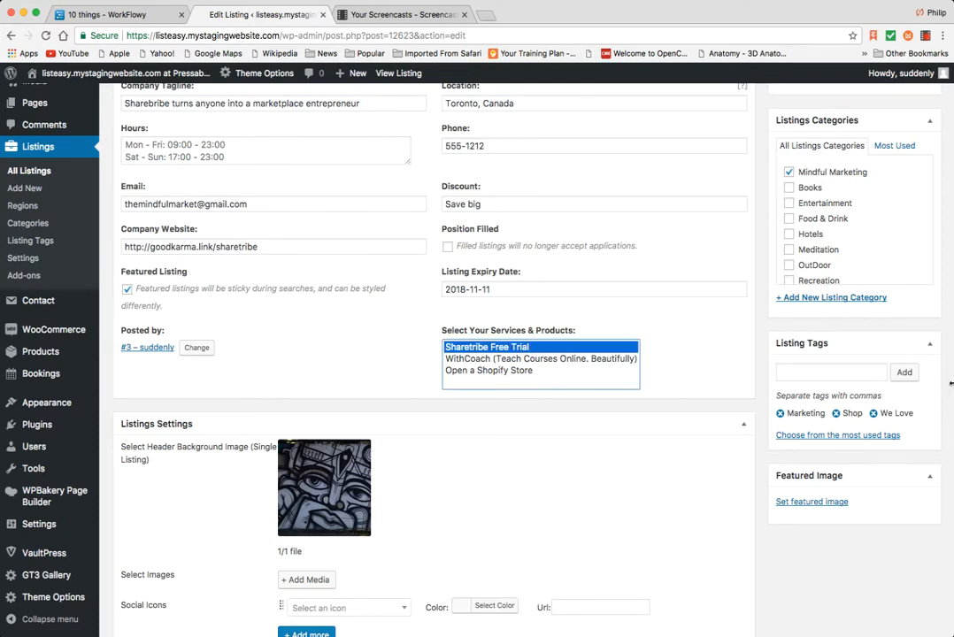
scroll("up", 3)
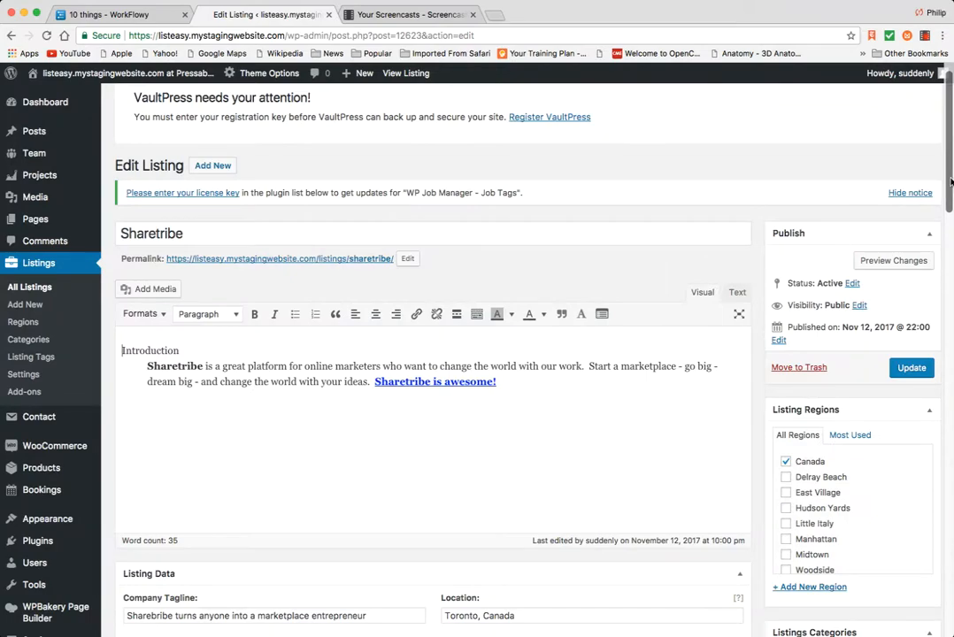
scroll("down", 3)
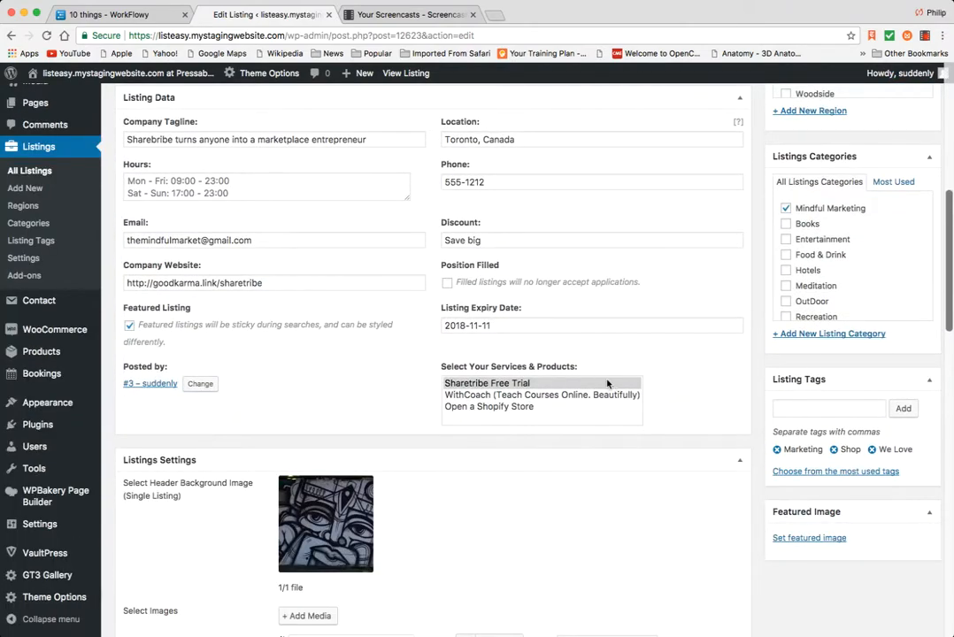
scroll("up", 3)
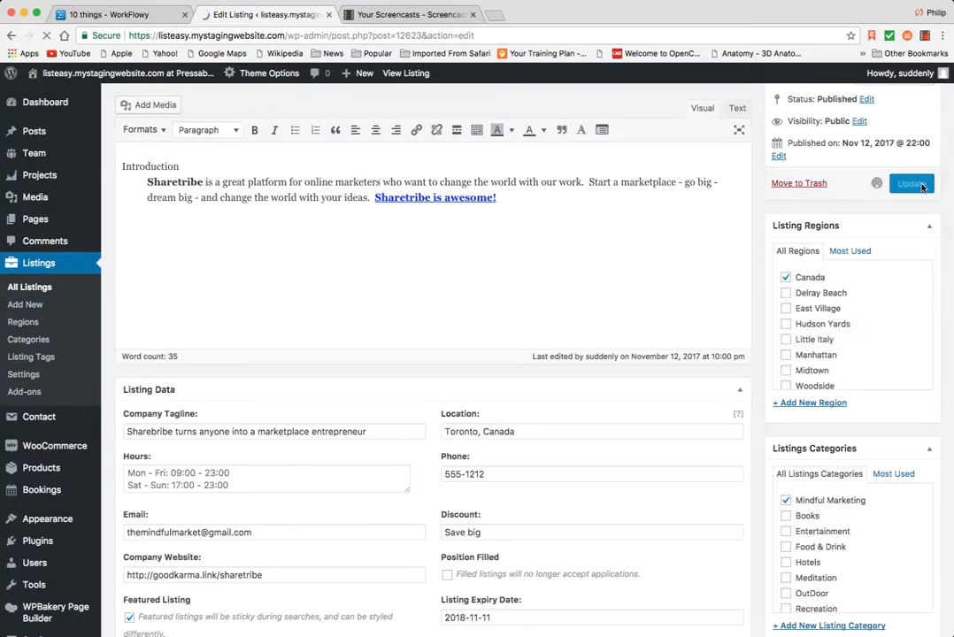
left_click(912, 182)
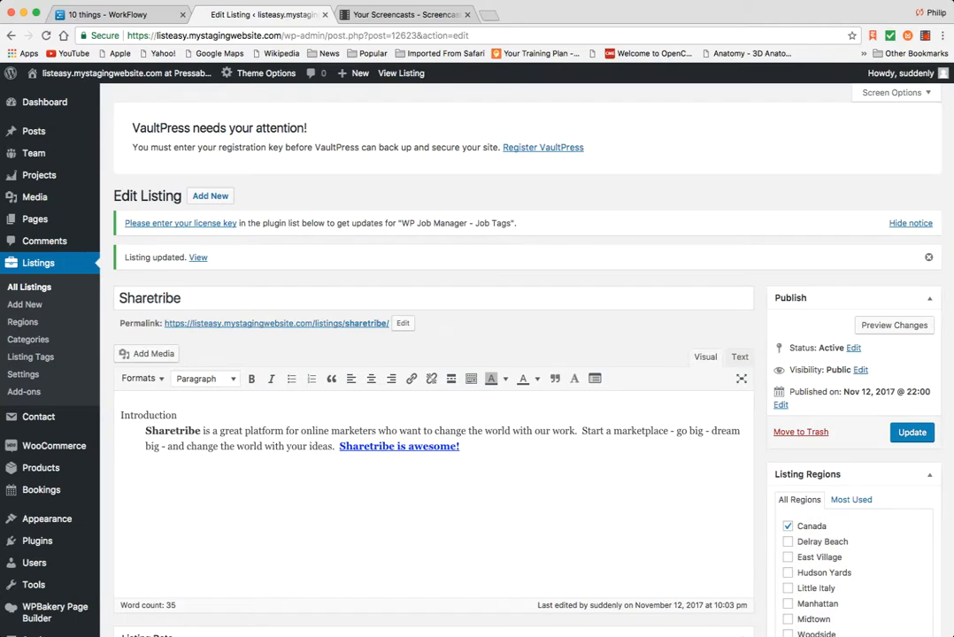
Step: Set the Page Sidebar Layout to Right and update the listing
scroll("down", 3)
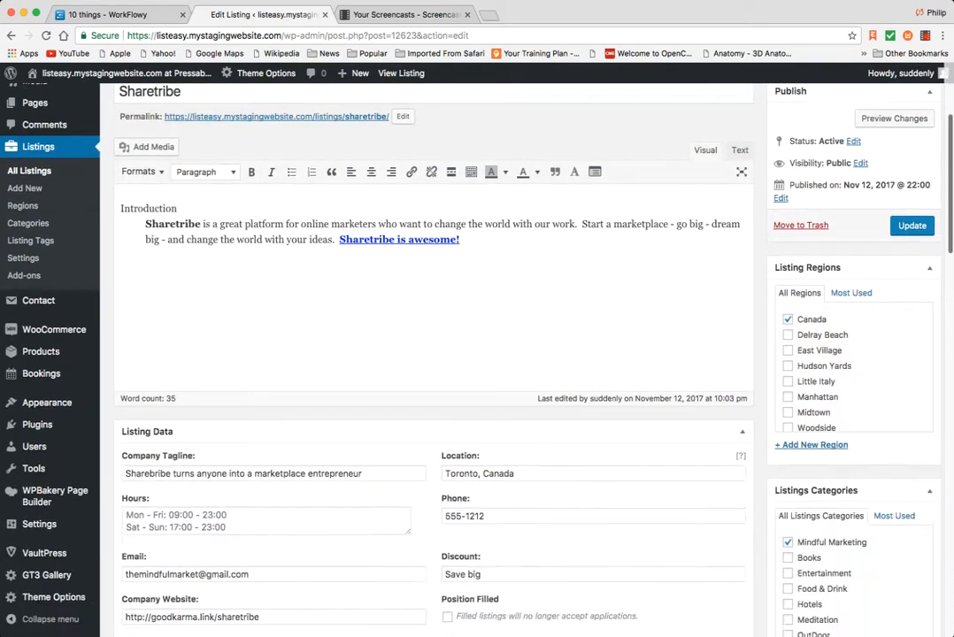
scroll("down", 3)
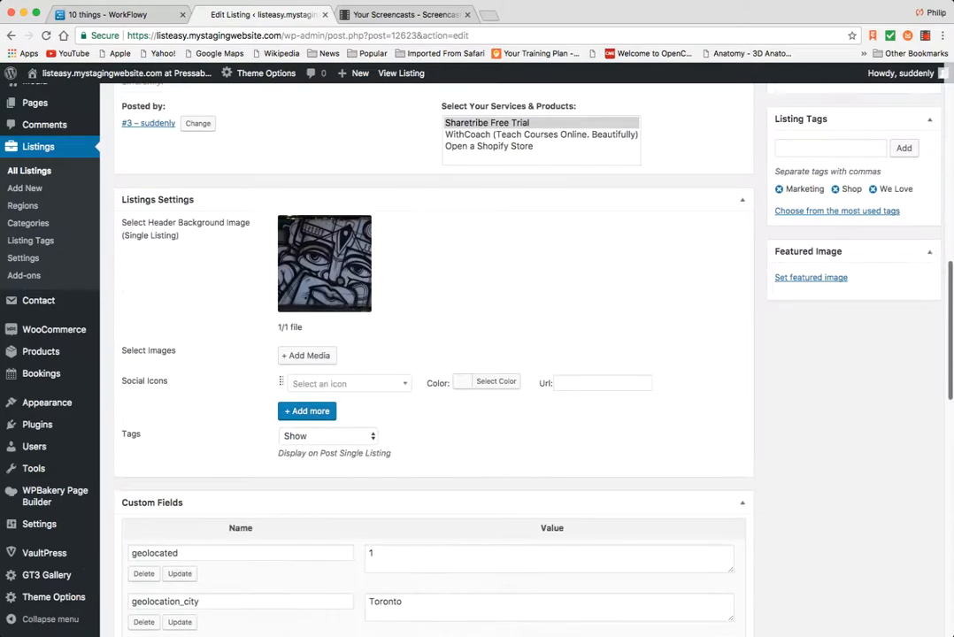
scroll("down", 3)
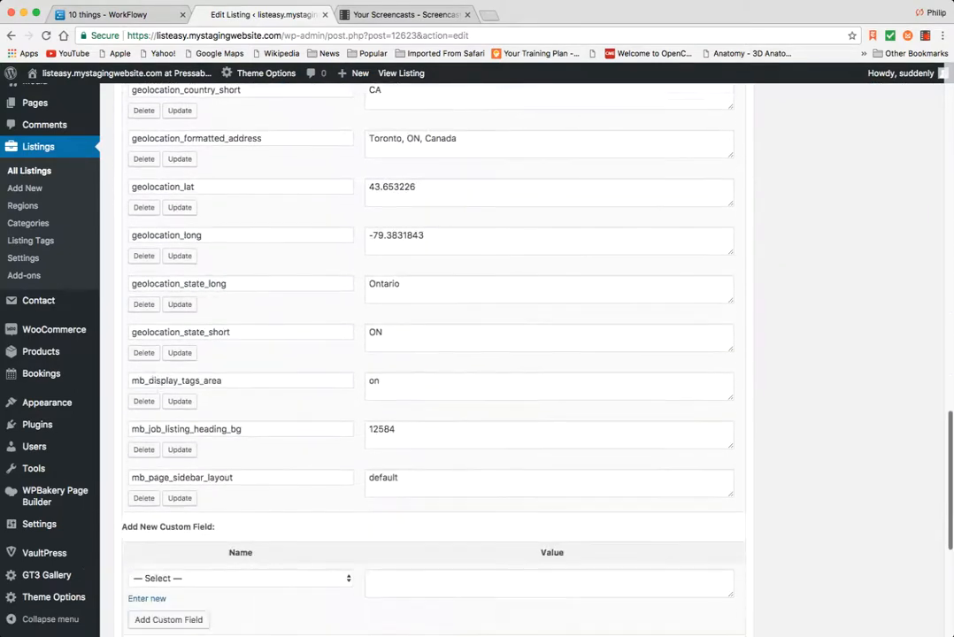
scroll("down", 3)
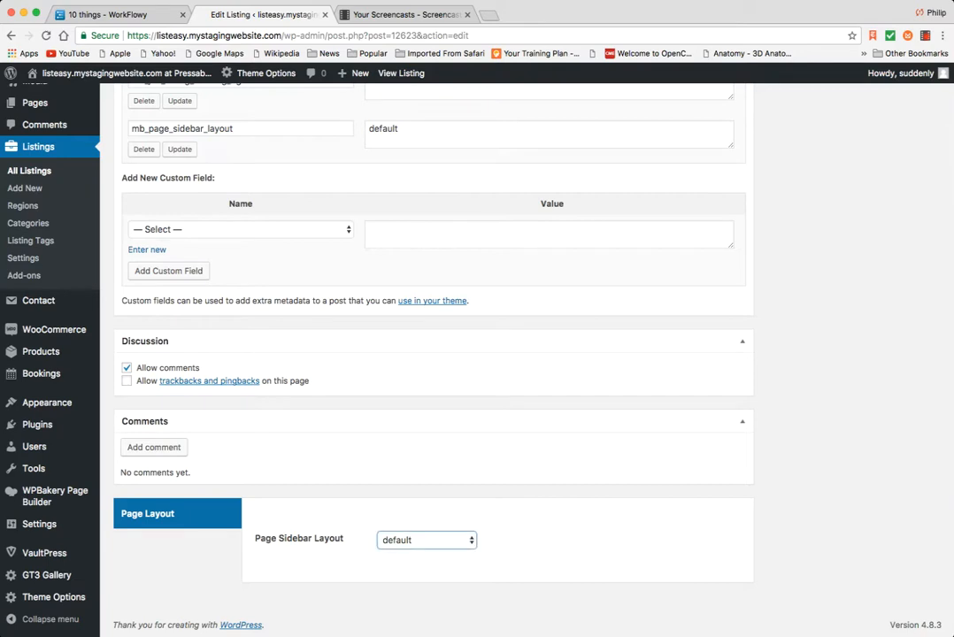
left_click(425, 540)
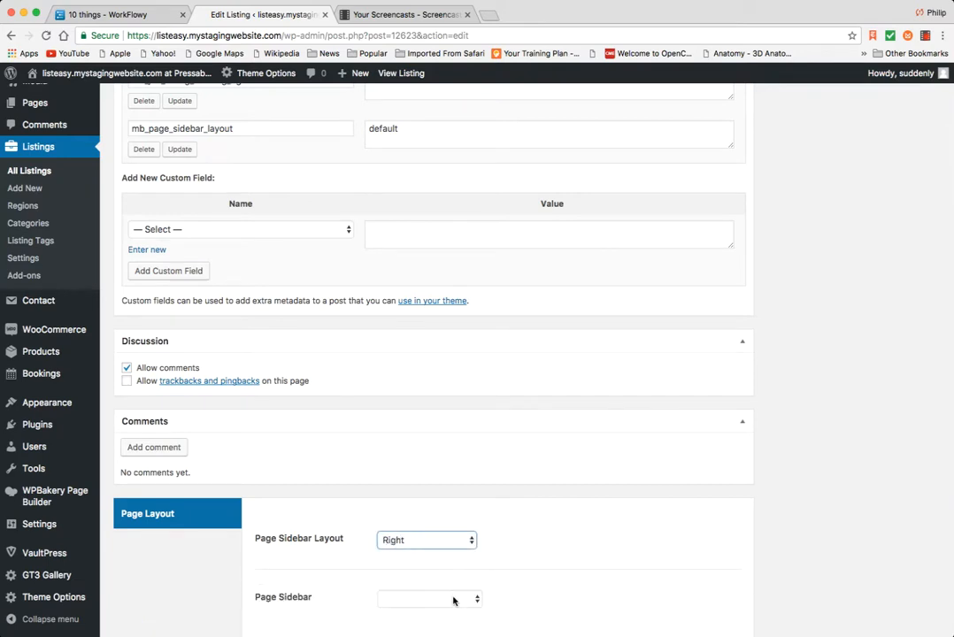
left_click(428, 598)
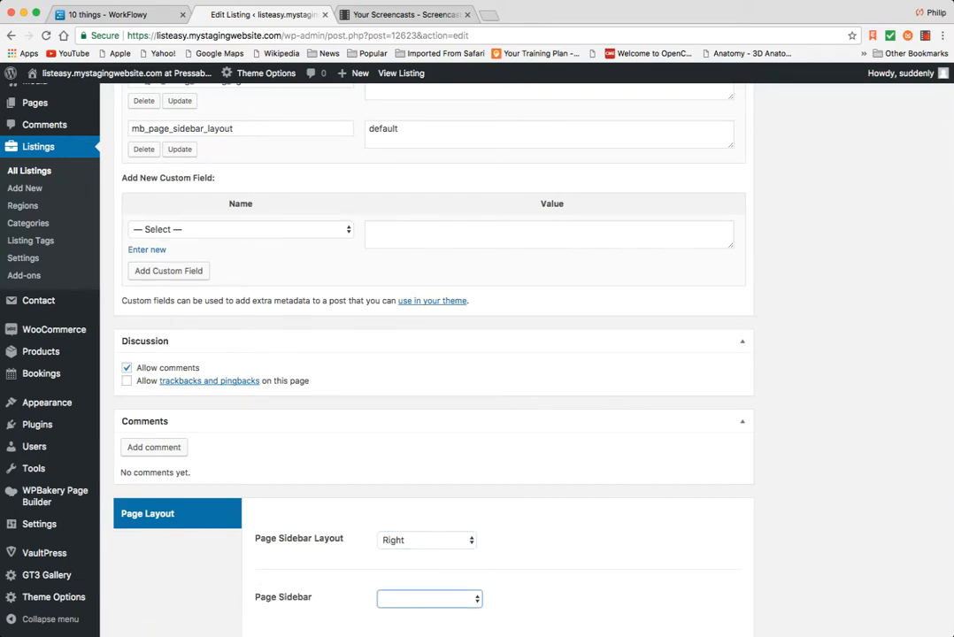
left_click(429, 598)
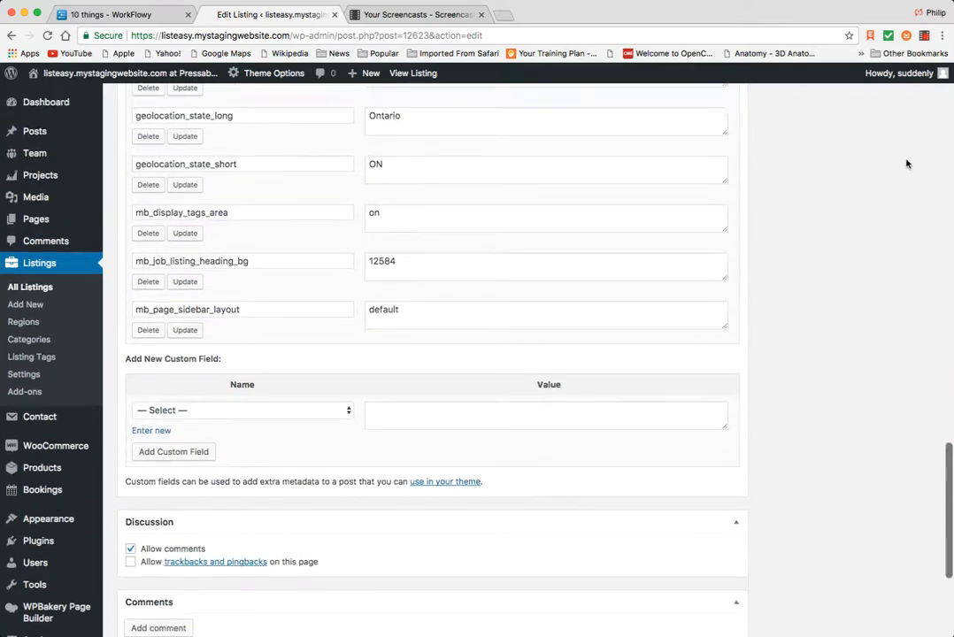
scroll("up", 3)
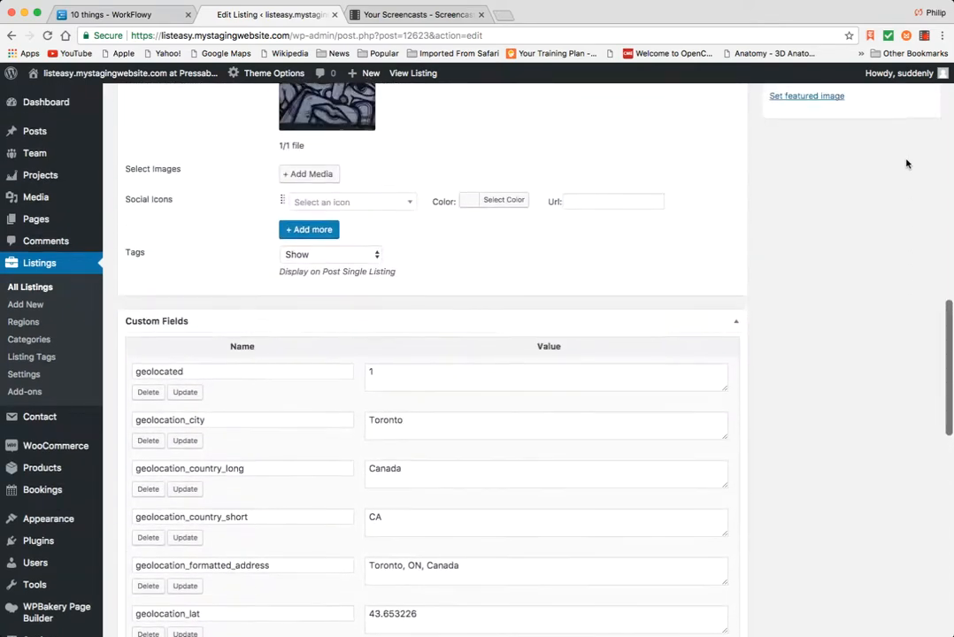
scroll("up", 3)
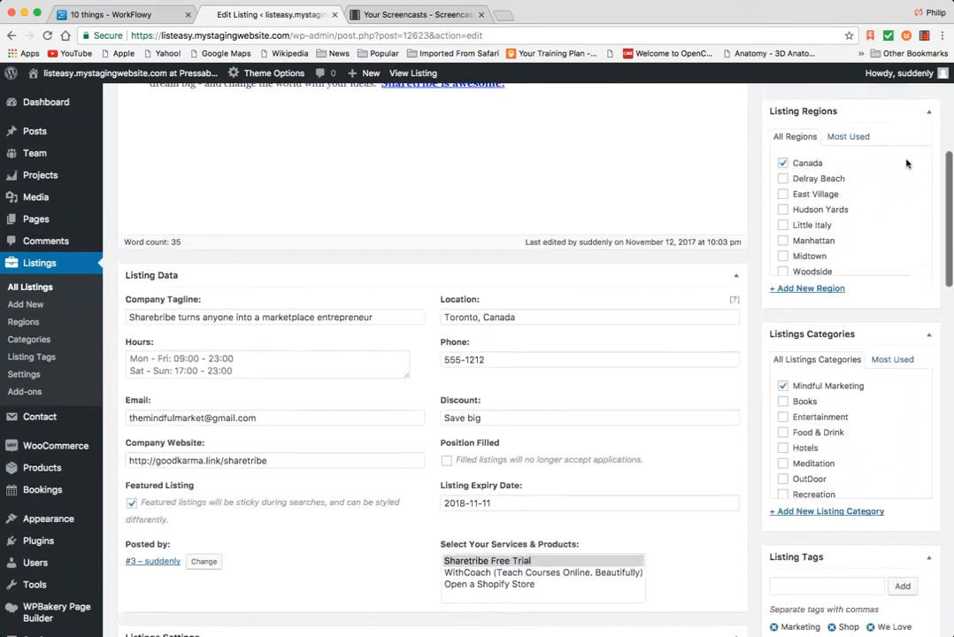
left_click(910, 354)
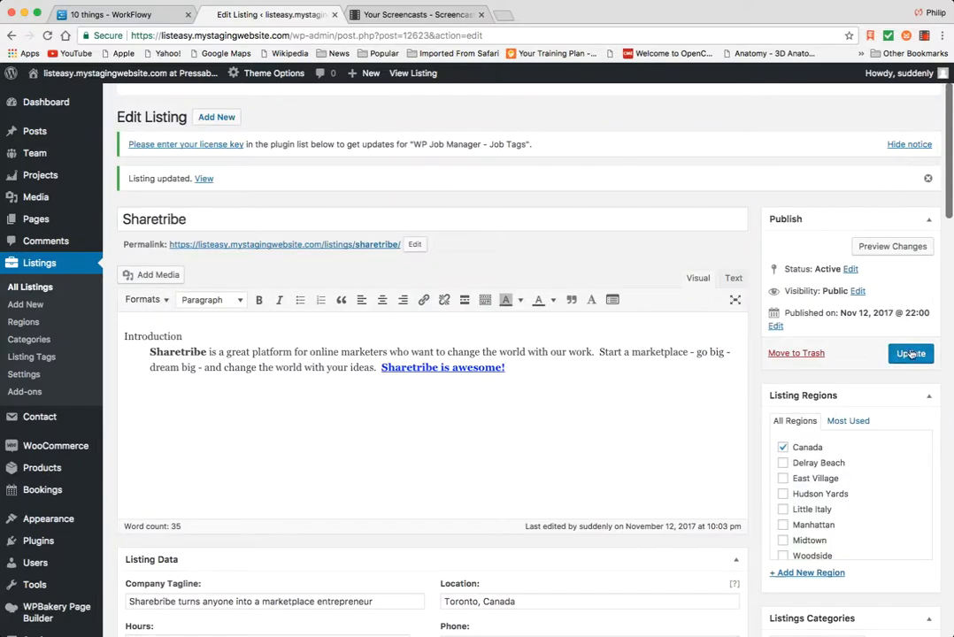
Step: Append '(A great marketplace for SAAS you'll really love)' to the Sharetribe listing title
left_click(910, 354)
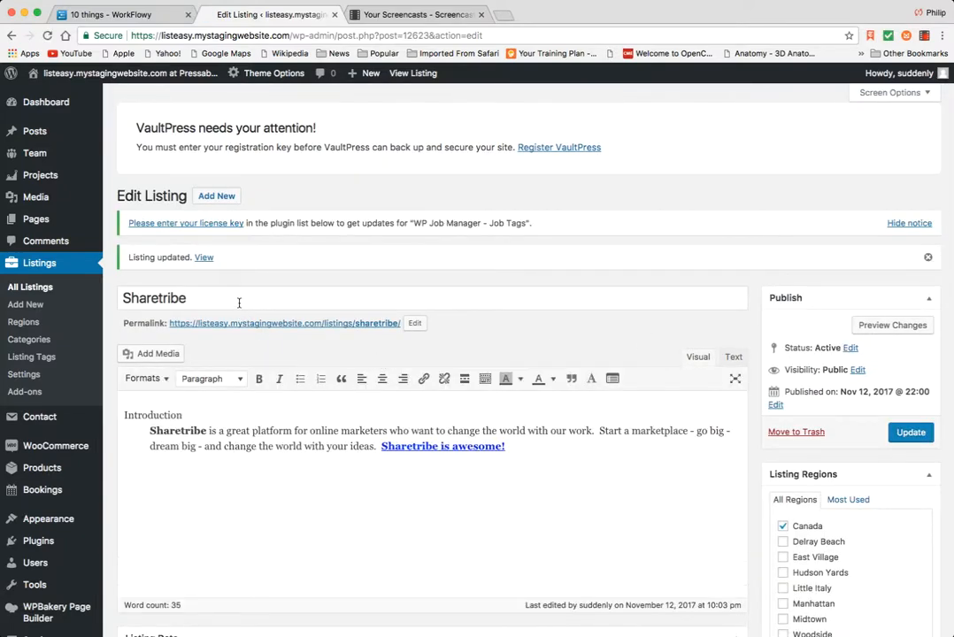
type("(")
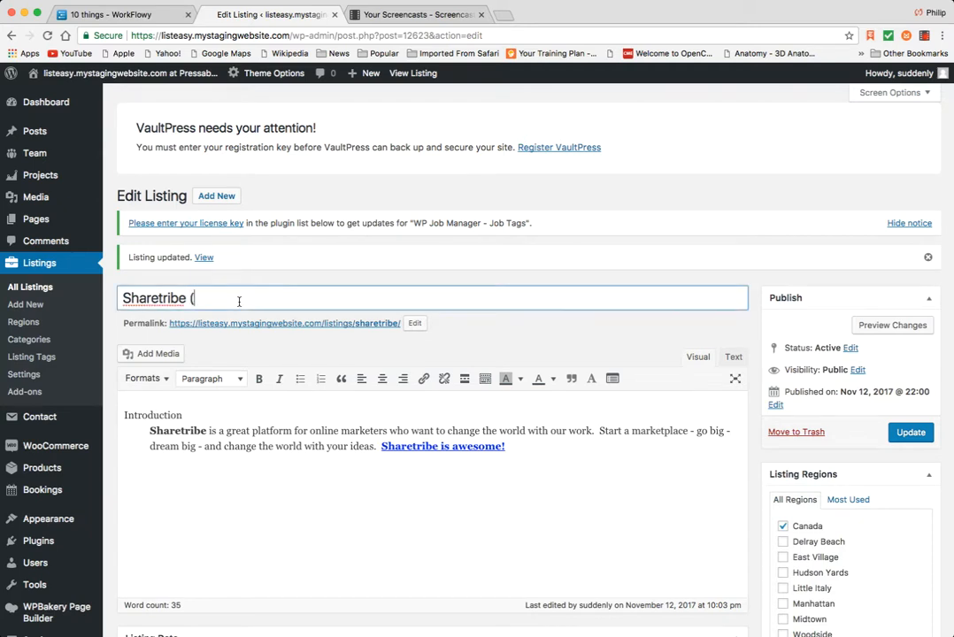
type("A great mar")
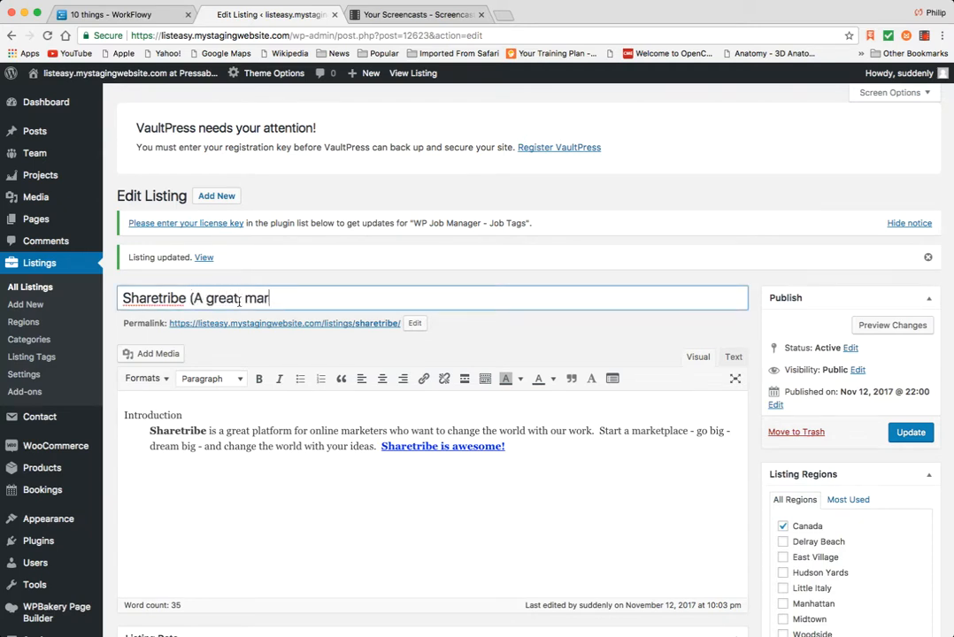
type("ketpla")
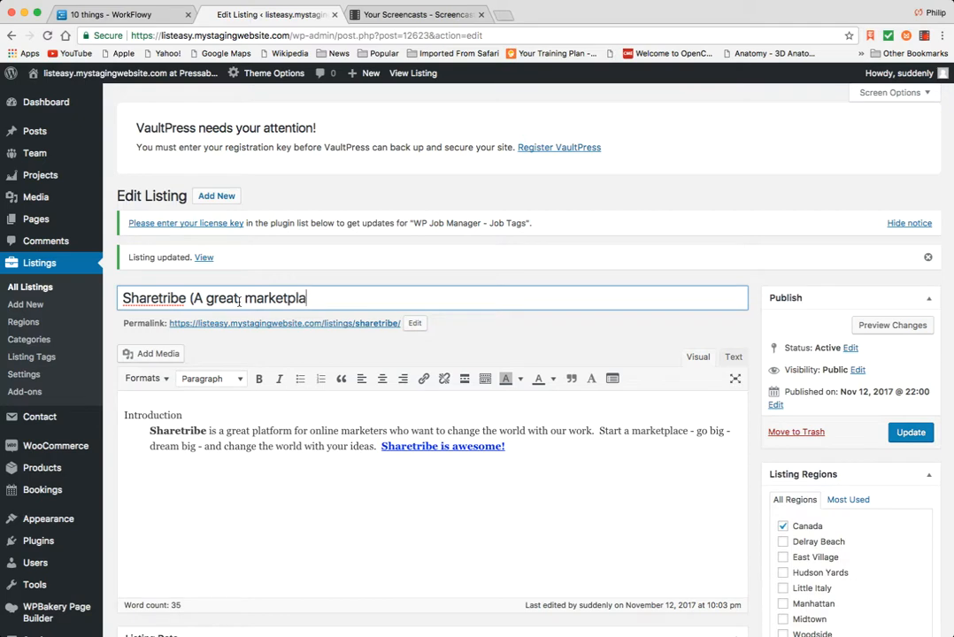
type("ce for")
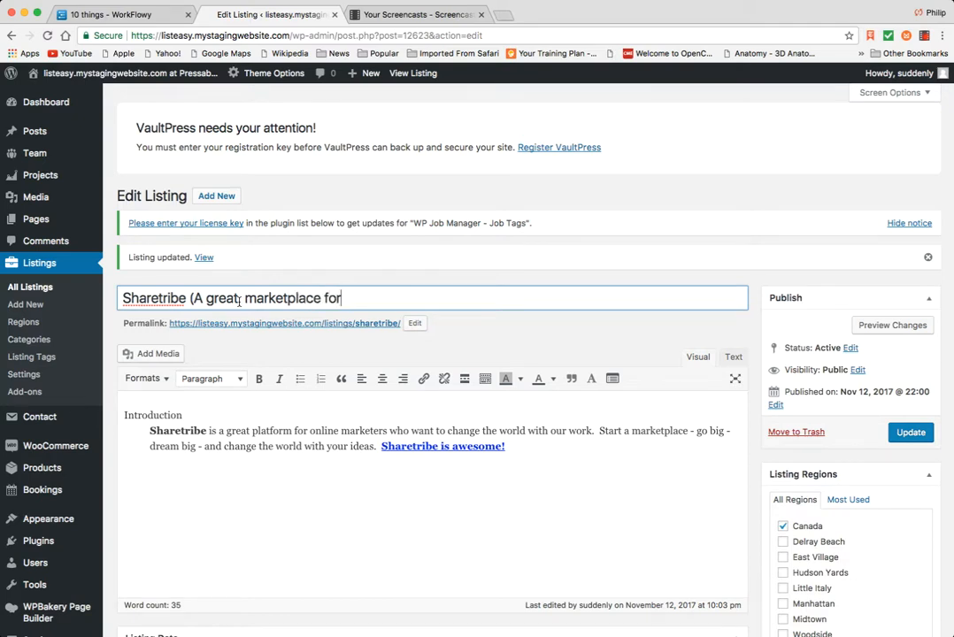
type("SAAS")
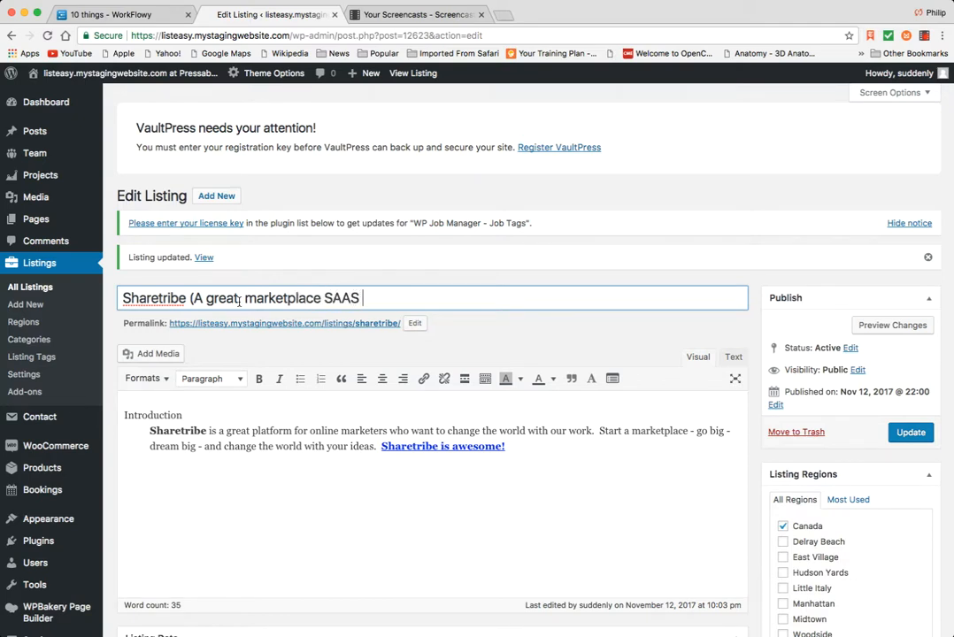
type("you'lll")
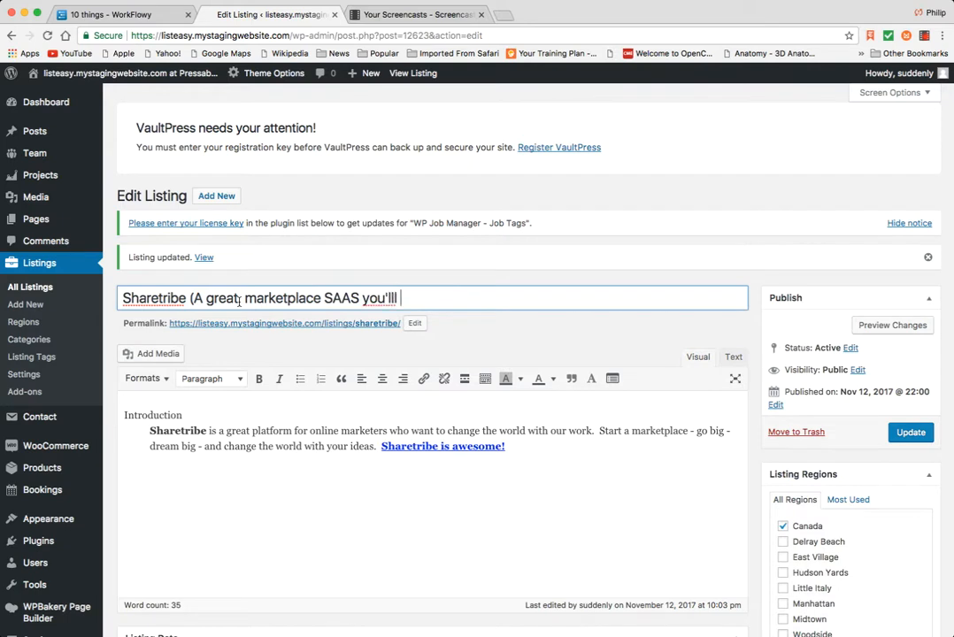
type("real")
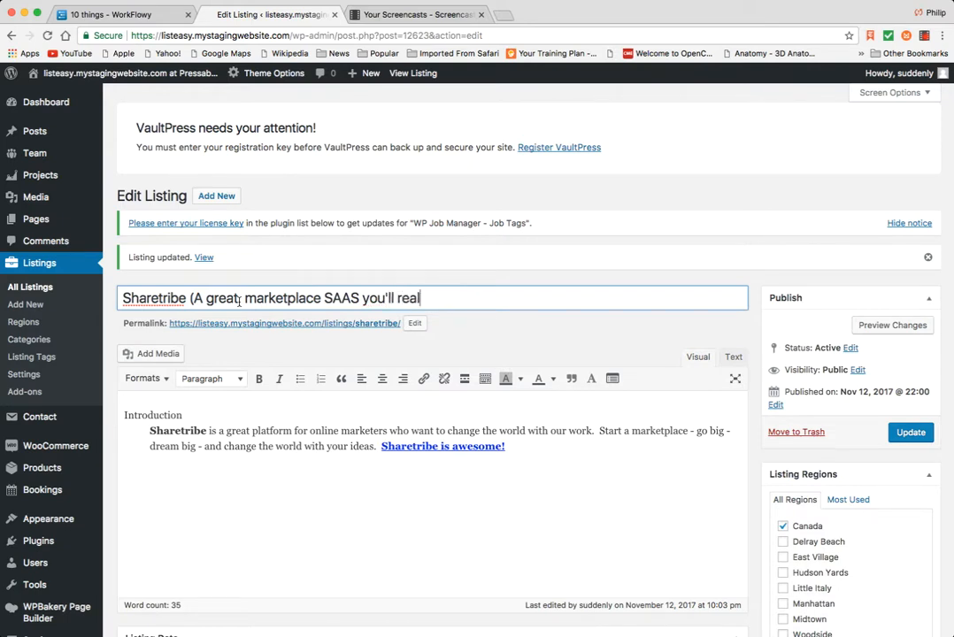
type("ly")
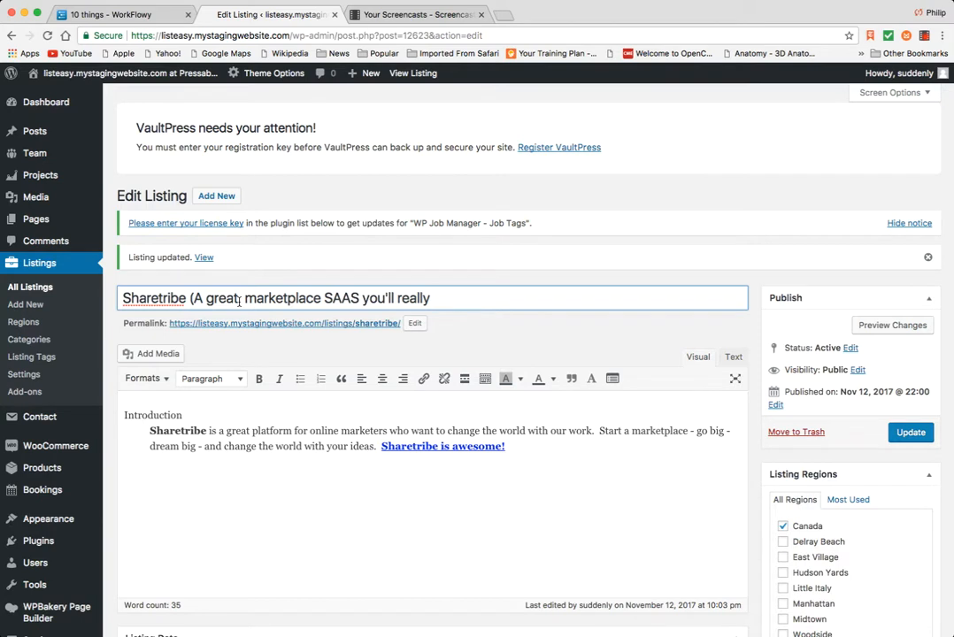
type("love")
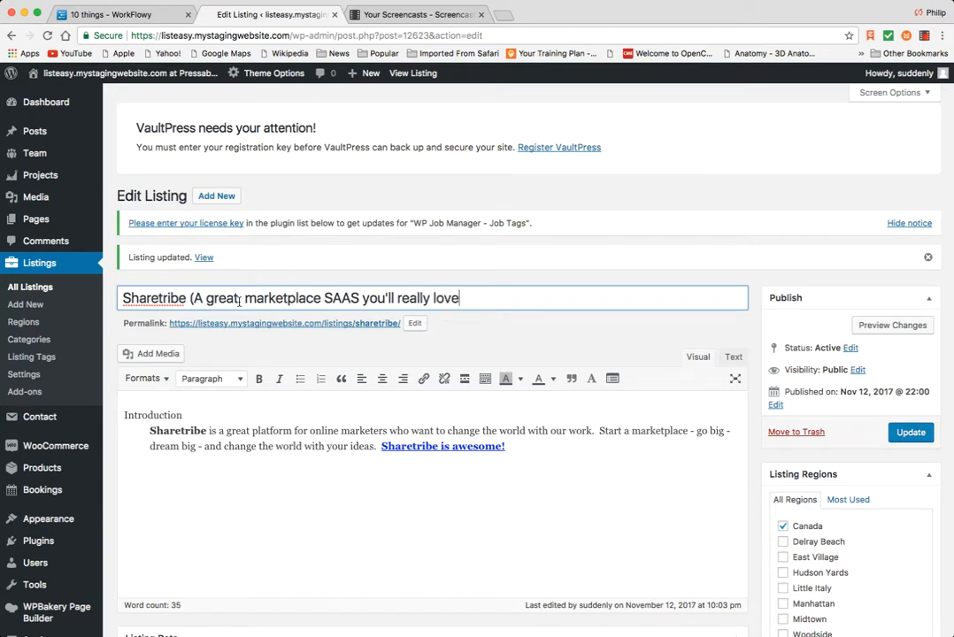
type(")")
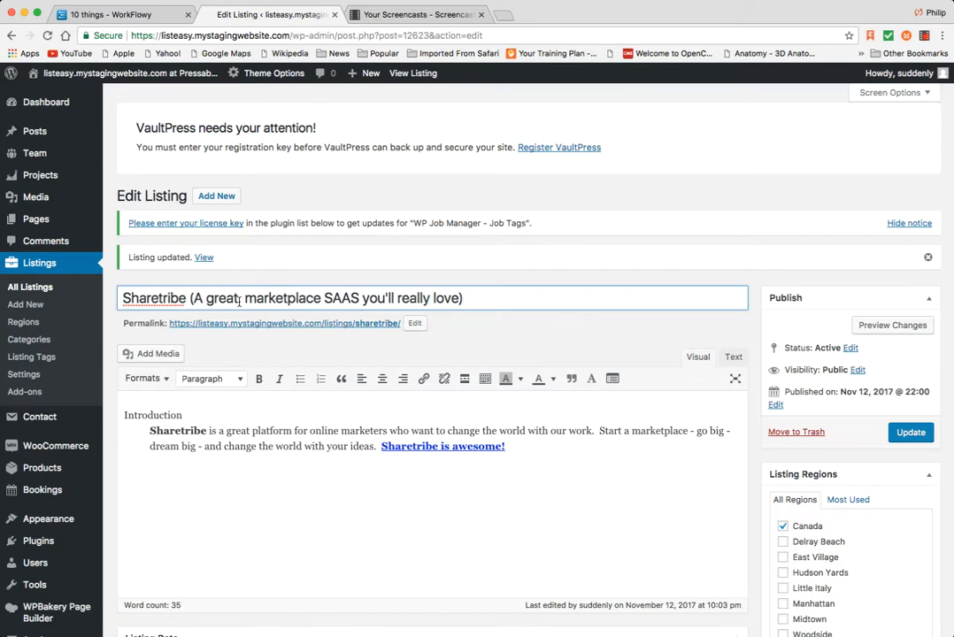
Step: Update the listing with its new title and view its live page
left_click(909, 432)
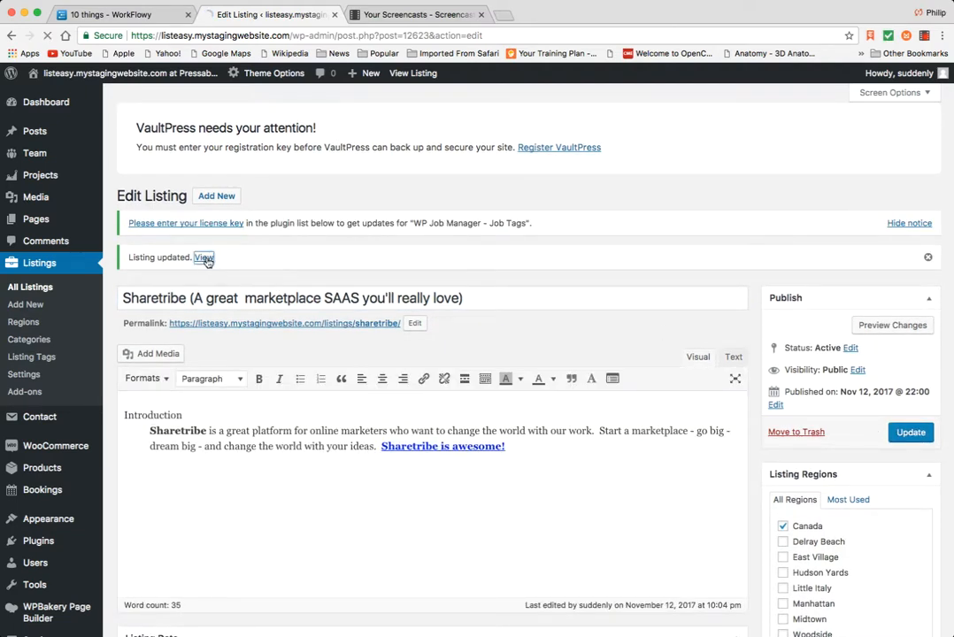
left_click(202, 258)
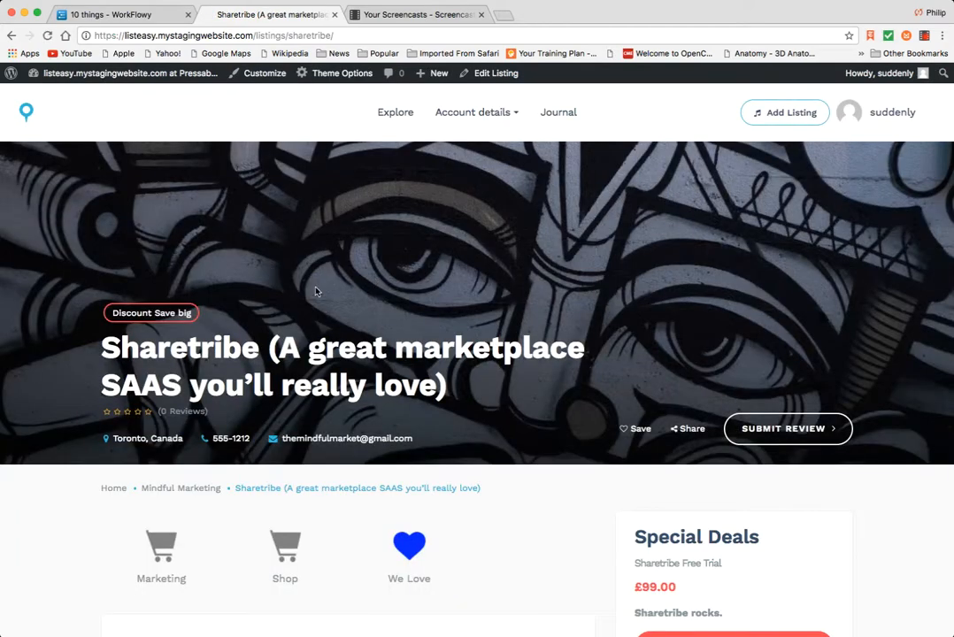
mouse_move(364, 308)
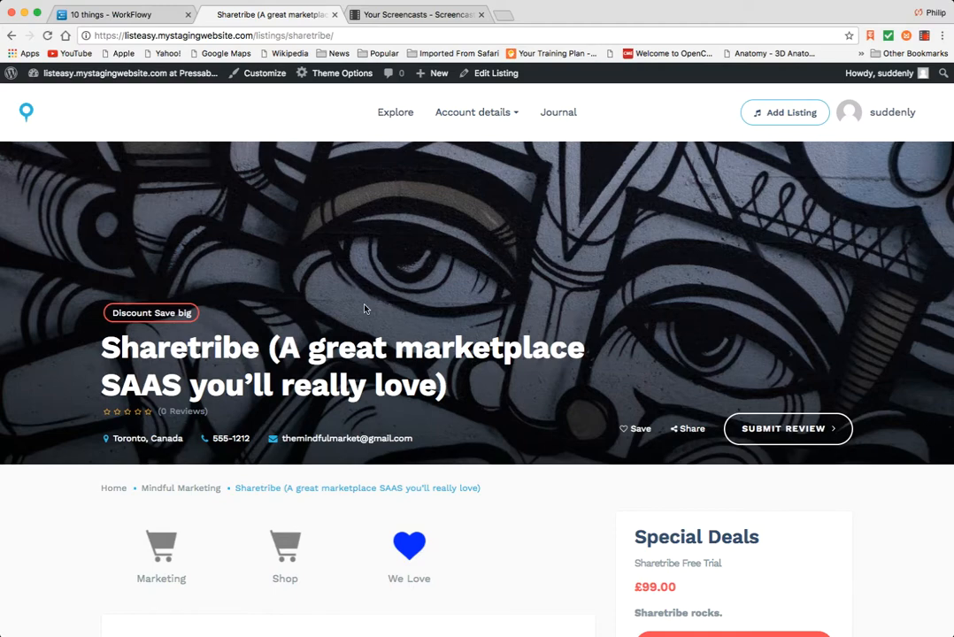
Step: Scroll the live listing through the header, Introduction and the Special Deals free trial at £99.00
scroll("down", 3)
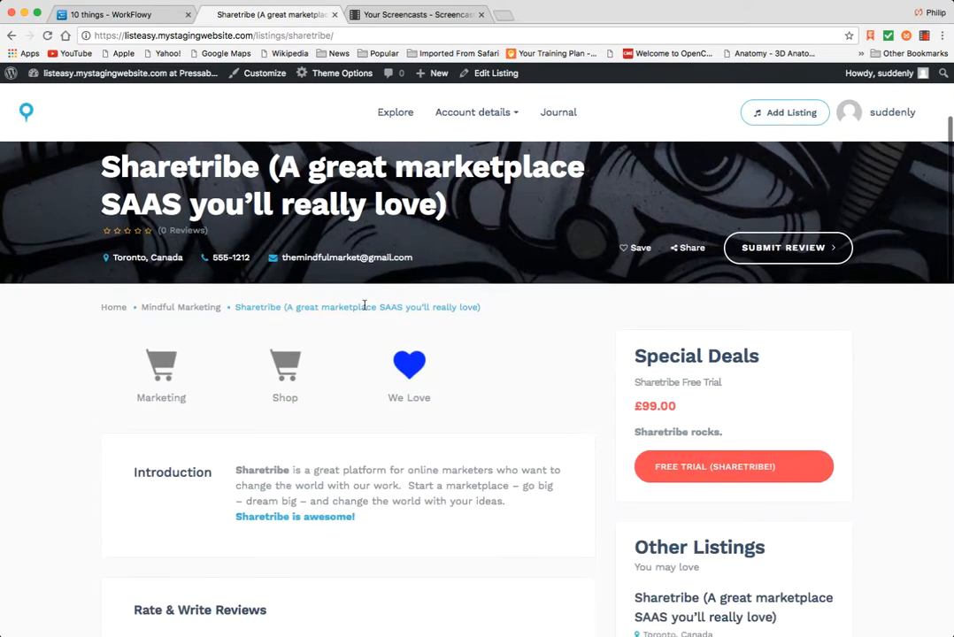
mouse_move(273, 377)
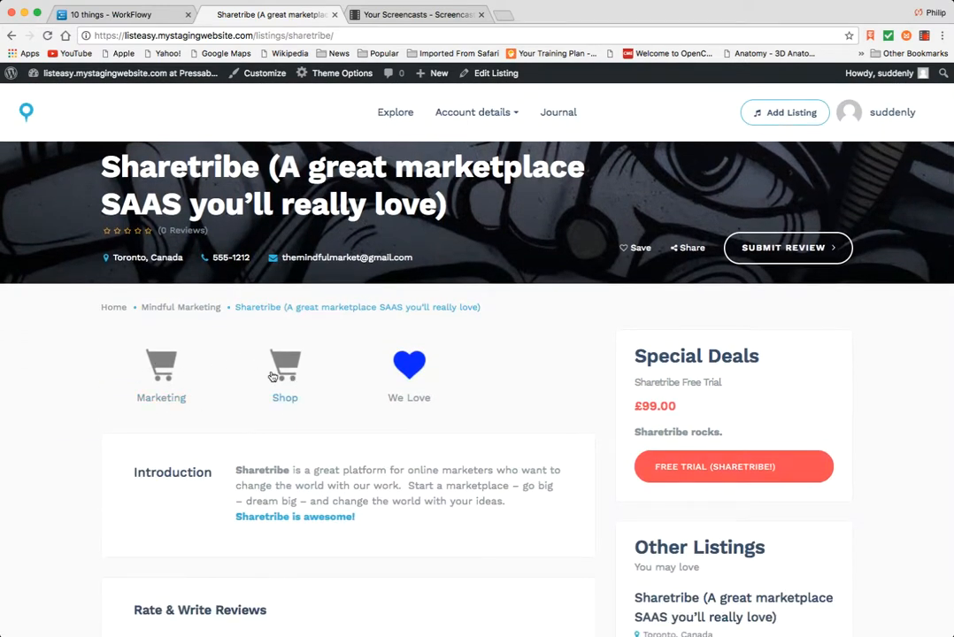
scroll("down", 3)
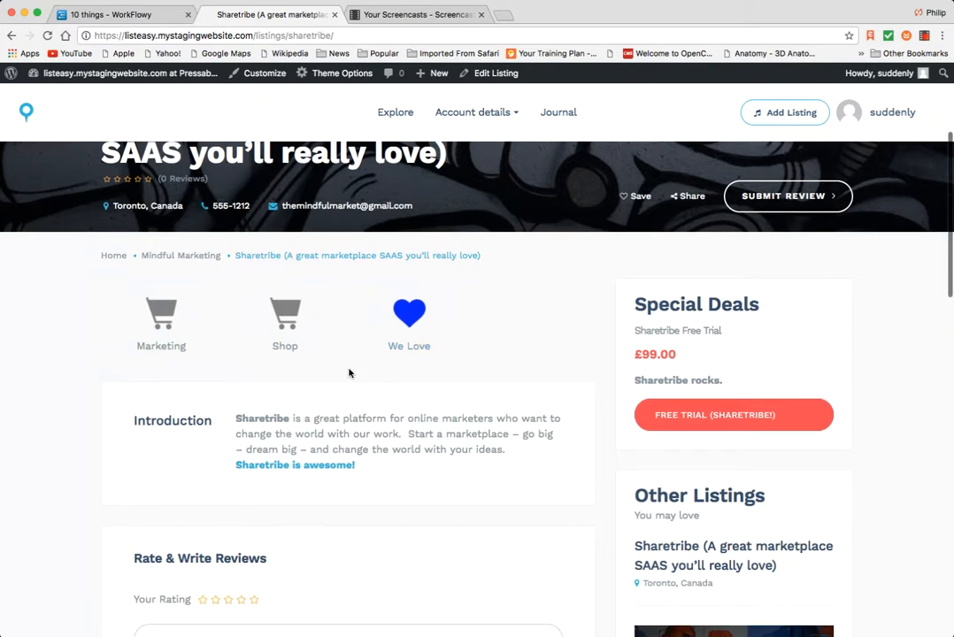
scroll("down", 3)
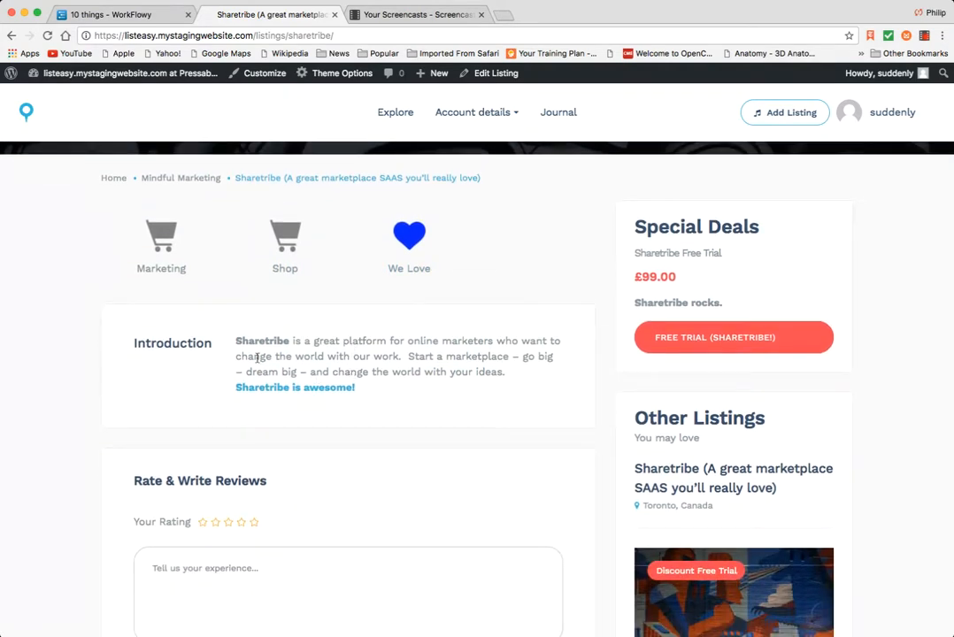
mouse_move(333, 393)
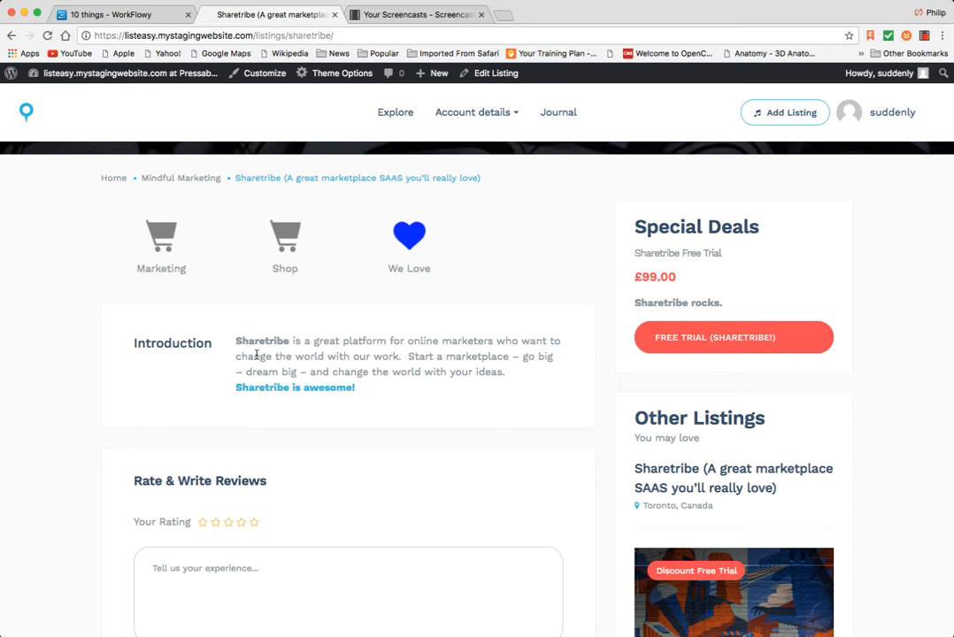
mouse_move(467, 357)
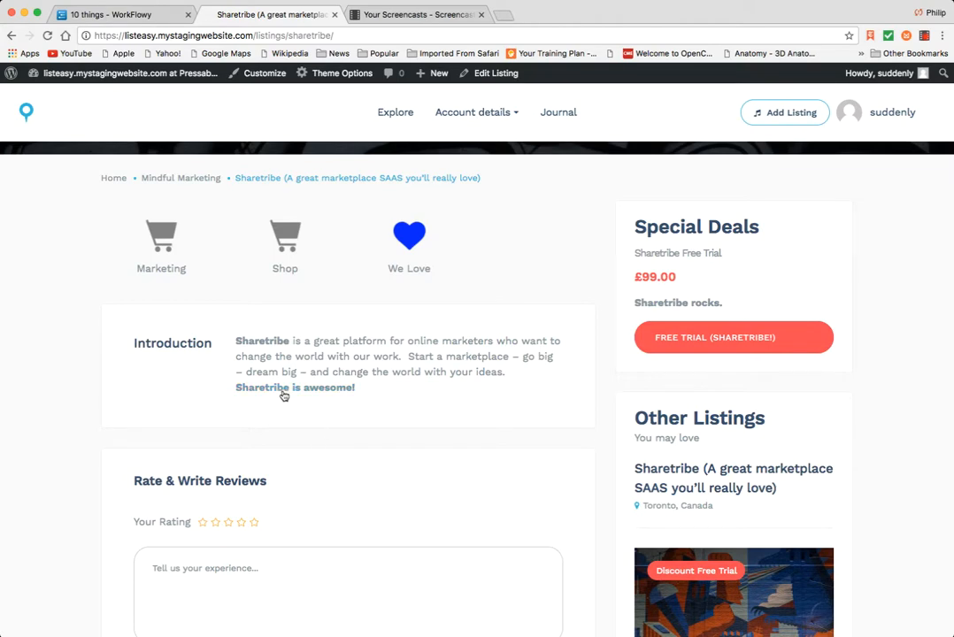
scroll("up", 3)
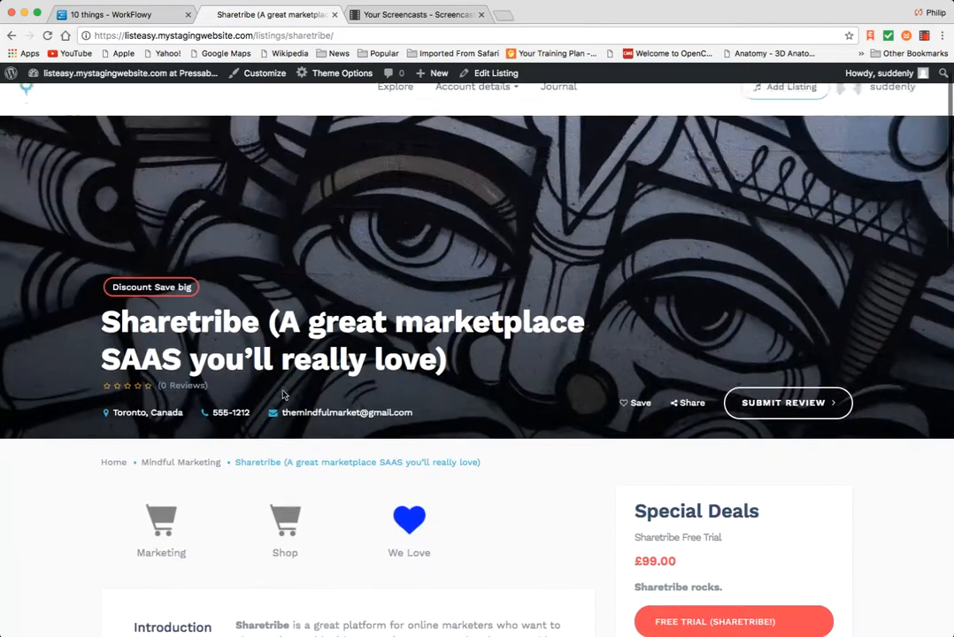
scroll("down", 3)
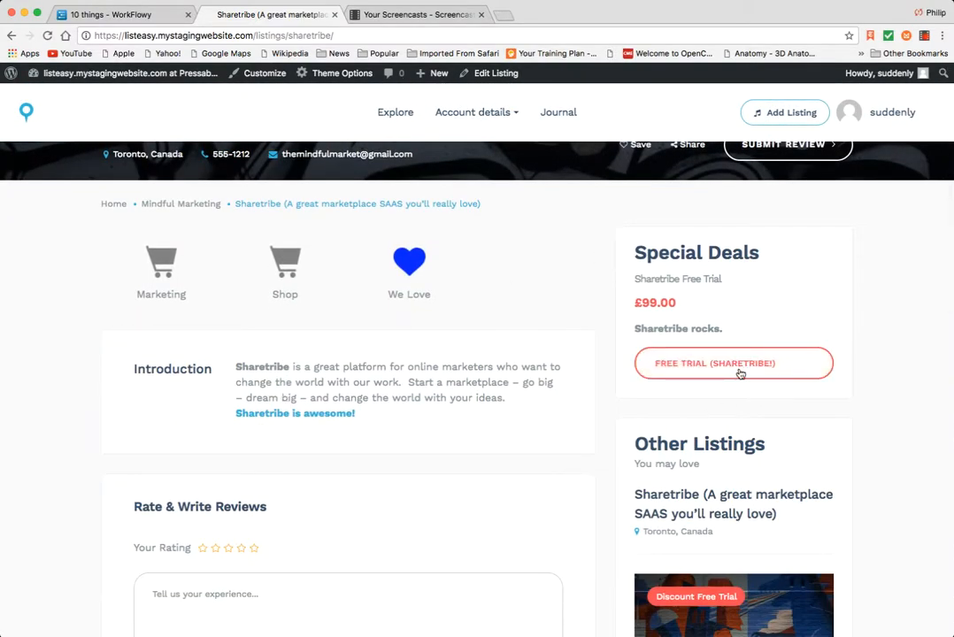
left_click(733, 363)
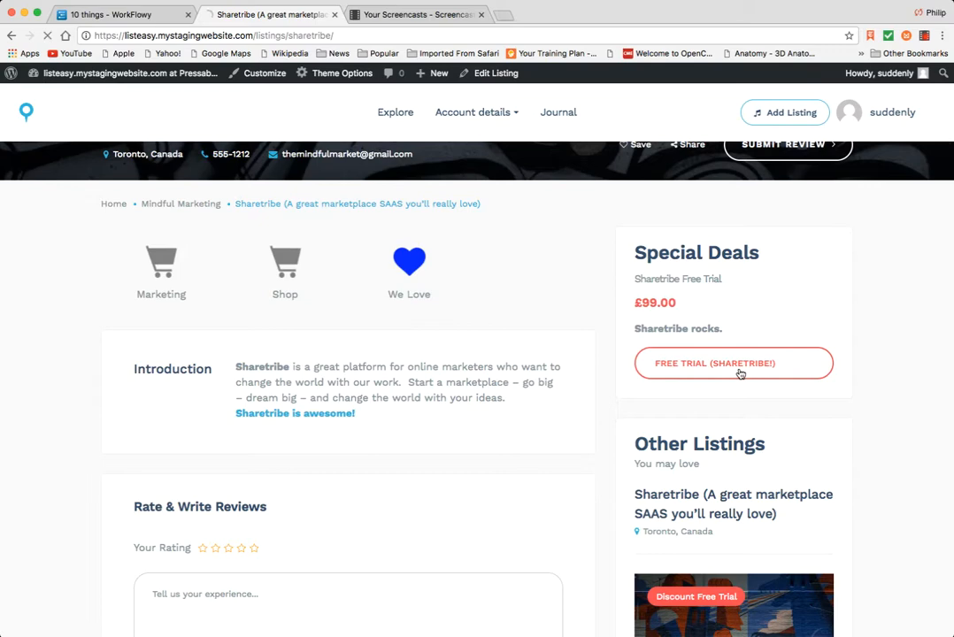
Step: Follow the free-trial deal to sharetribe.com, then go back to the live listing page
left_click(733, 362)
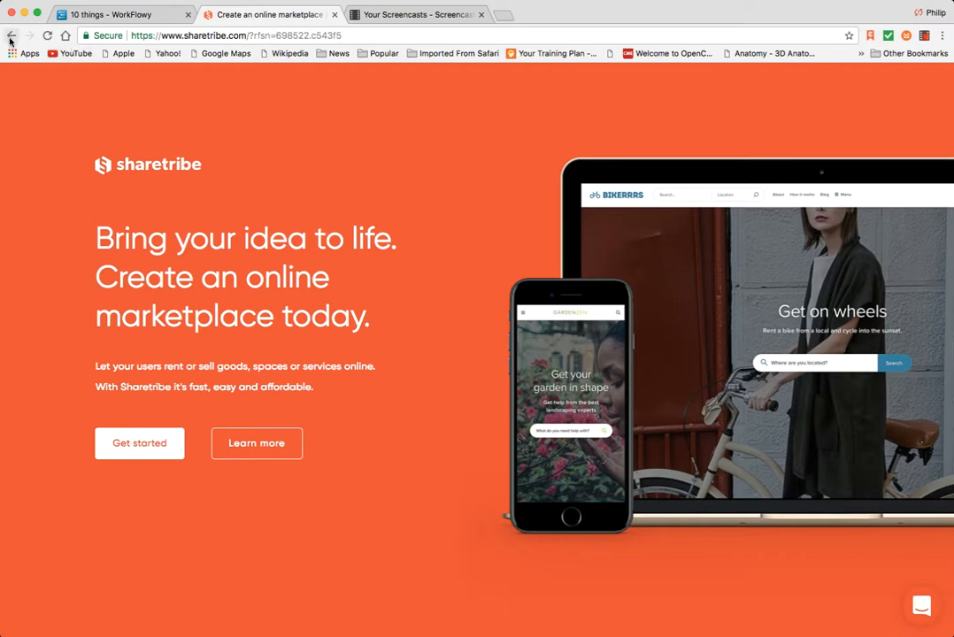
left_click(10, 35)
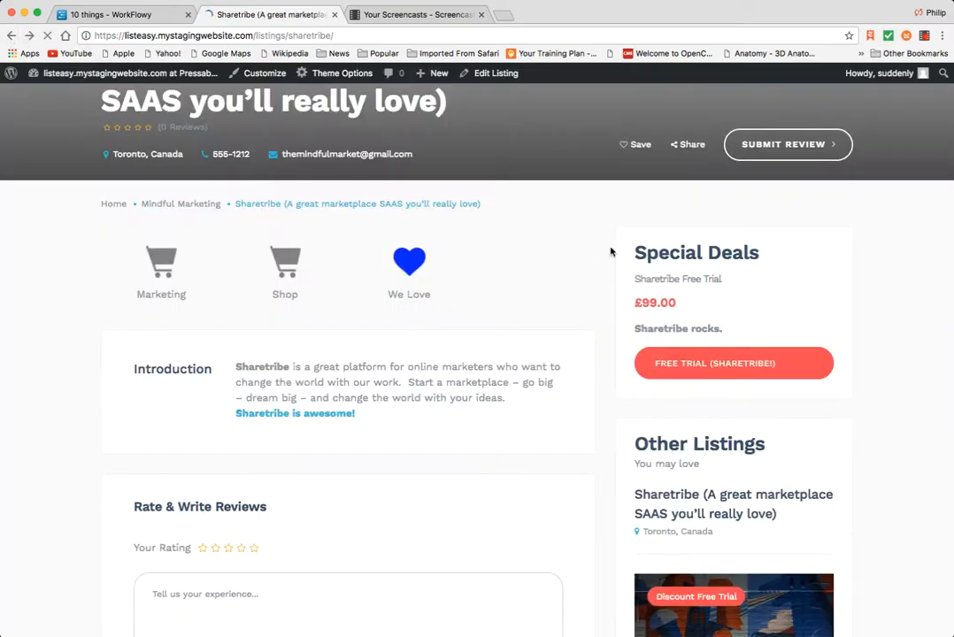
scroll("up", 3)
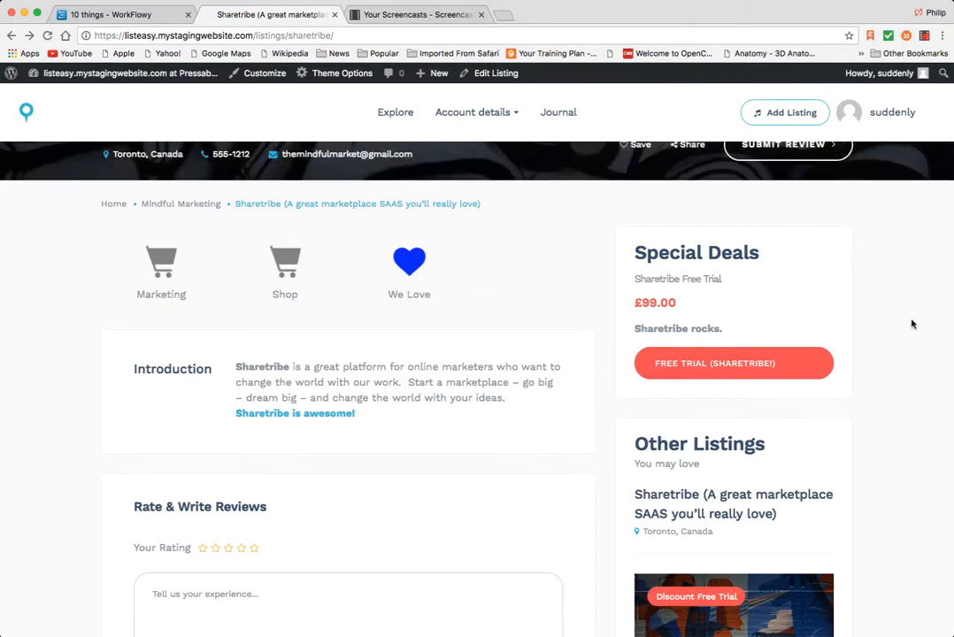
scroll("down", 3)
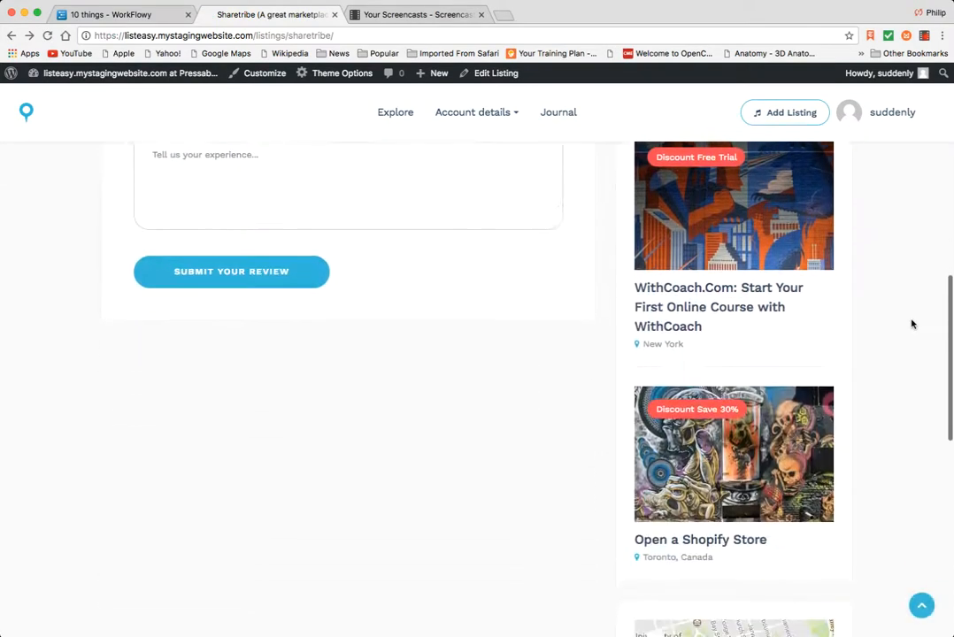
scroll("down", 3)
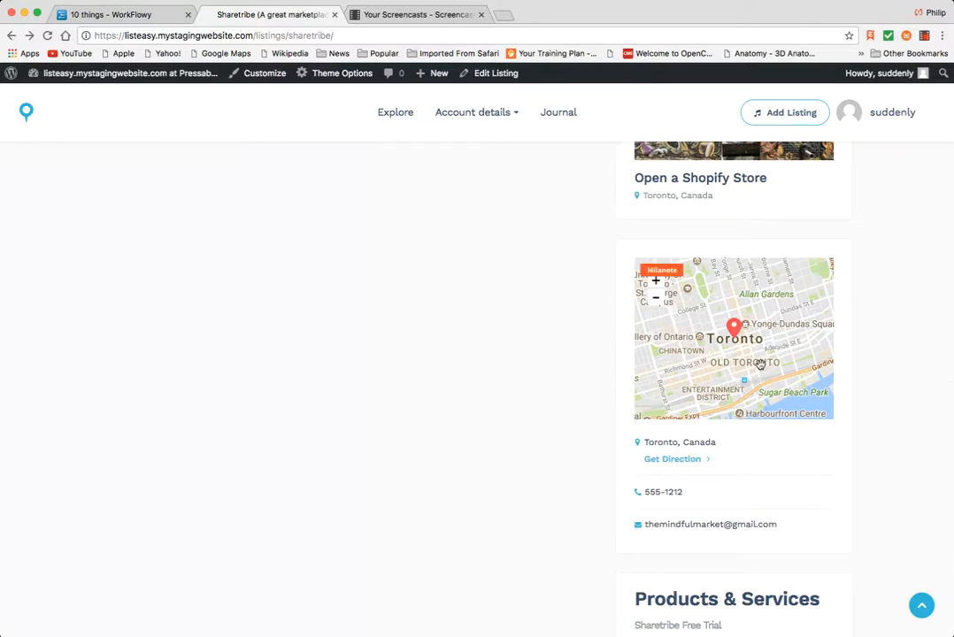
scroll("down", 3)
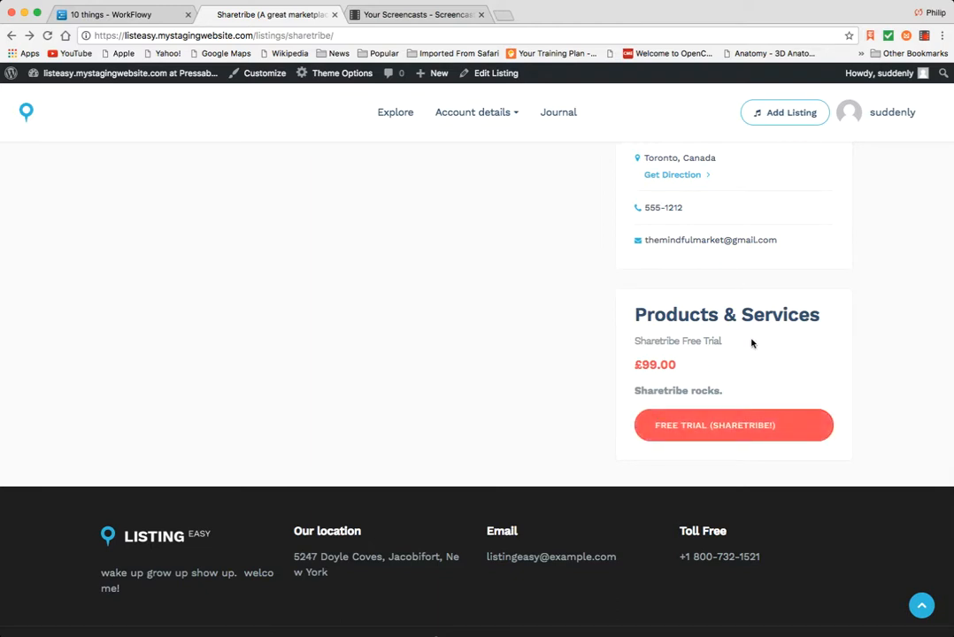
scroll("up", 3)
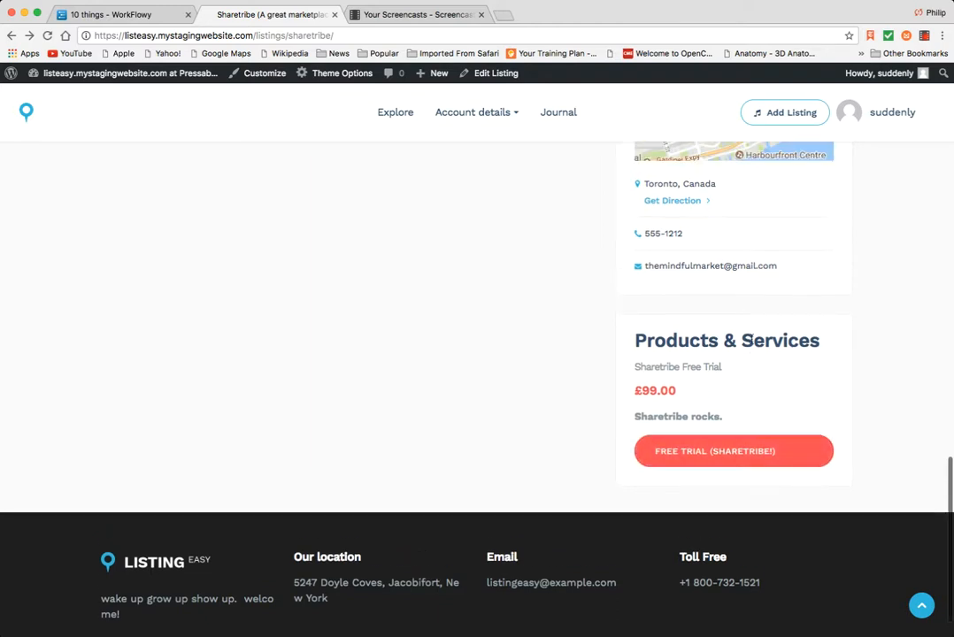
scroll("up", 3)
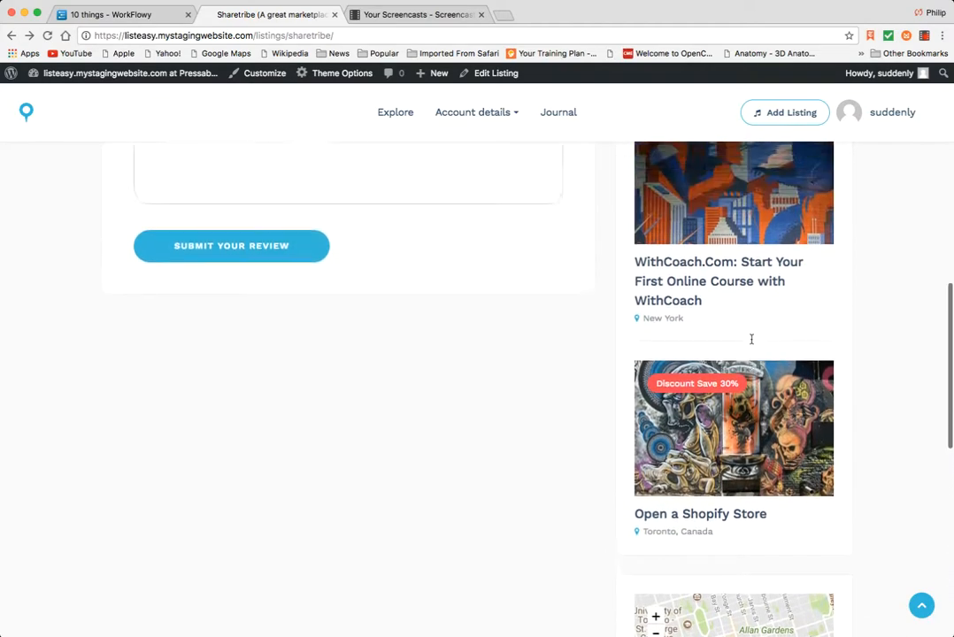
scroll("up", 3)
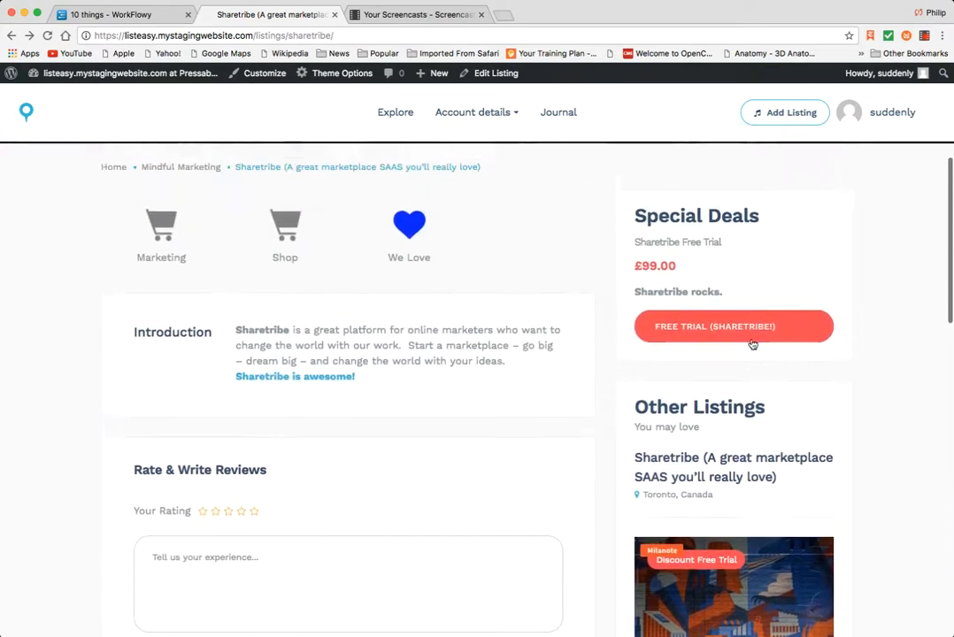
scroll("up", 3)
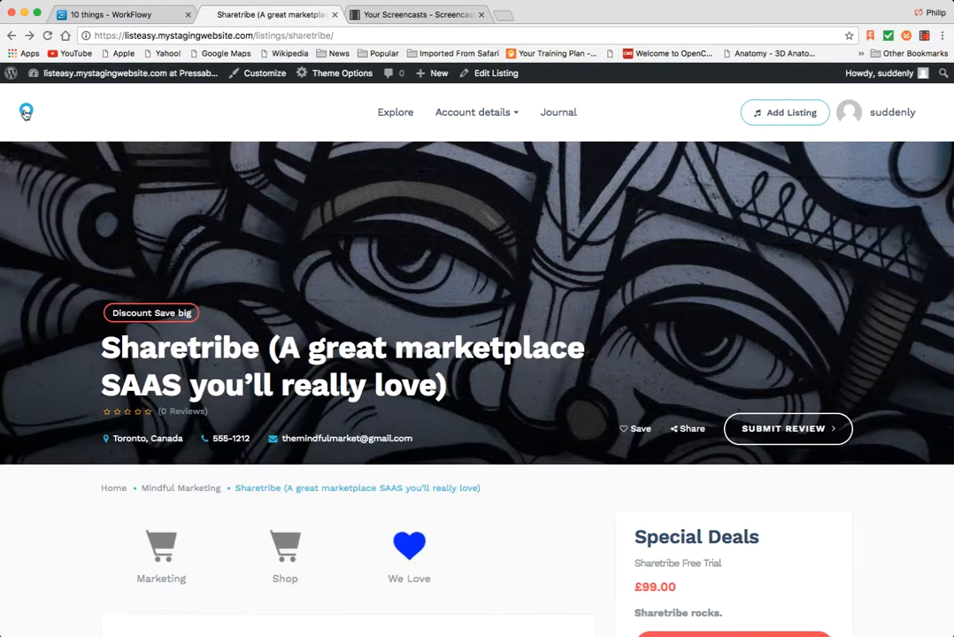
left_click(27, 113)
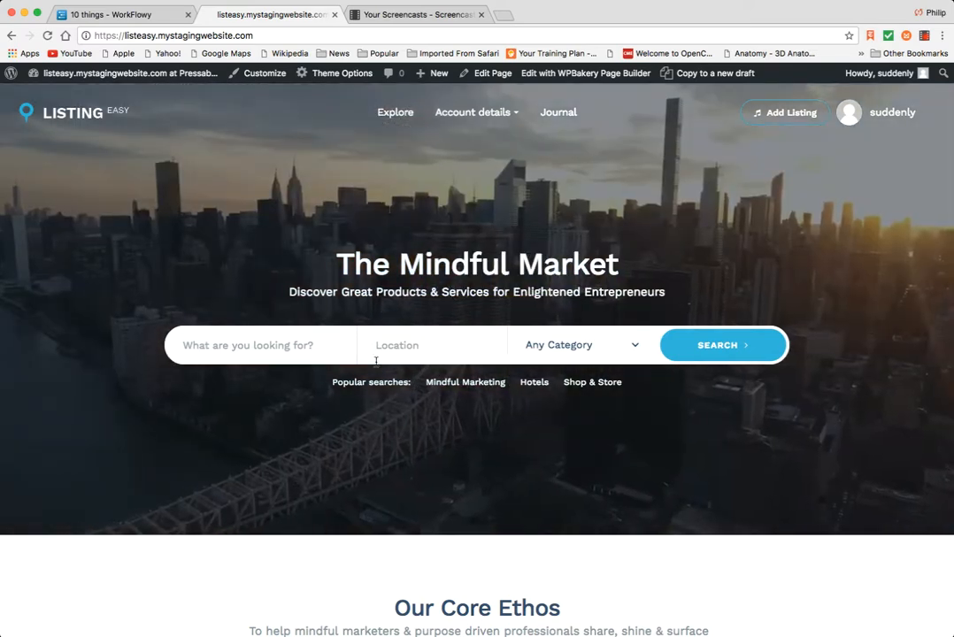
Step: Search the directory for 'sharetribe' from the home page and open the matching listing
left_click(257, 346)
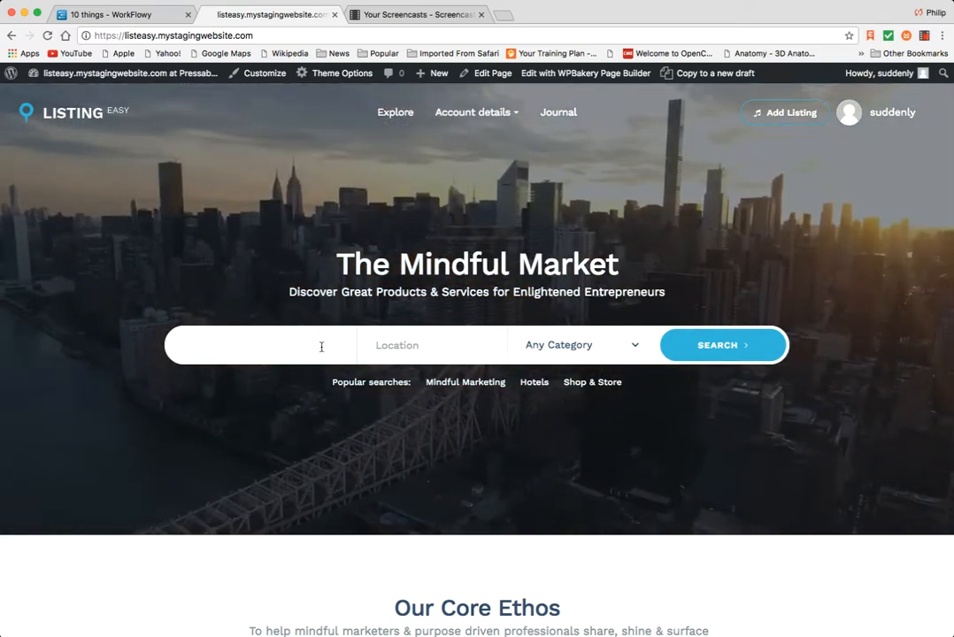
type("shat")
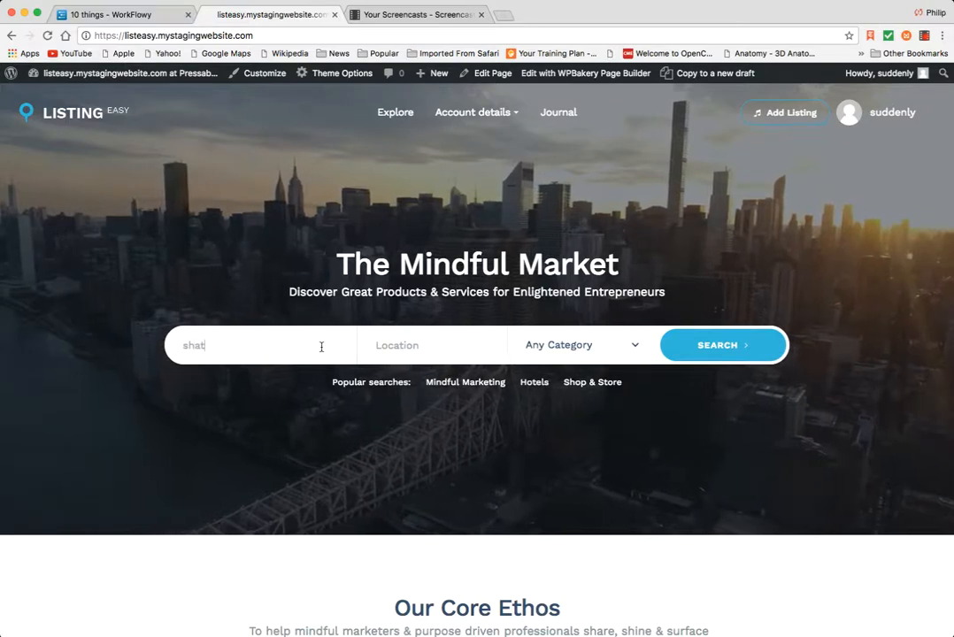
type("haretrib")
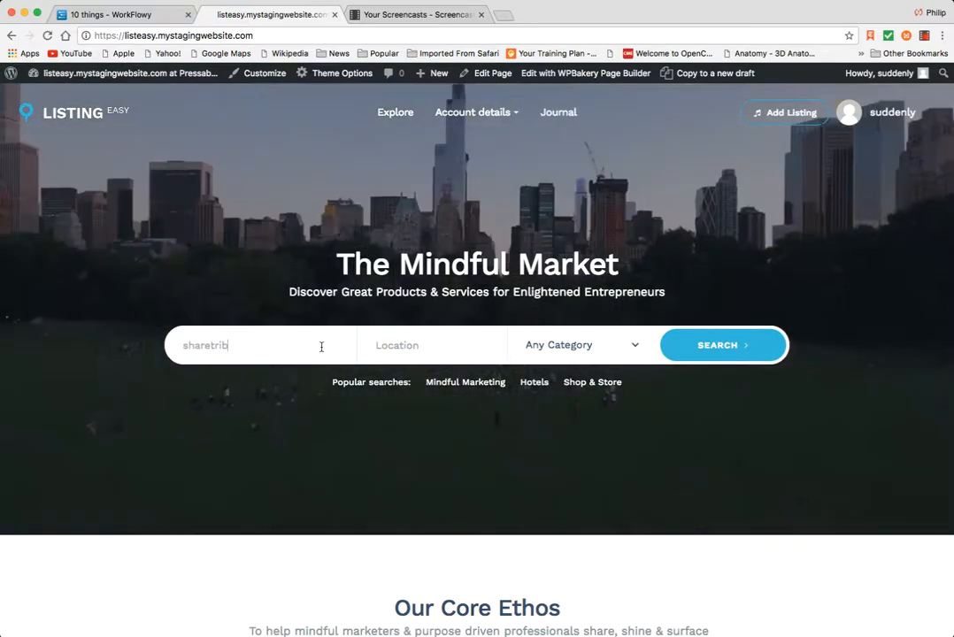
left_click(722, 345)
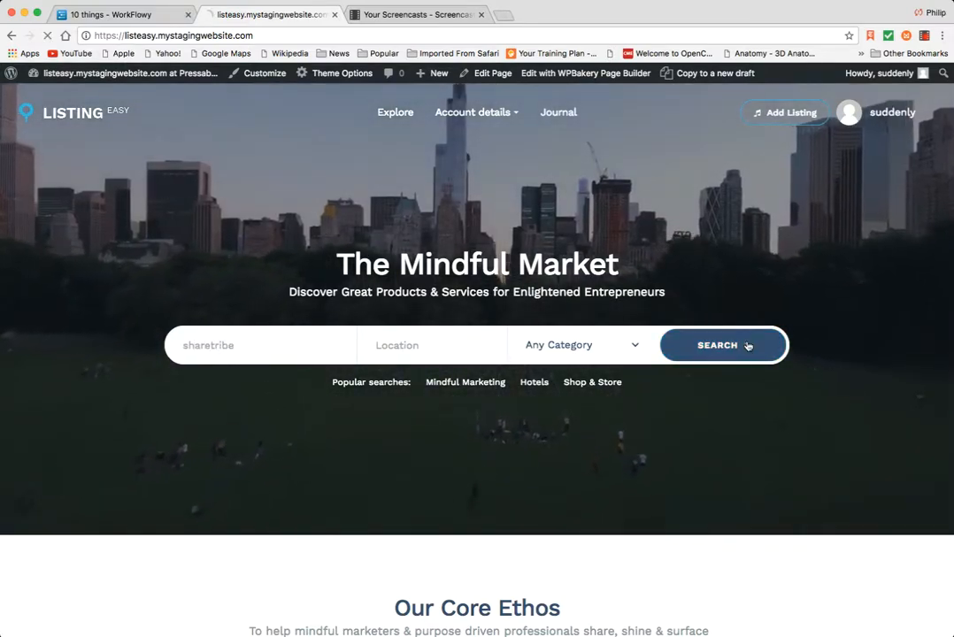
left_click(723, 345)
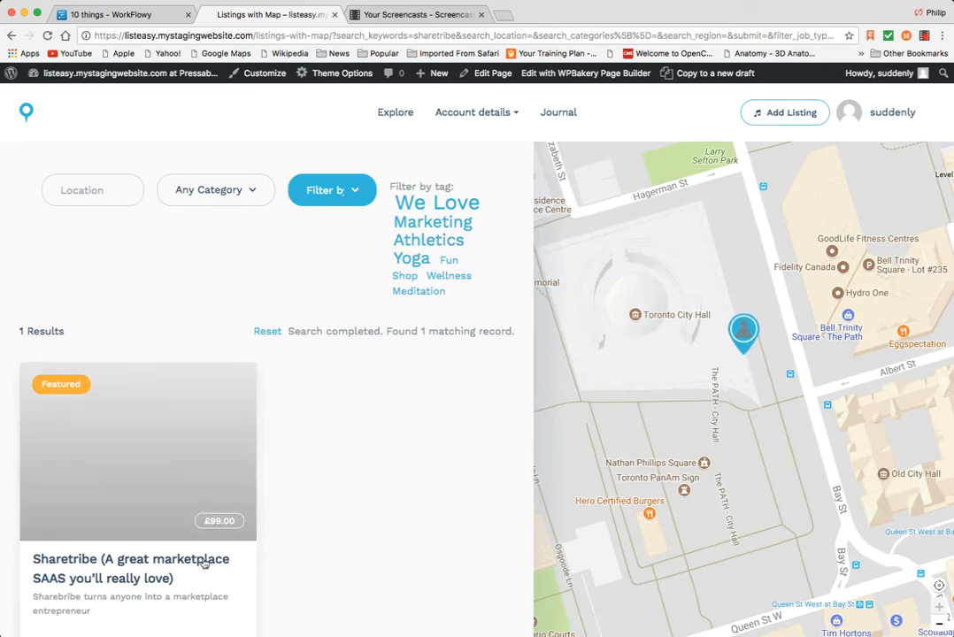
left_click(131, 568)
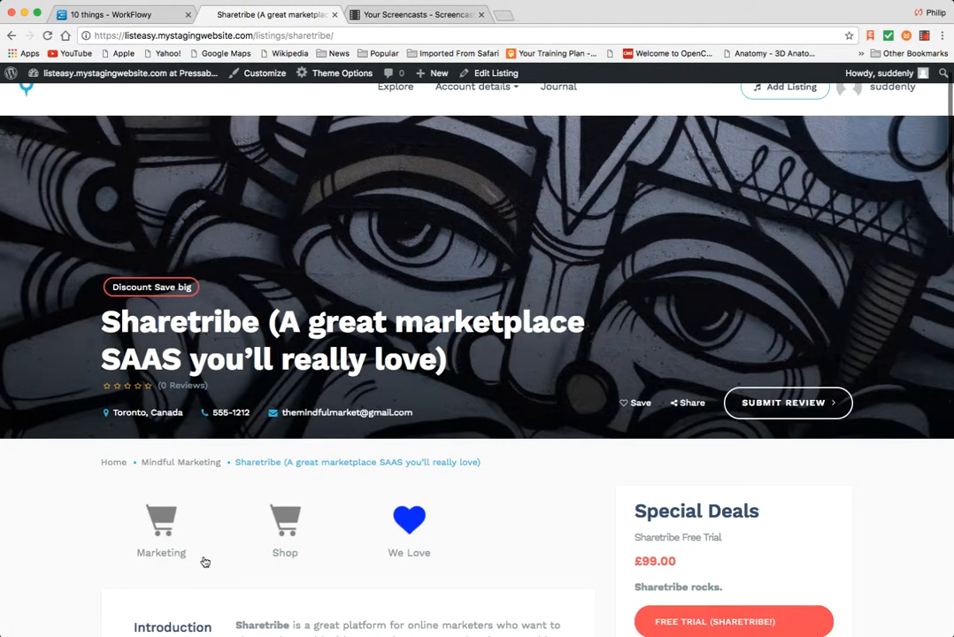
Step: Scroll the Sharetribe listing down to its Introduction and Special Deals sections
scroll("down", 3)
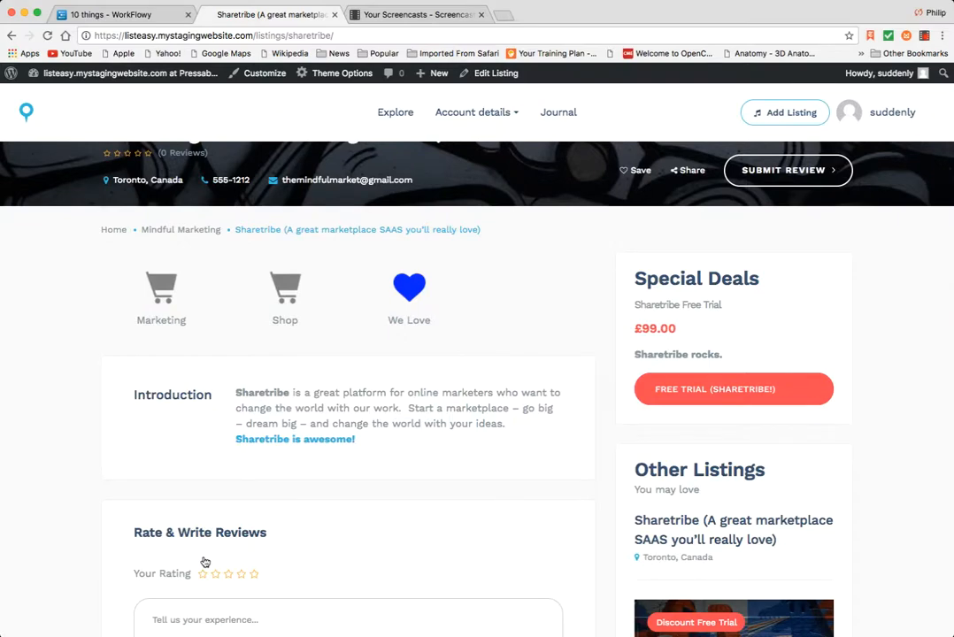
mouse_move(205, 558)
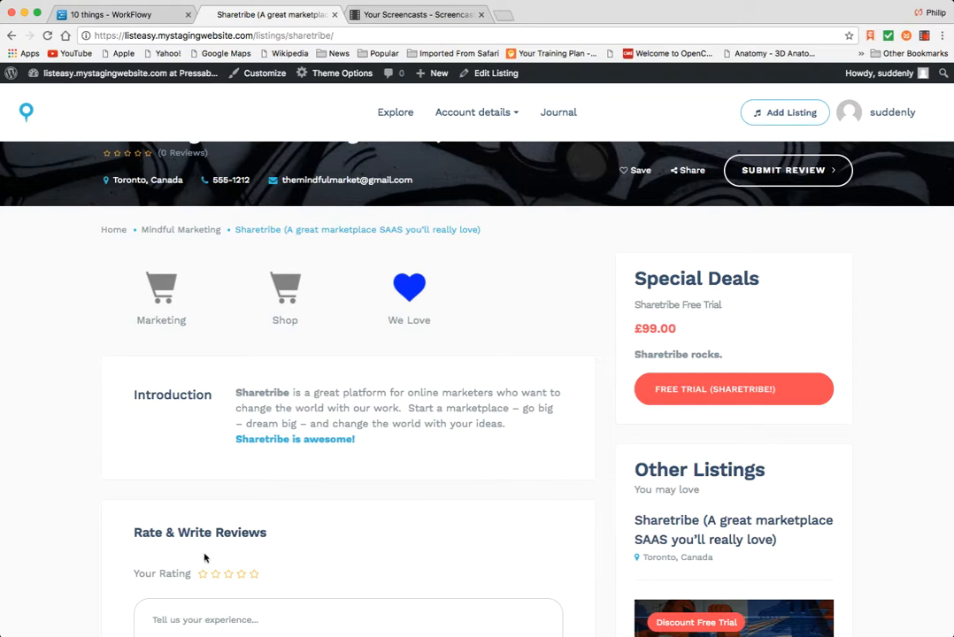
mouse_move(184, 478)
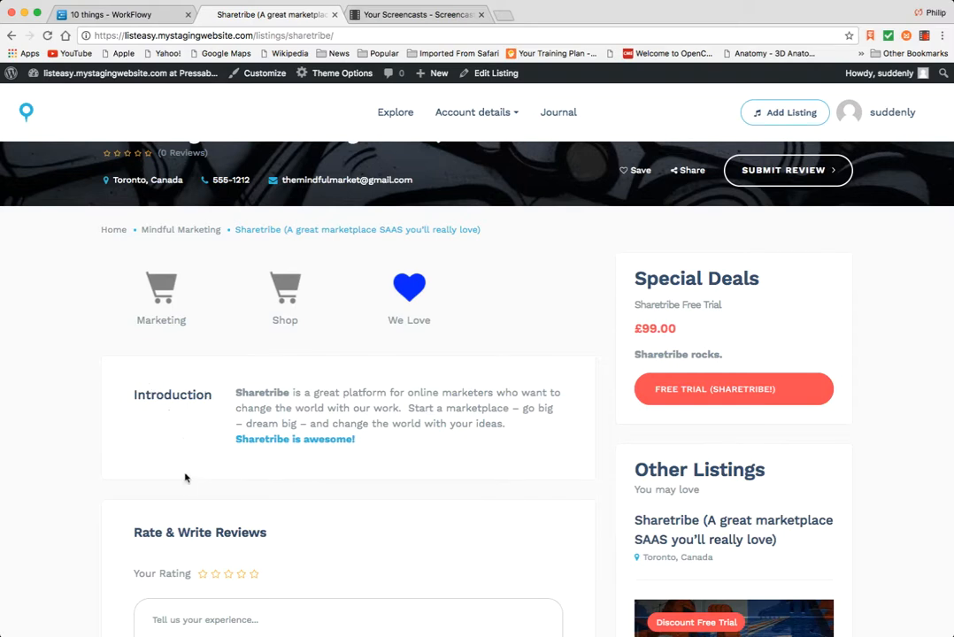
mouse_move(331, 455)
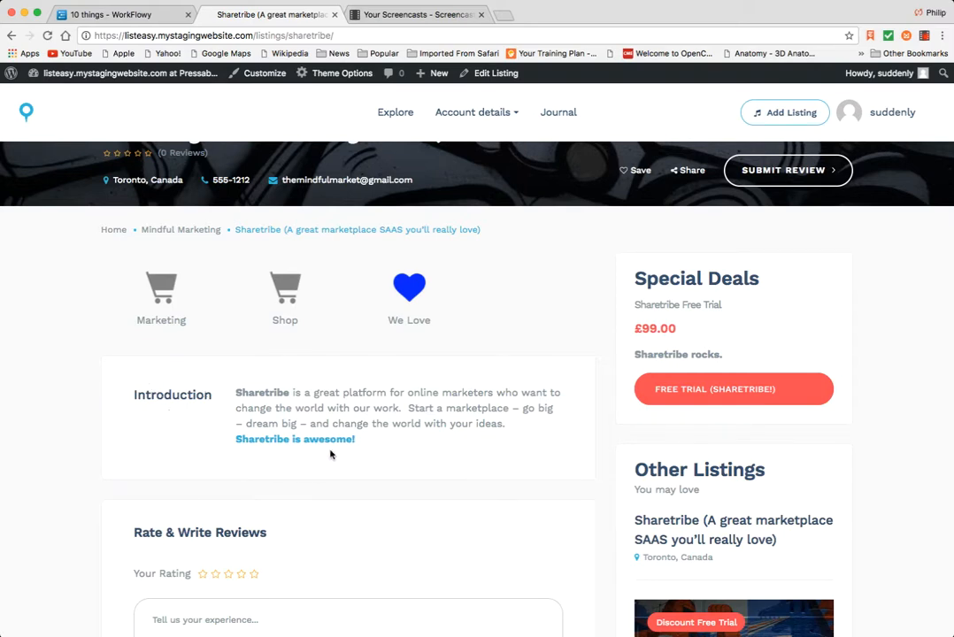
mouse_move(290, 452)
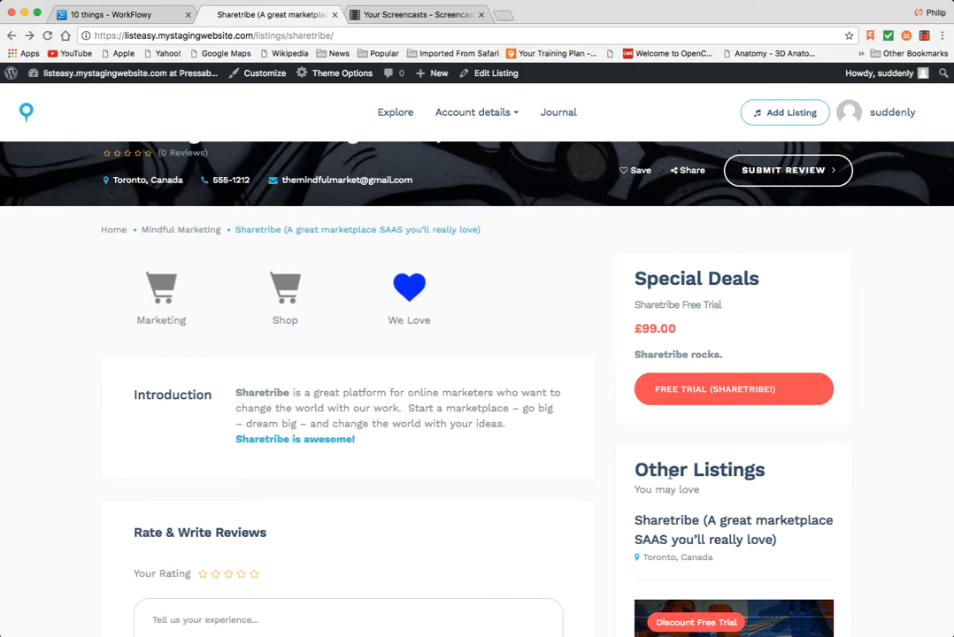
mouse_move(754, 452)
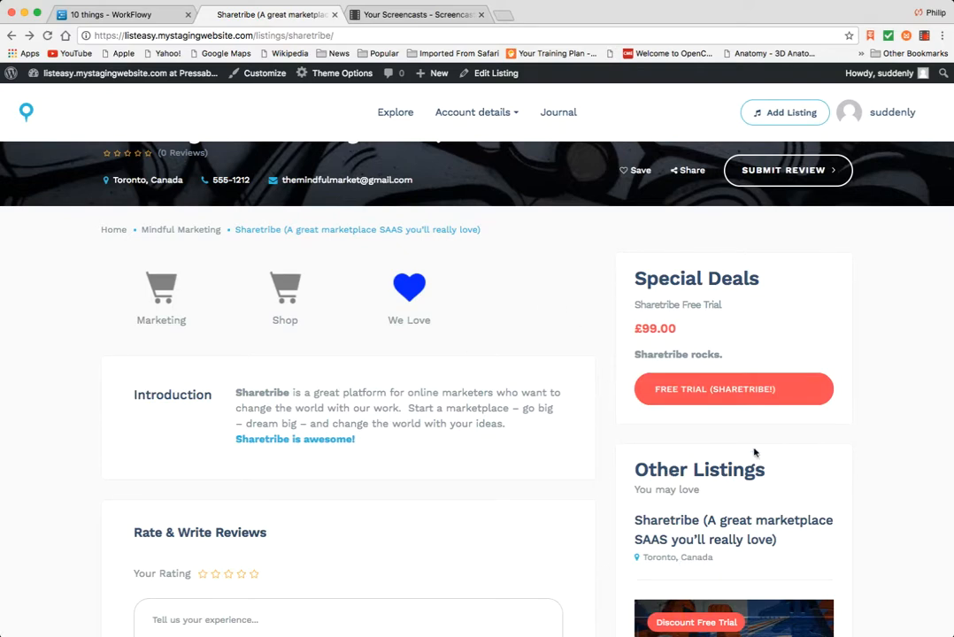